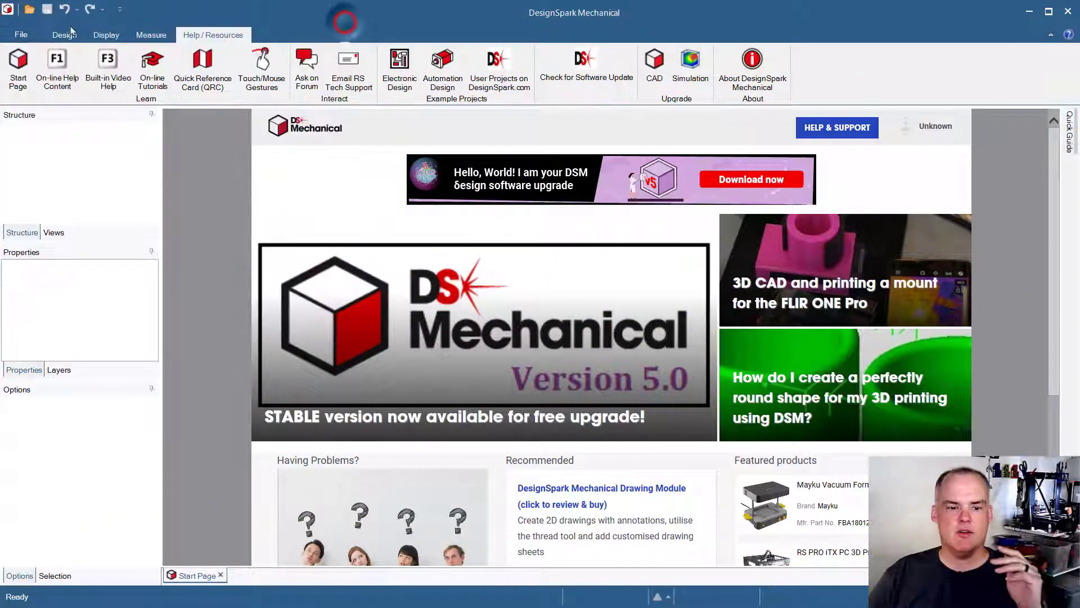
Switch the ribbon from Help/Resources to the Design tools
click(65, 35)
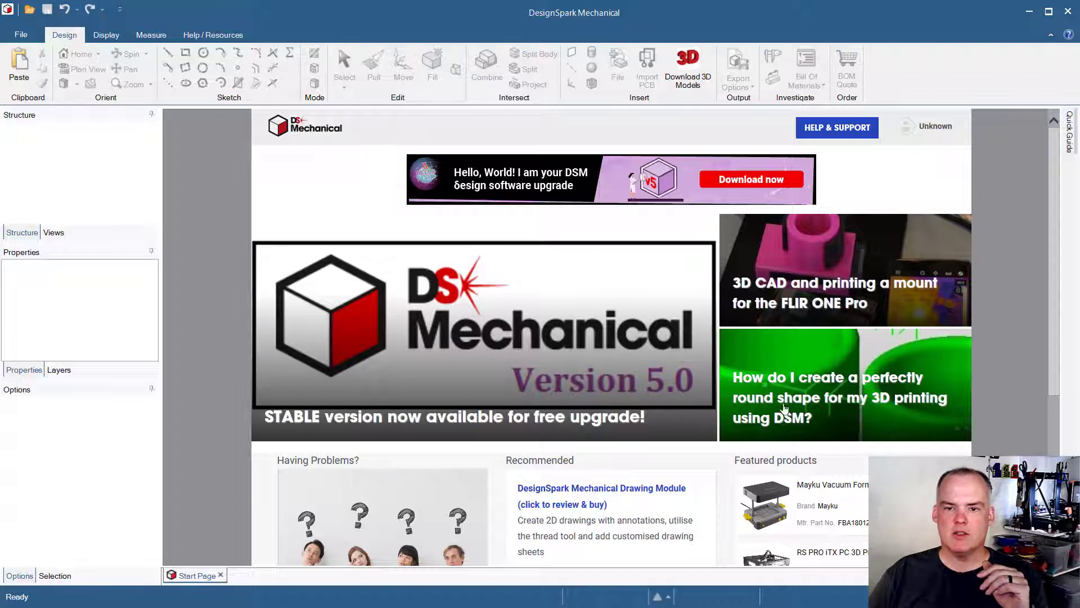
mouse_move(995, 165)
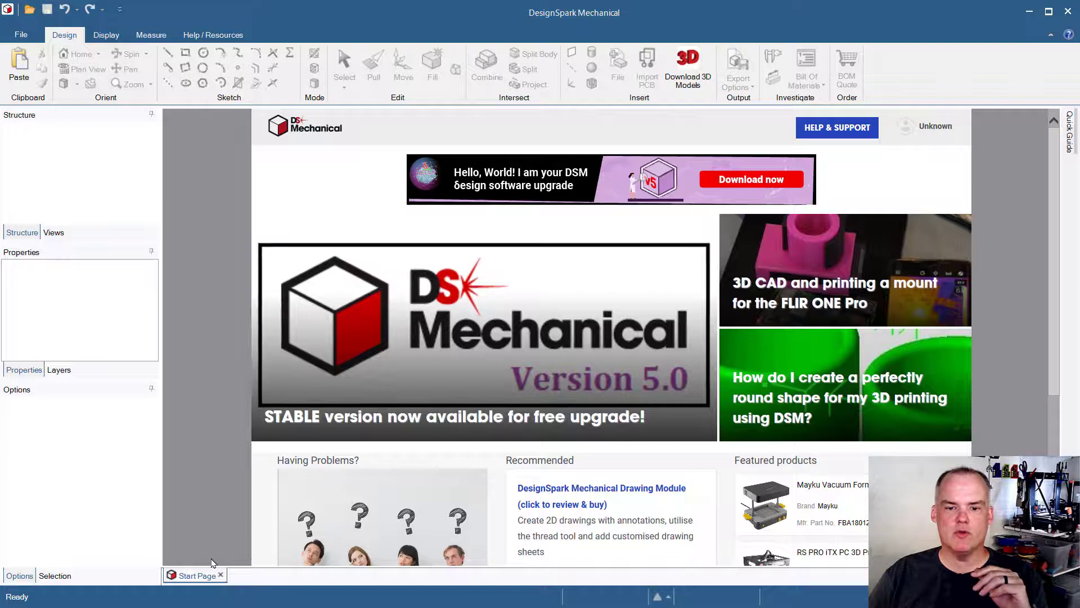
mouse_move(222, 560)
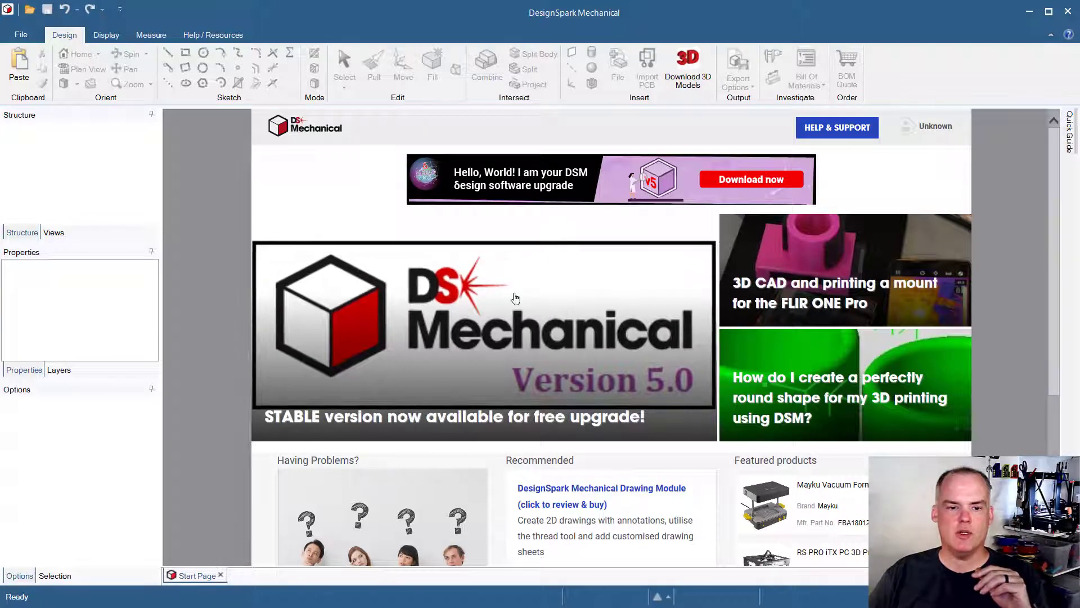
mouse_move(239, 515)
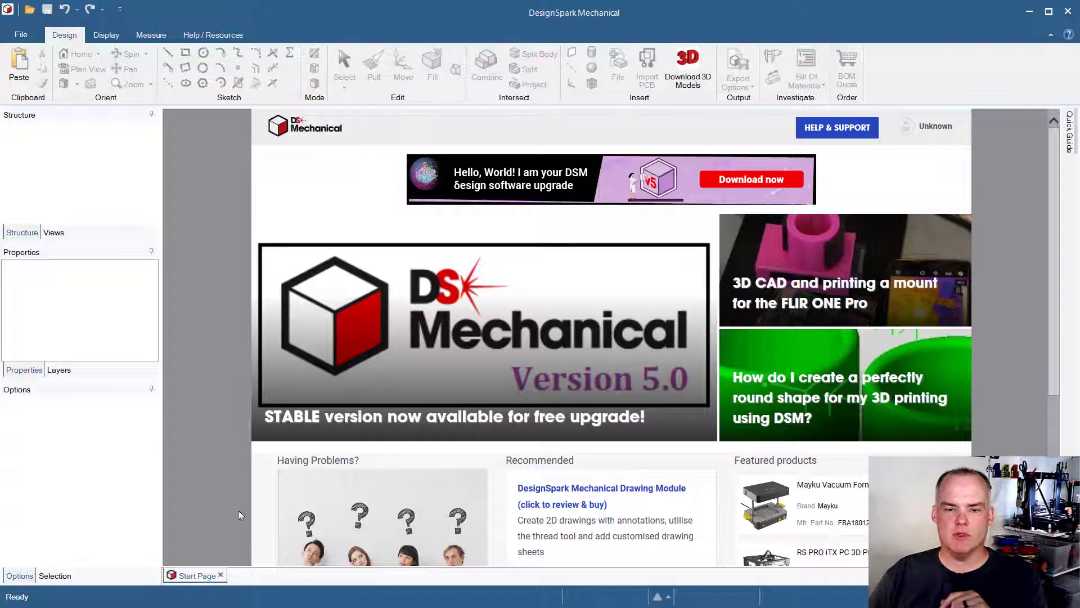
mouse_move(651, 272)
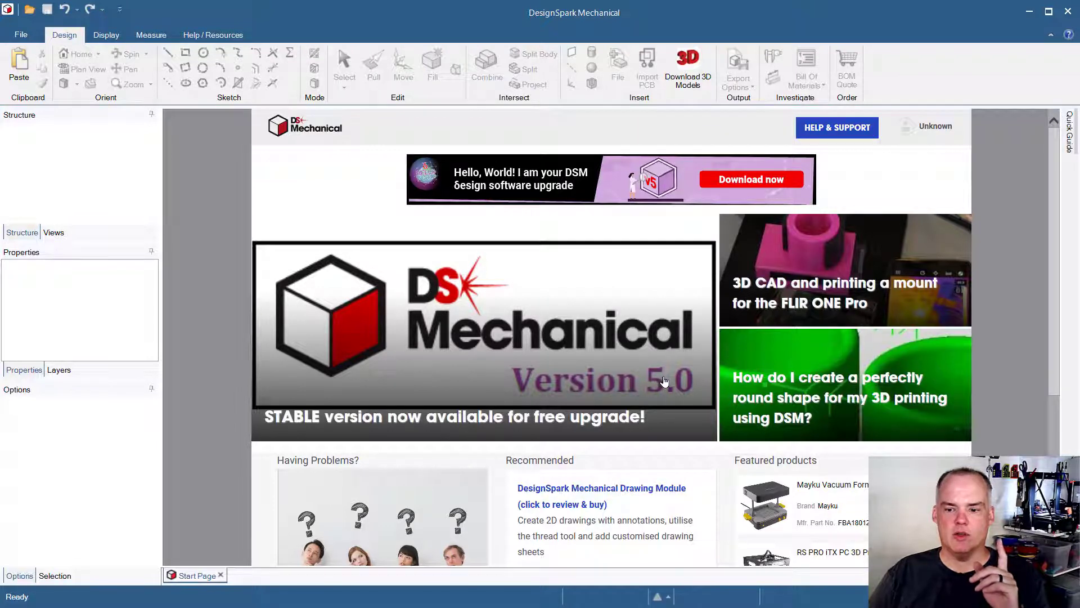
mouse_move(395, 361)
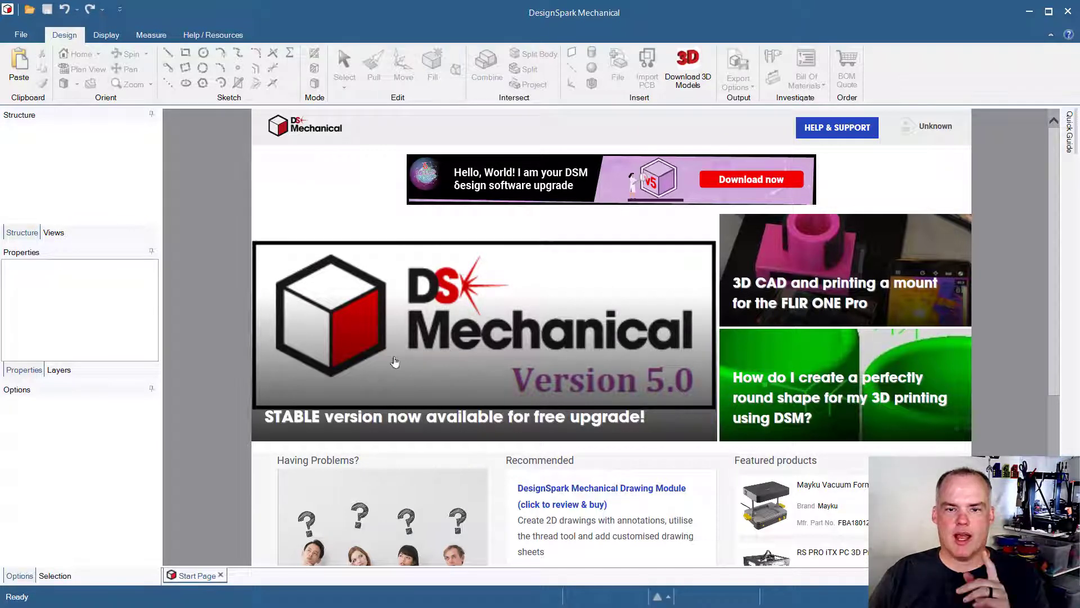
mouse_move(605, 385)
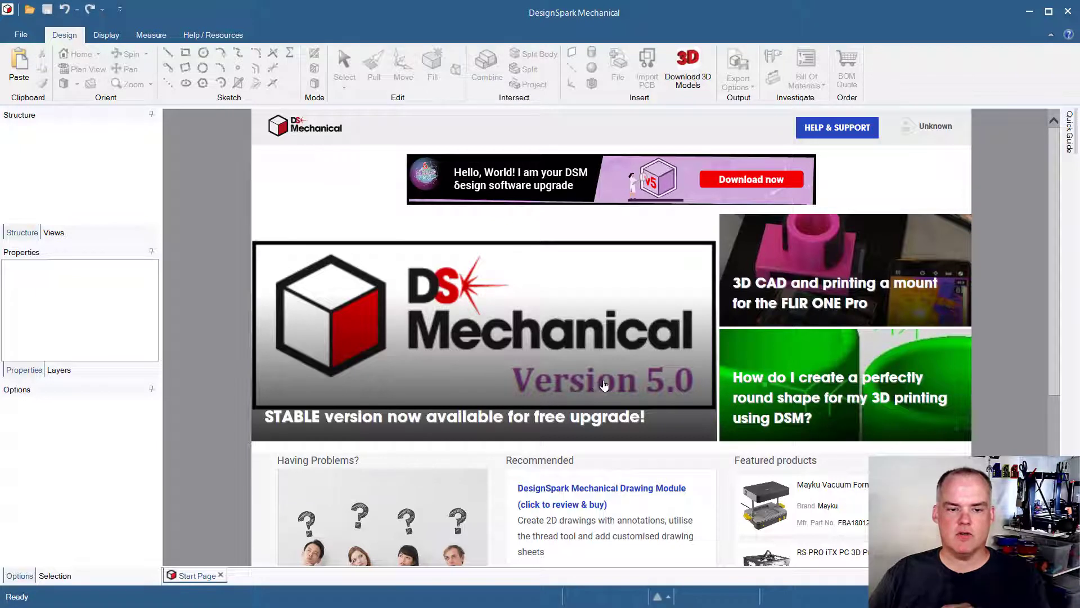
mouse_move(521, 269)
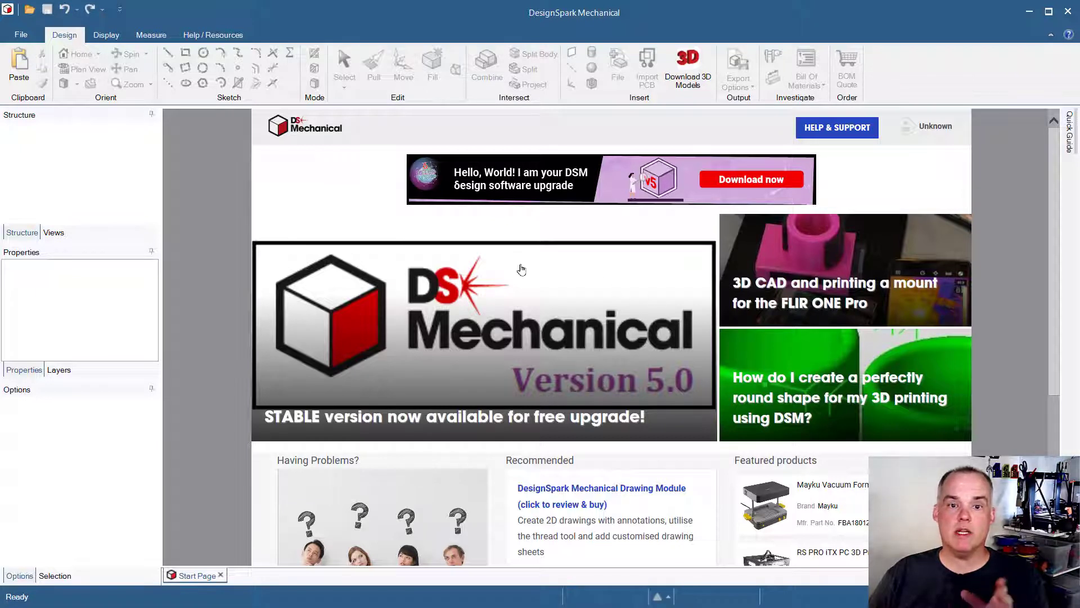
mouse_move(598, 369)
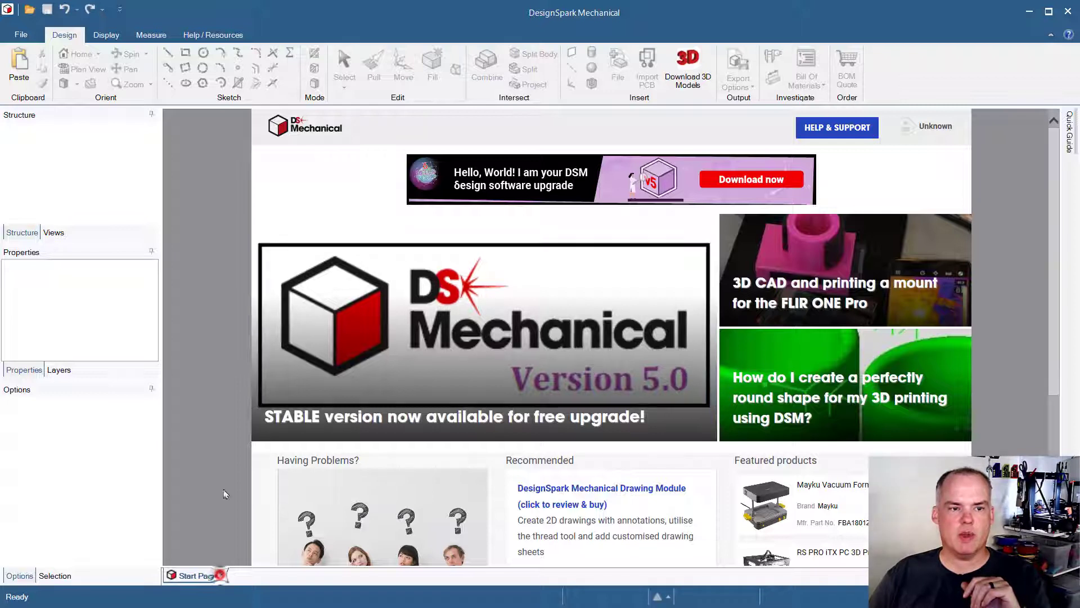
Create a new blank design, Design2, from the File menu
click(17, 32)
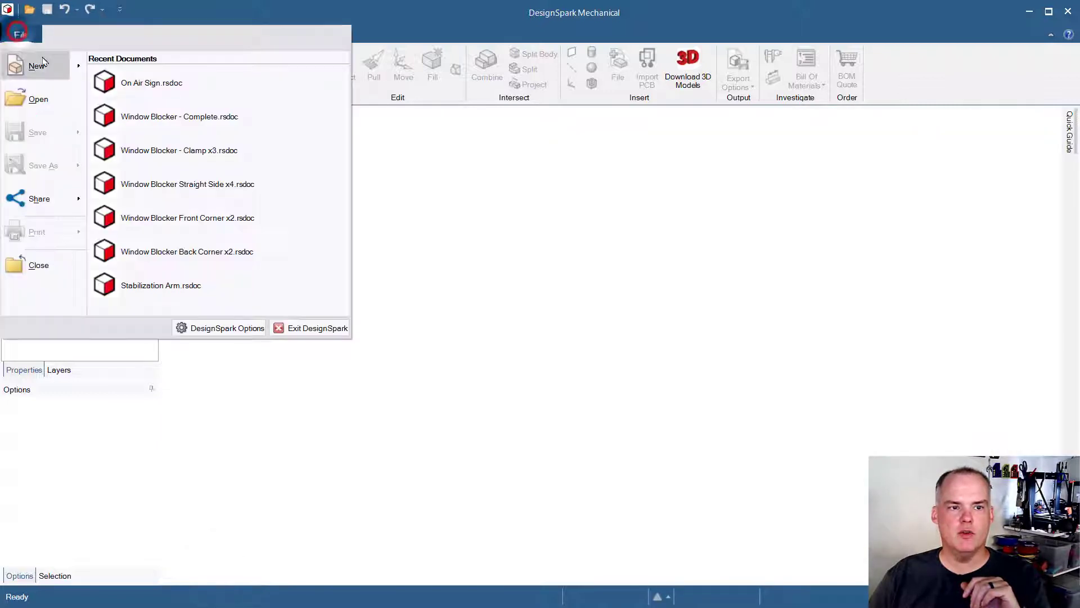
click(39, 65)
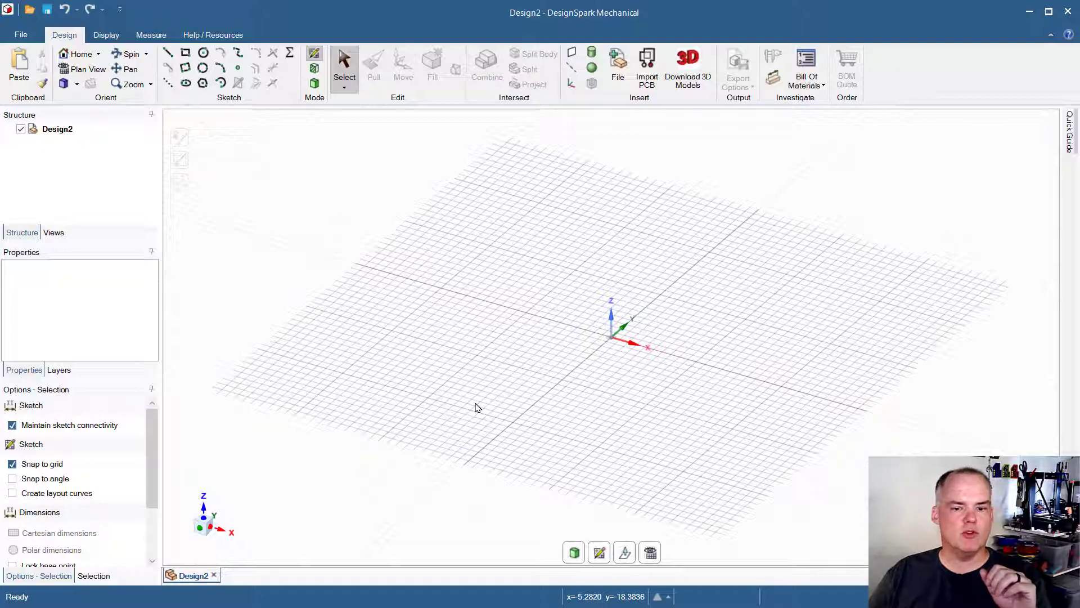
mouse_move(545, 263)
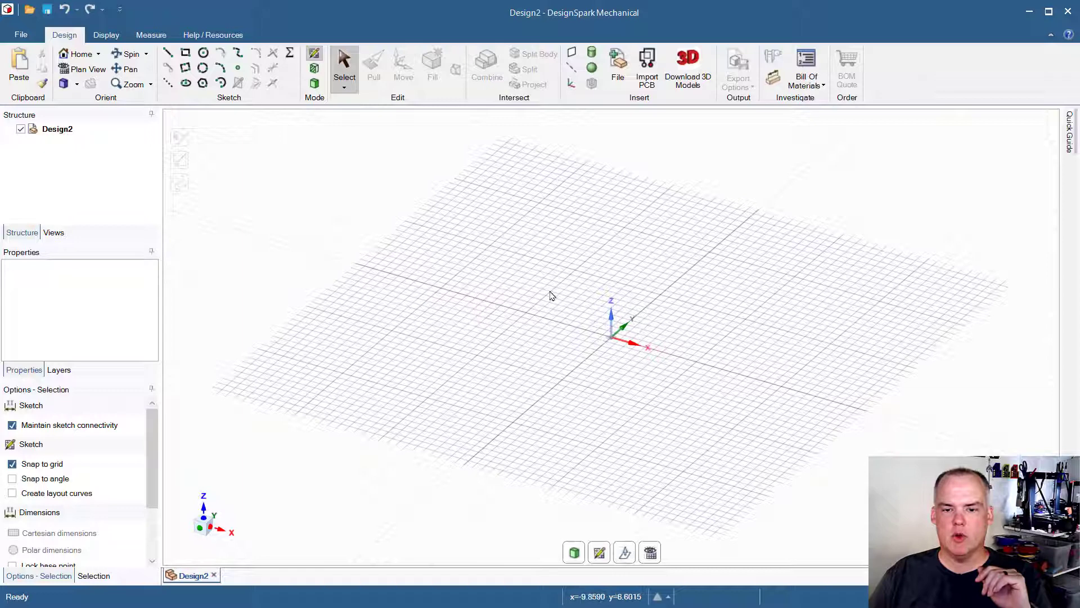
mouse_move(609, 321)
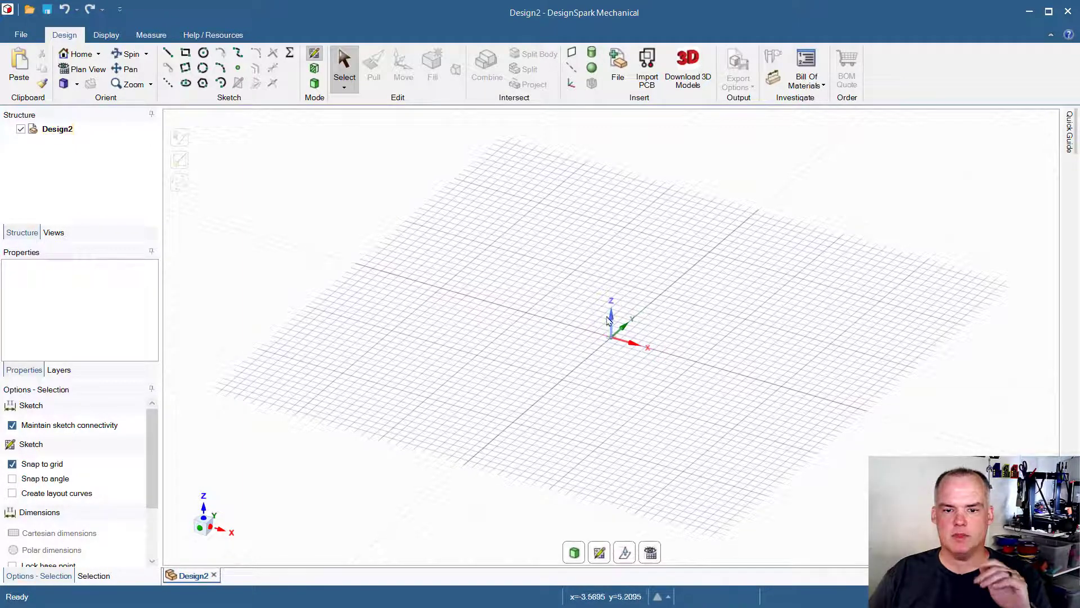
mouse_move(681, 365)
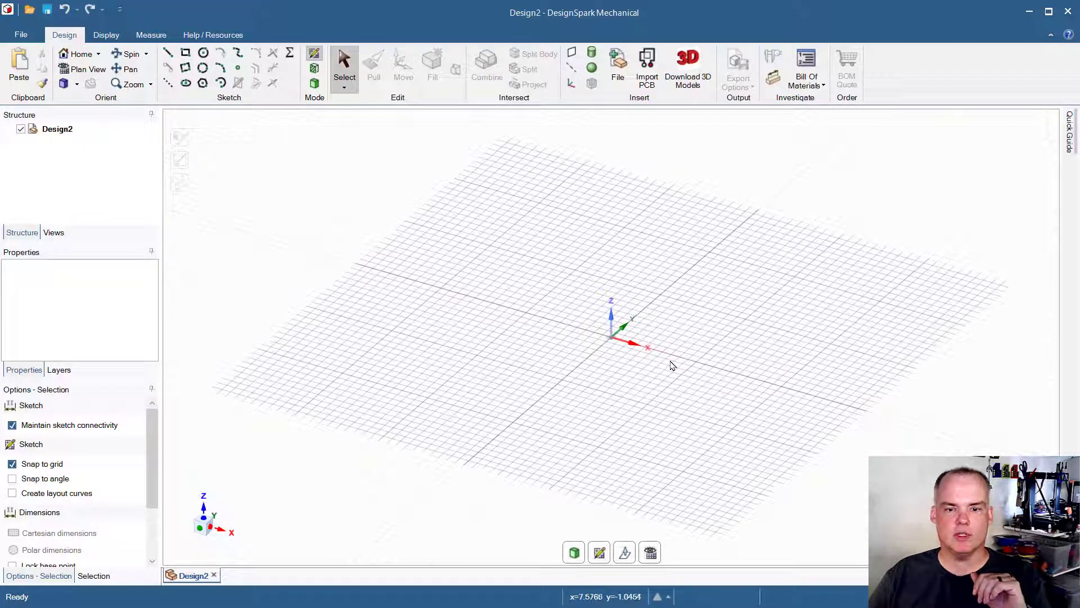
mouse_move(599, 415)
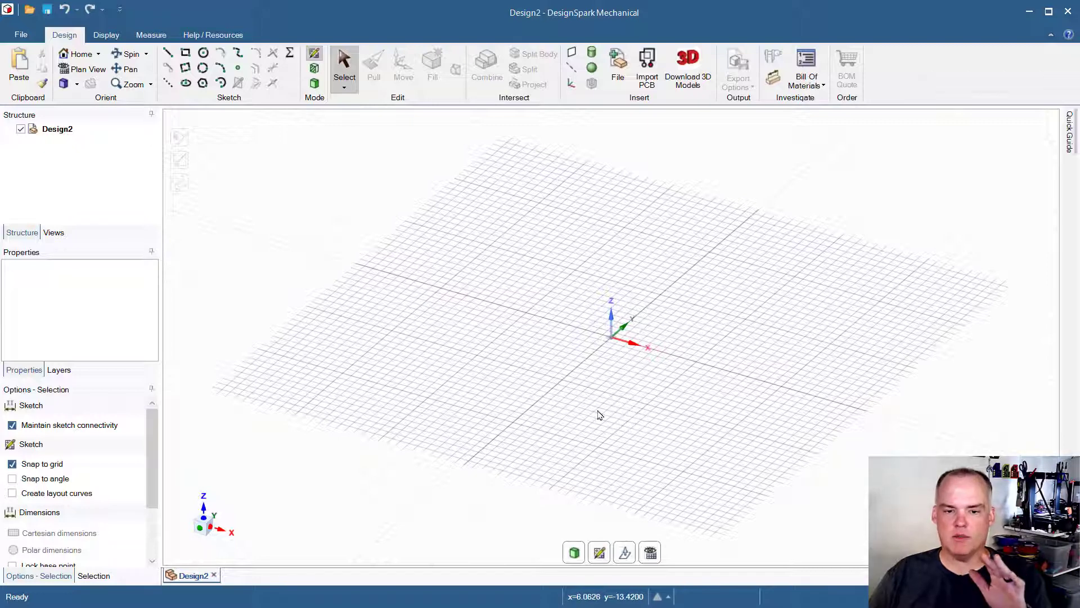
mouse_move(523, 389)
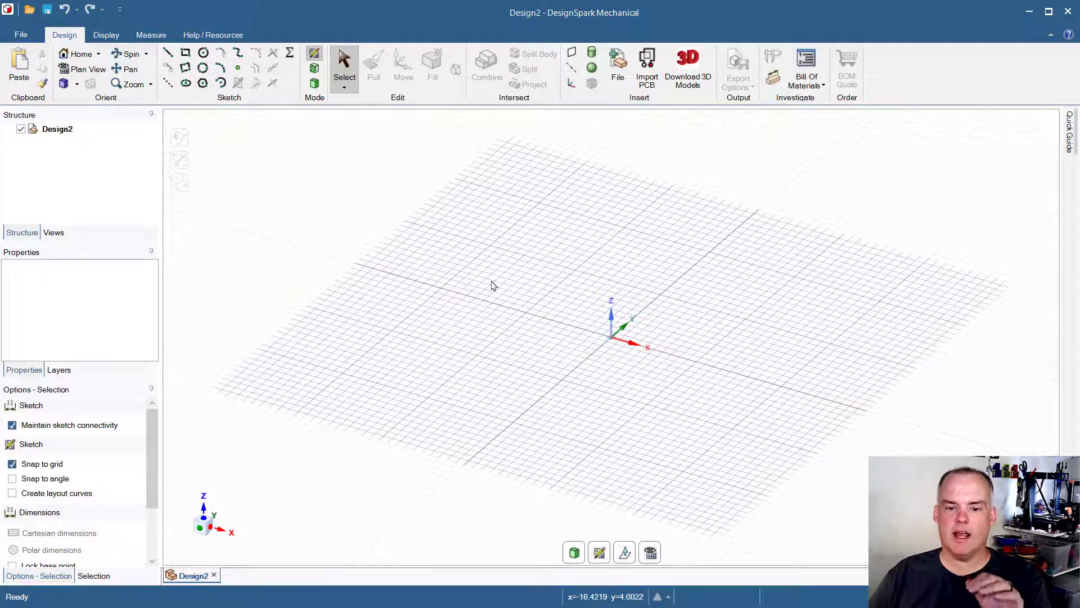
mouse_move(538, 317)
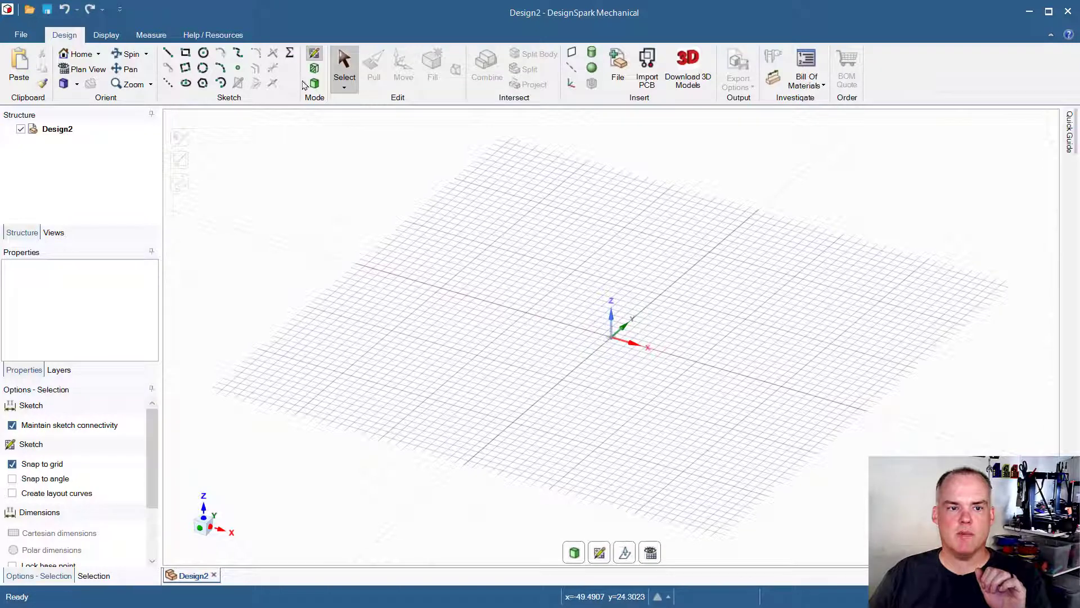
mouse_move(231, 26)
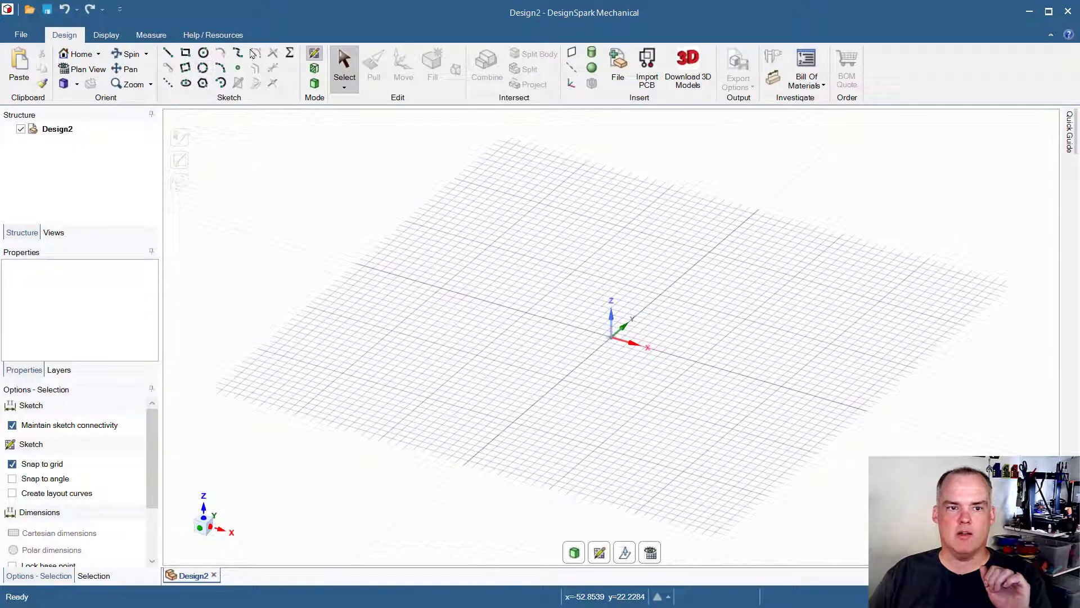
mouse_move(287, 91)
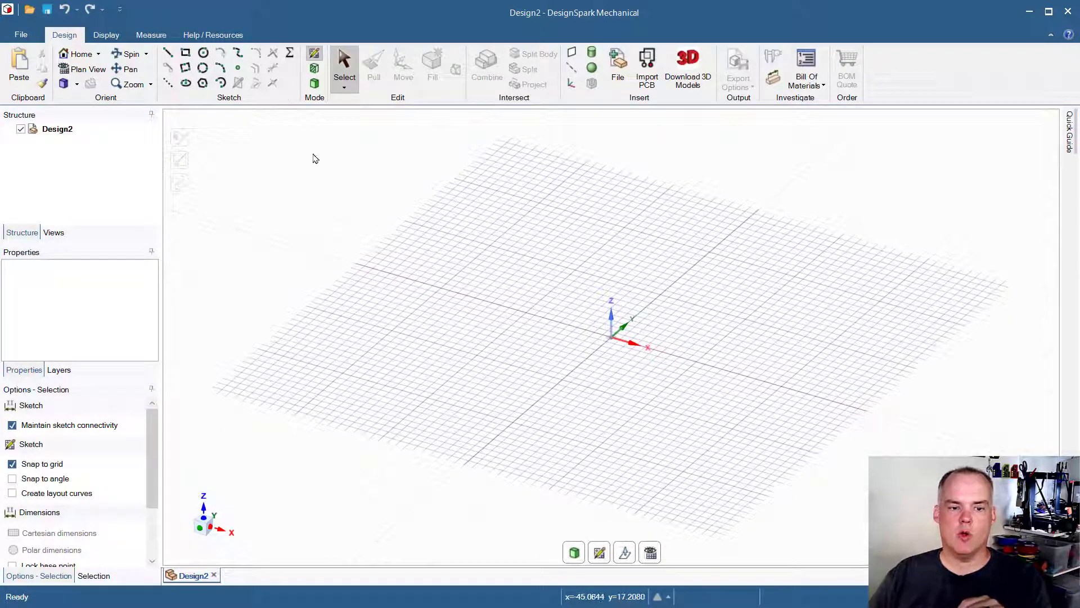
mouse_move(448, 296)
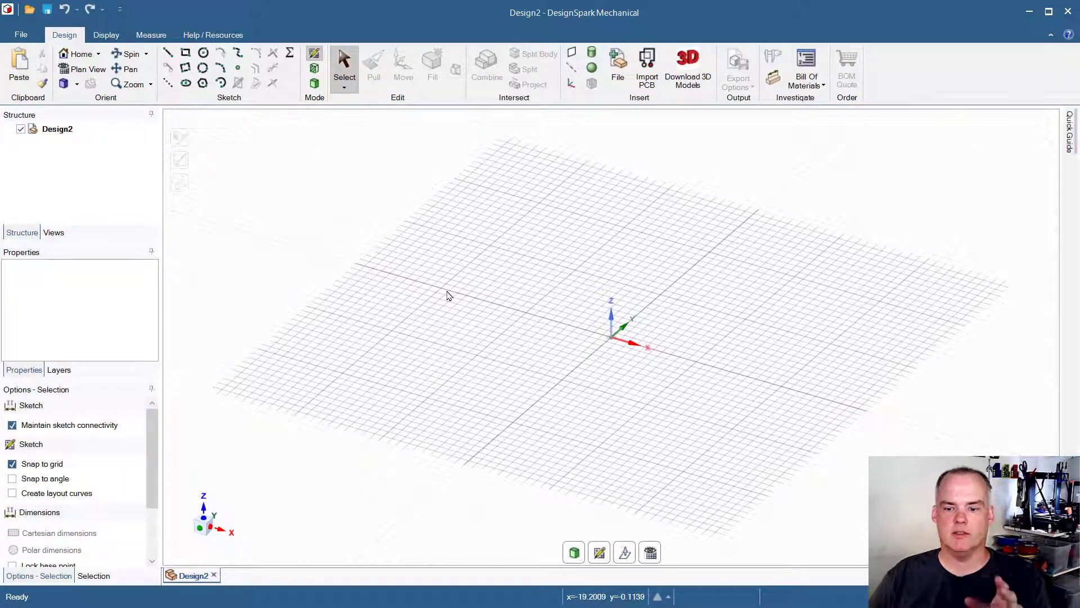
mouse_move(680, 317)
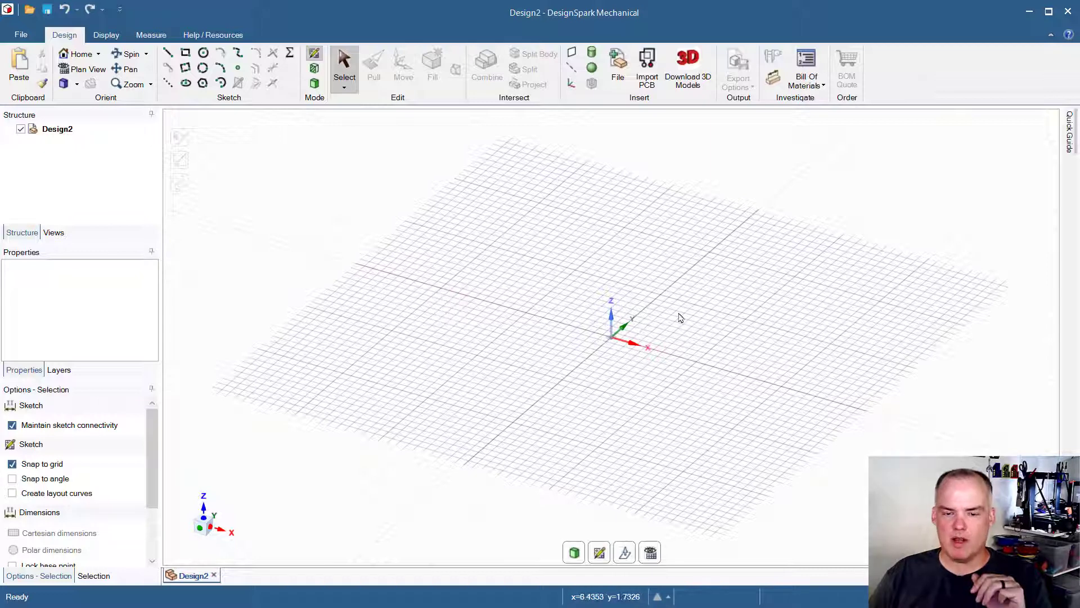
mouse_move(603, 436)
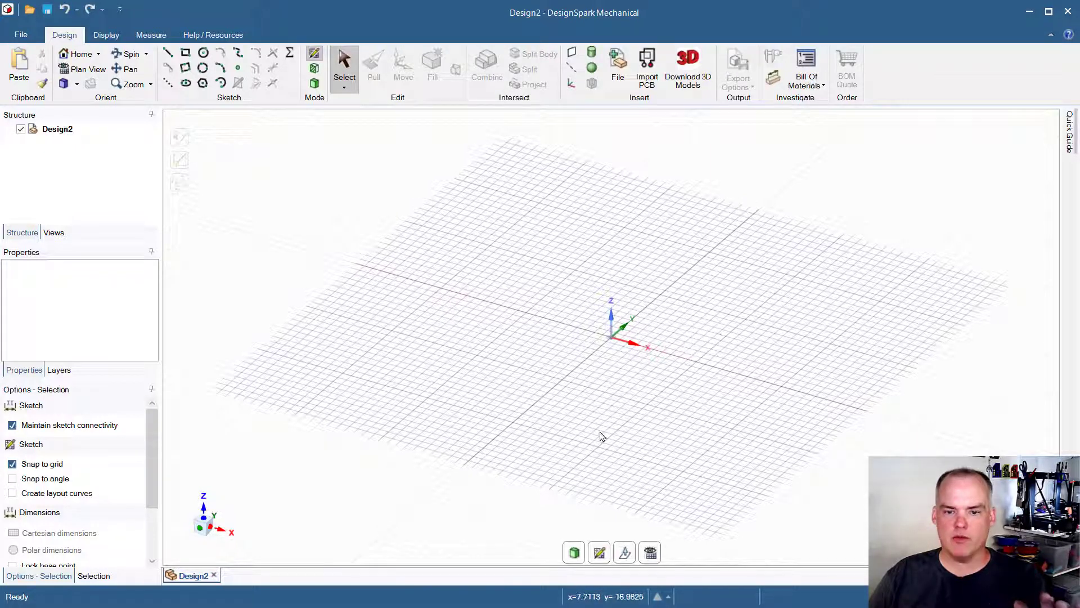
mouse_move(661, 427)
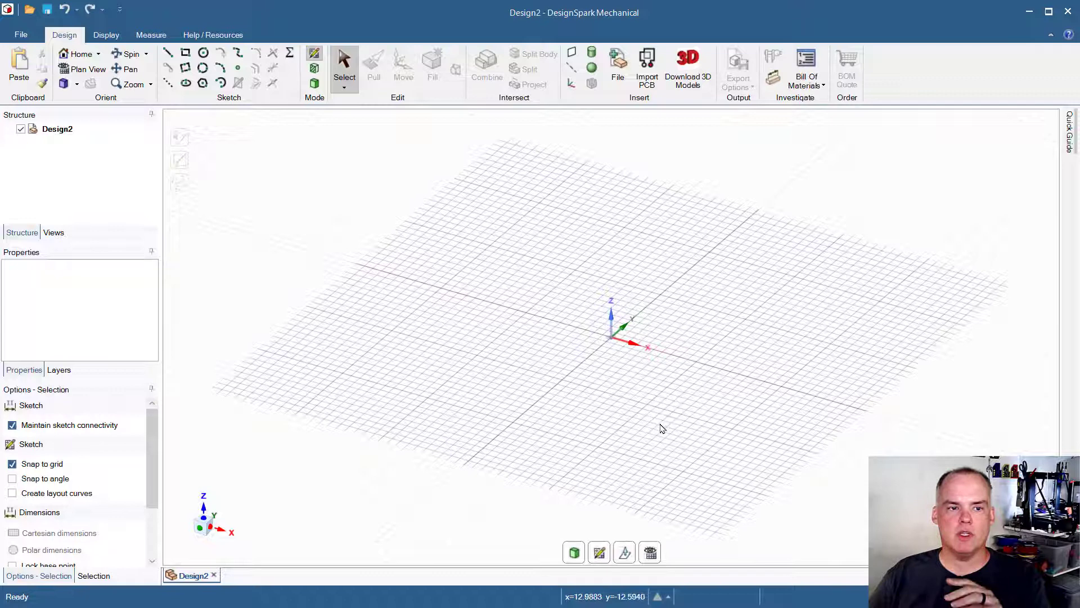
mouse_move(386, 157)
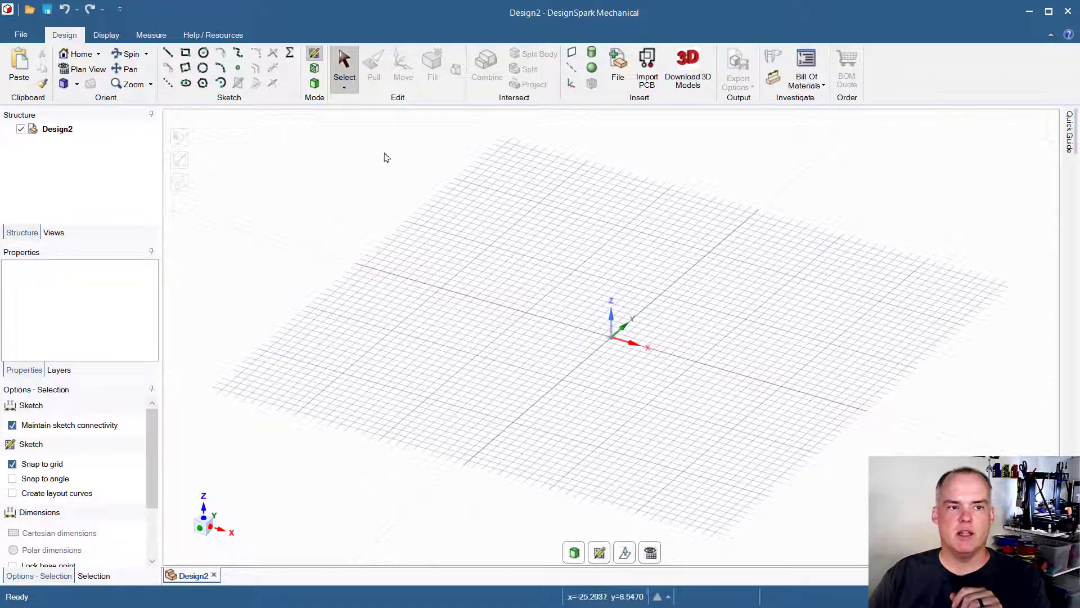
mouse_move(87, 68)
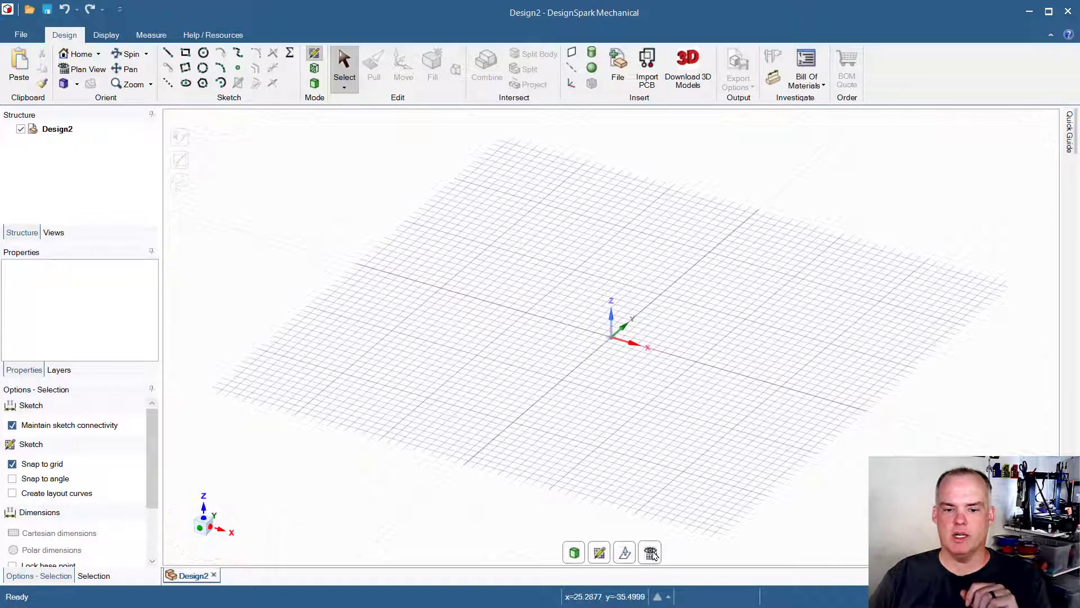
mouse_move(613, 579)
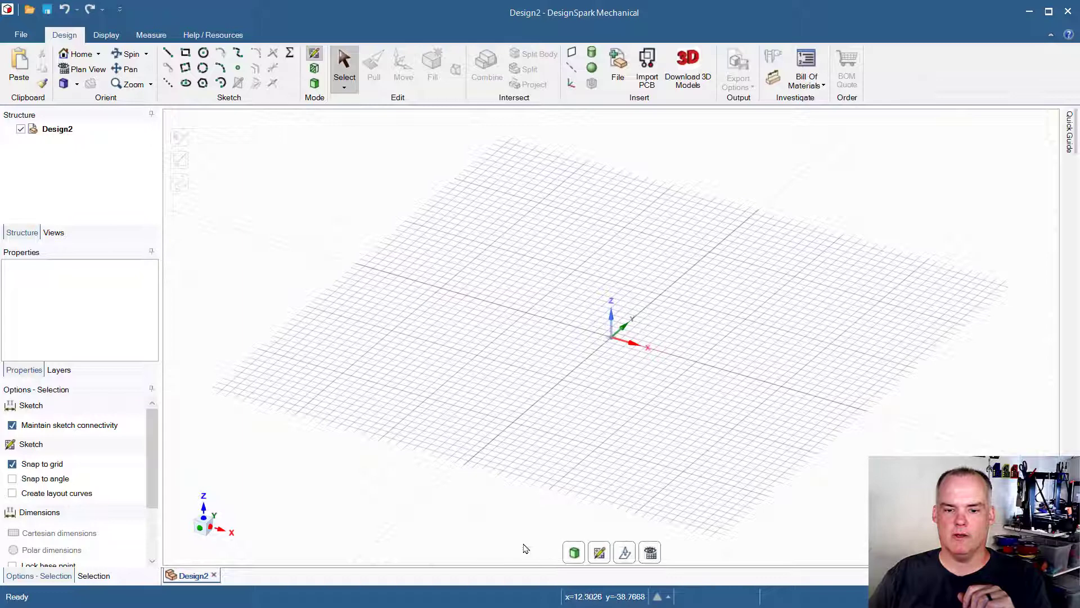
click(82, 68)
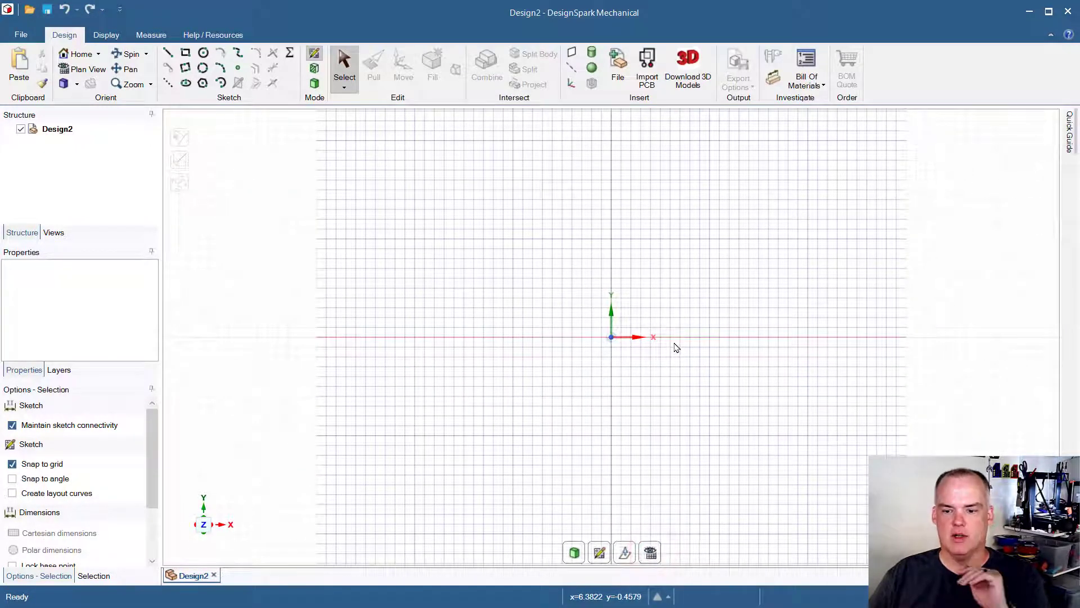
mouse_move(674, 345)
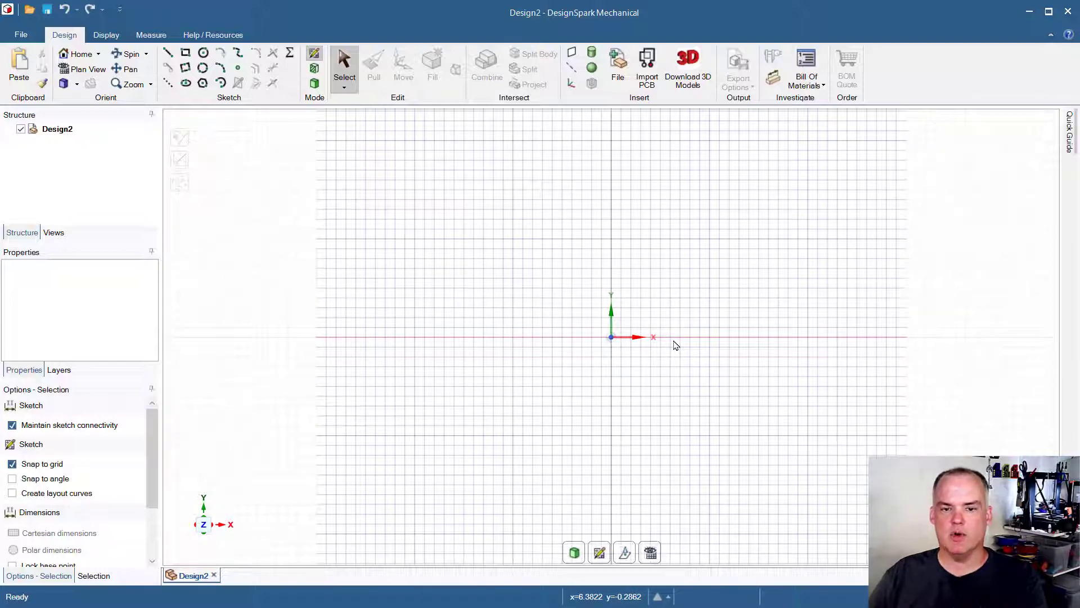
mouse_move(675, 347)
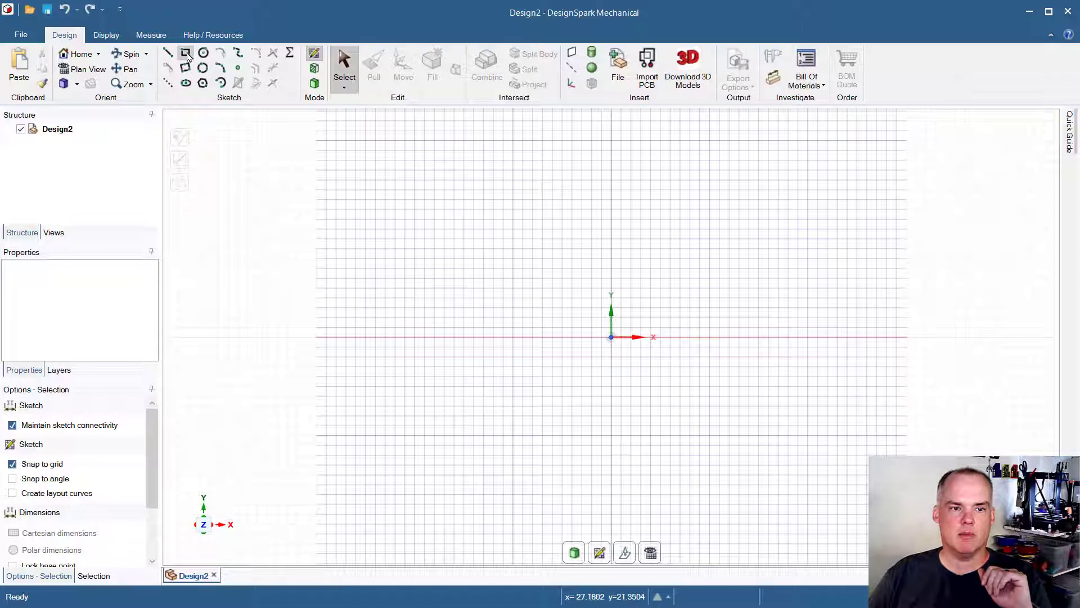
Activate the Rectangle tool, leaving 'Define rectangle from center' unchecked
click(184, 53)
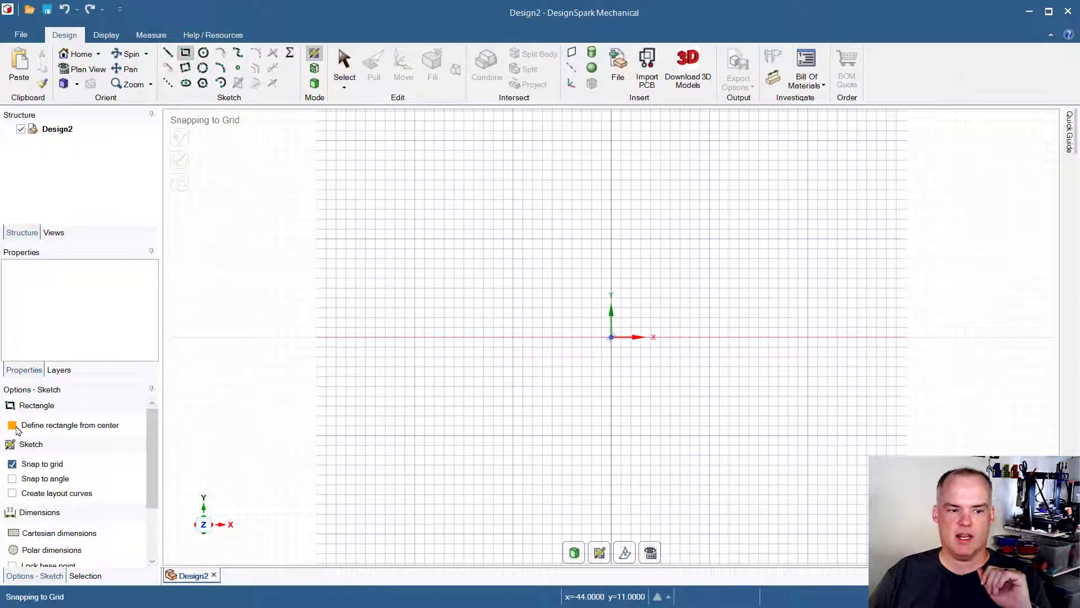
click(12, 425)
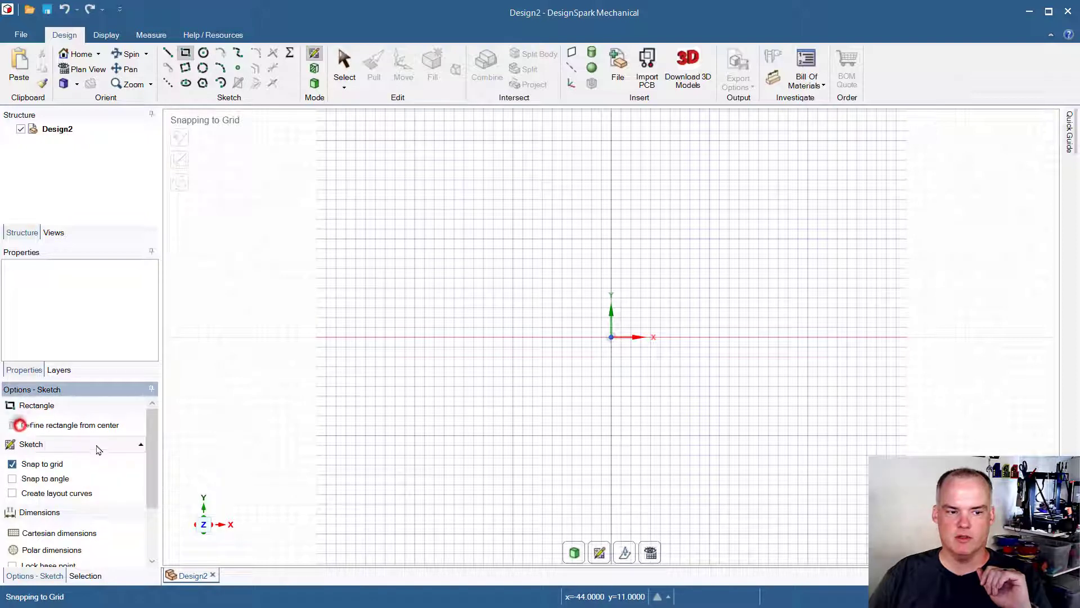
click(13, 425)
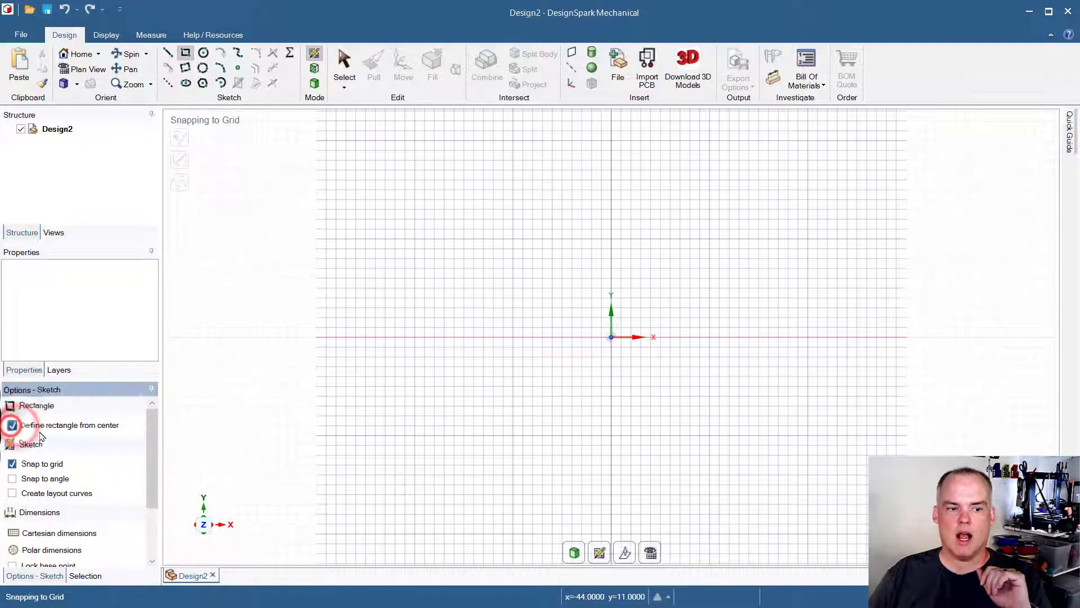
click(11, 425)
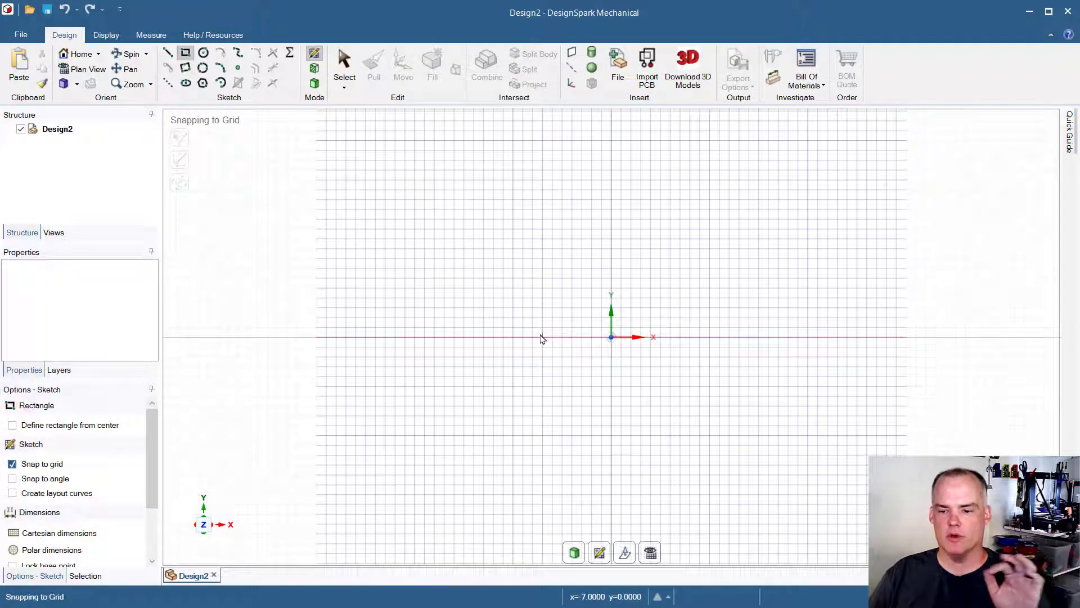
mouse_move(491, 421)
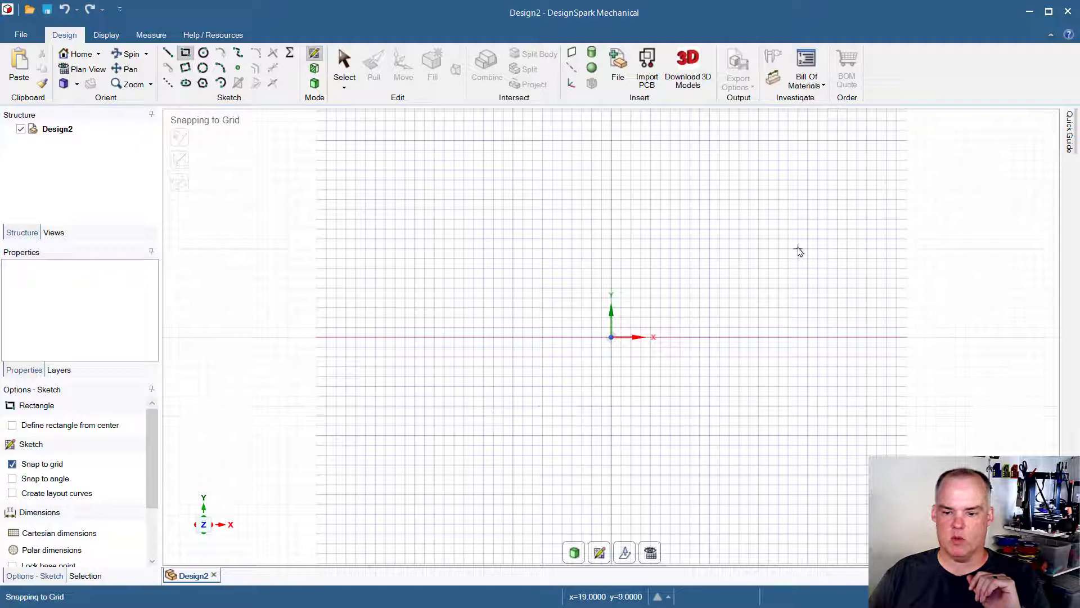
mouse_move(678, 331)
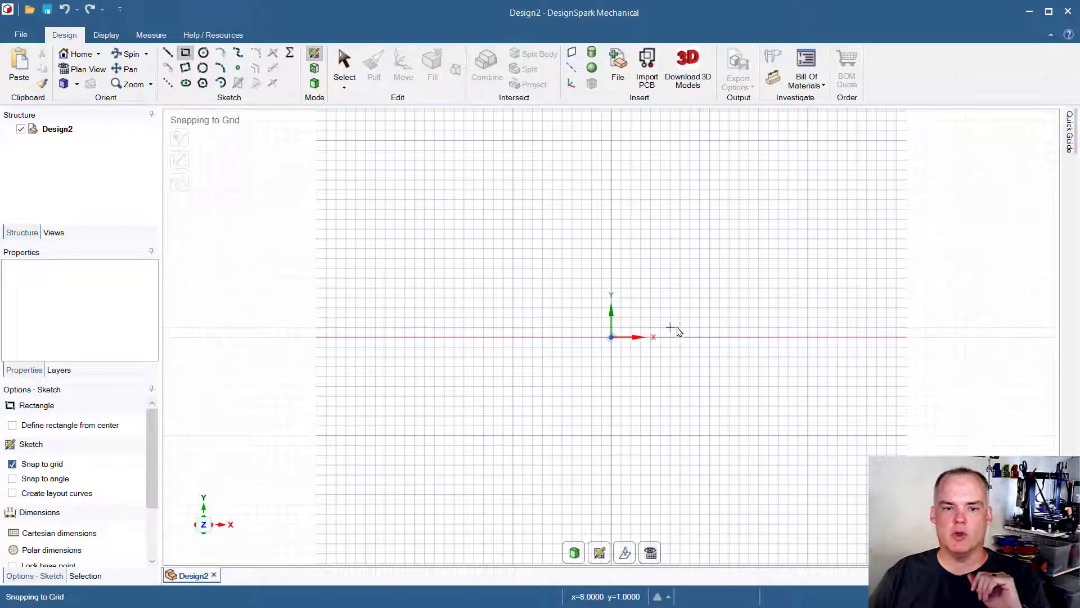
mouse_move(415, 241)
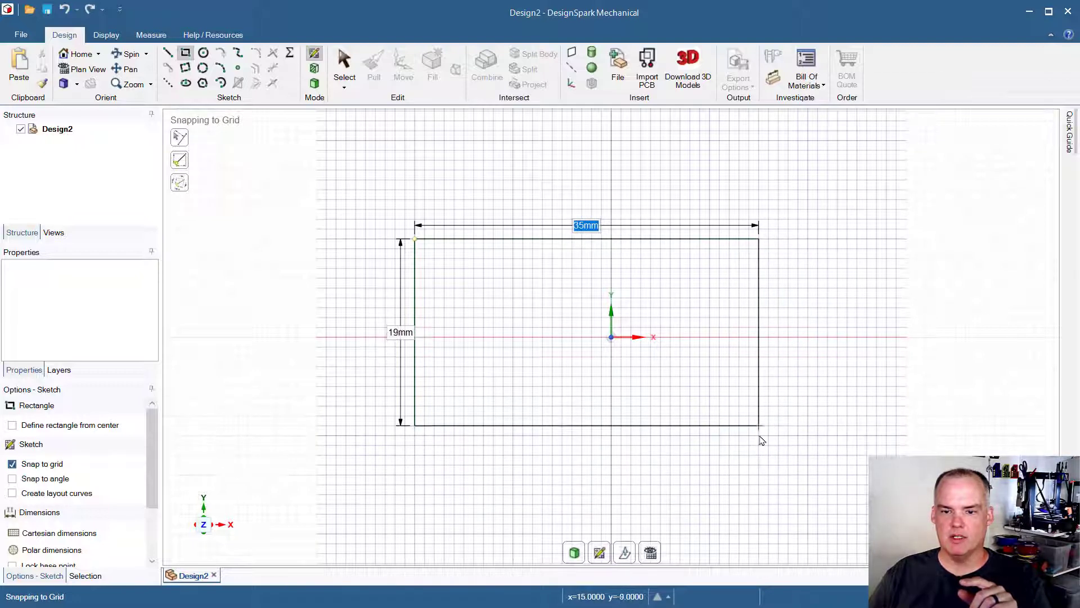
Place the rectangle's corners and enter a 25 mm height
click(817, 435)
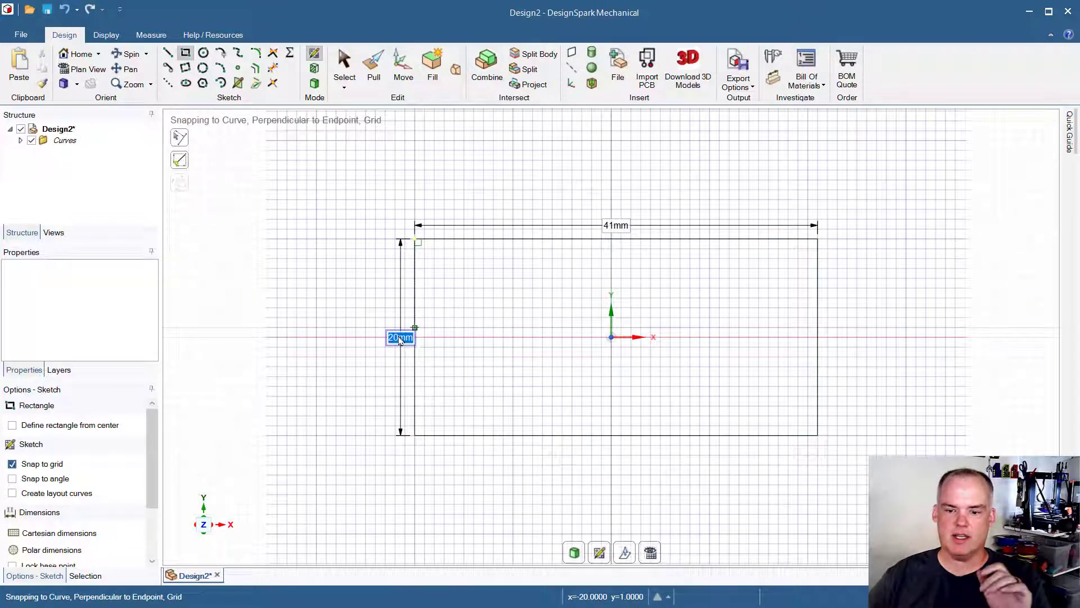
text(25)
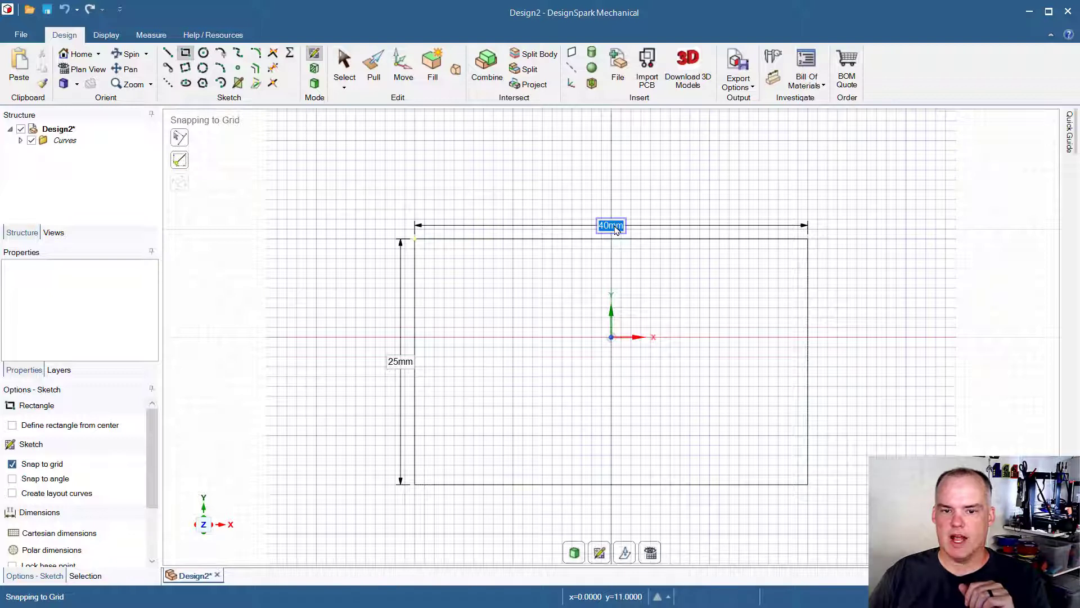
mouse_move(660, 189)
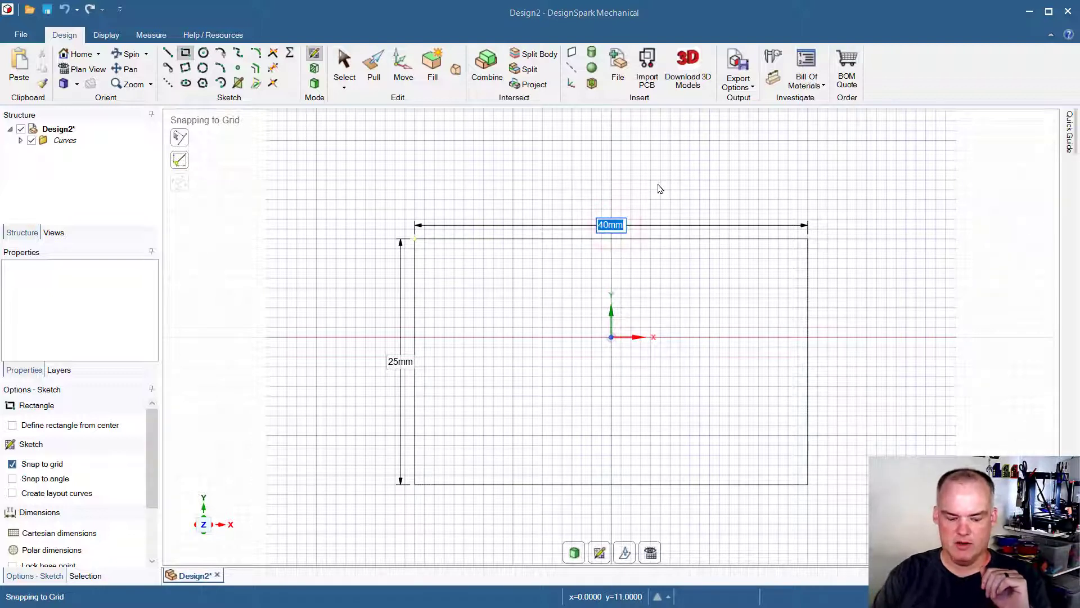
Set the rectangle's width to 4in
text(4in)
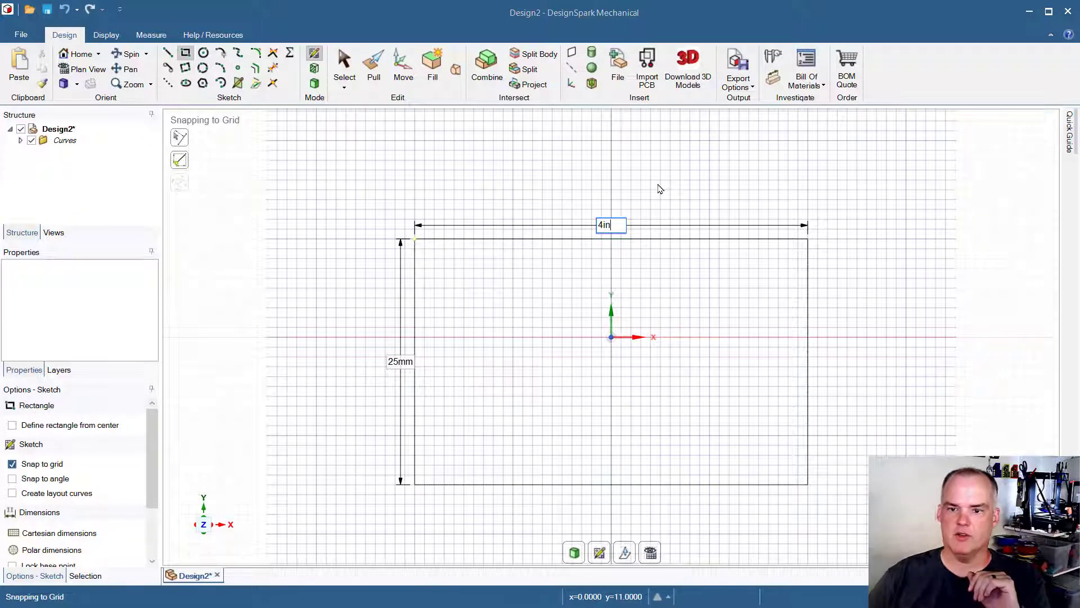
key(Return)
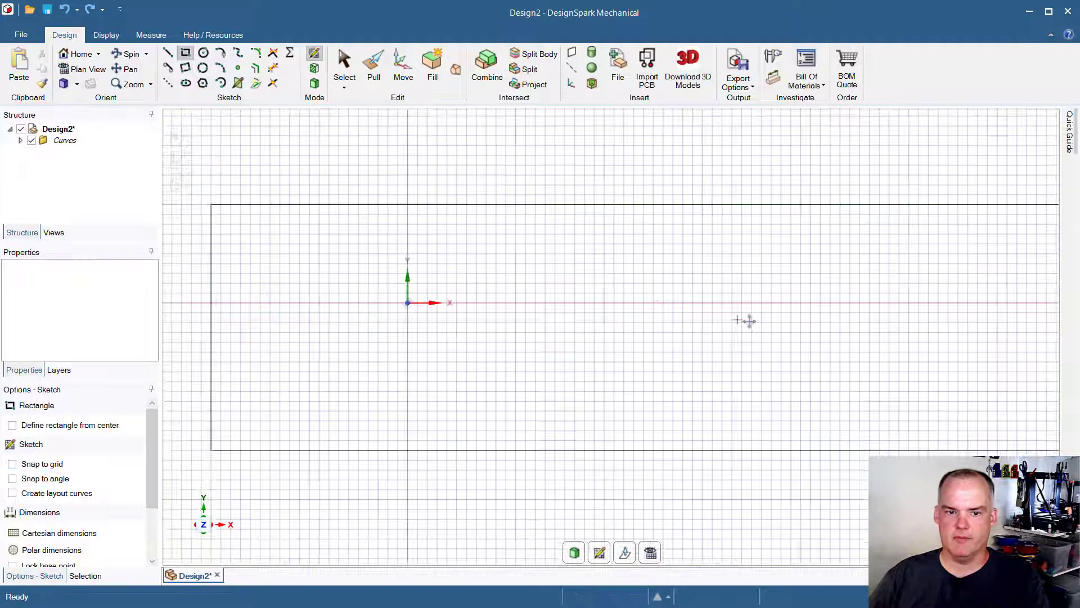
Redraw the rectangle with its width entered as 4-1.5in, giving 63.5 mm
click(13, 464)
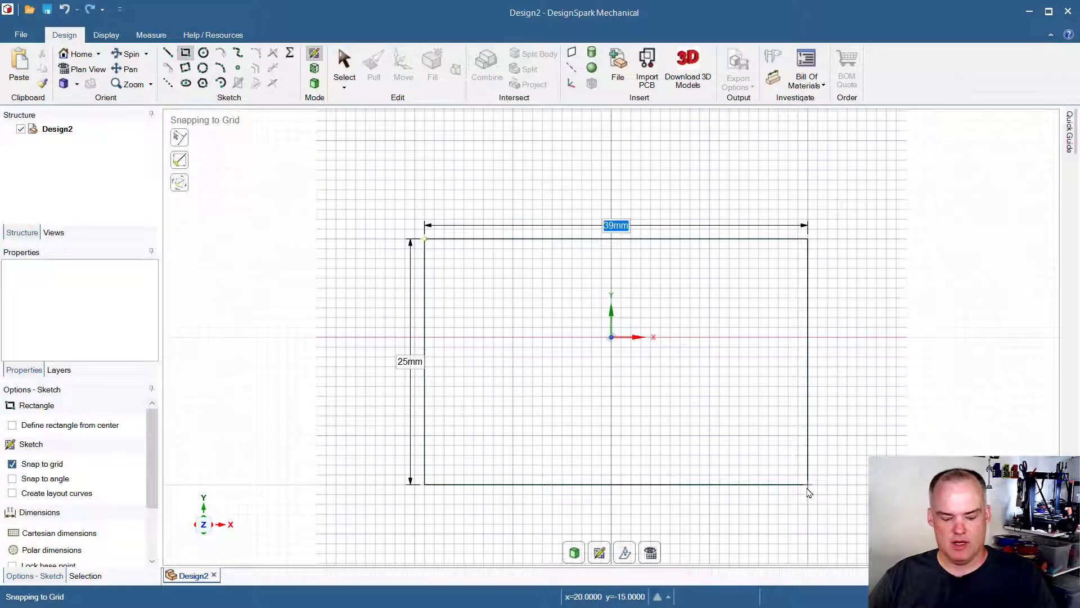
text(4)
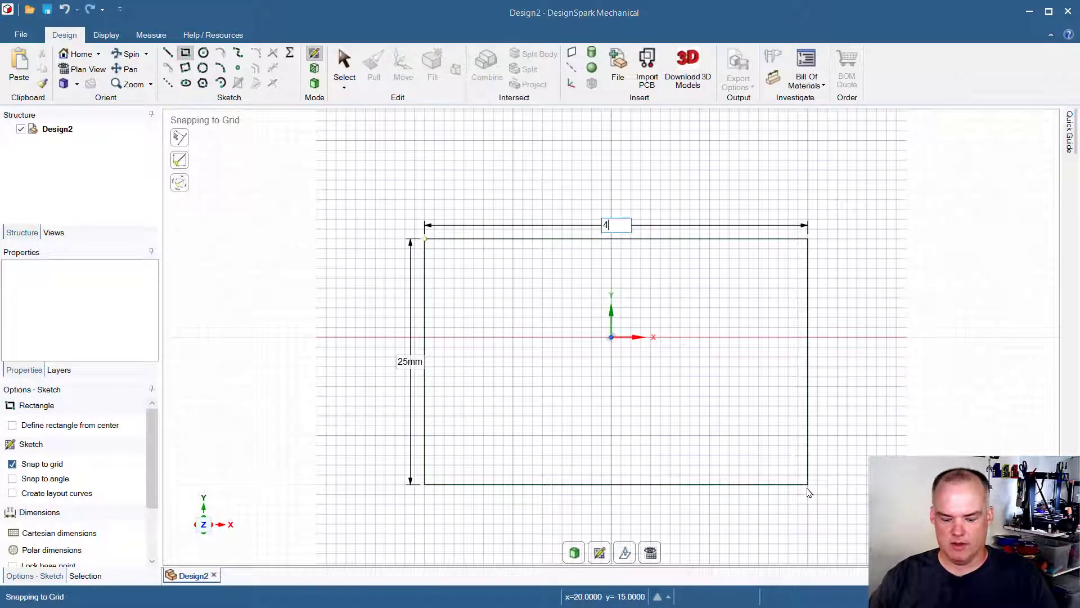
text(-1.5)
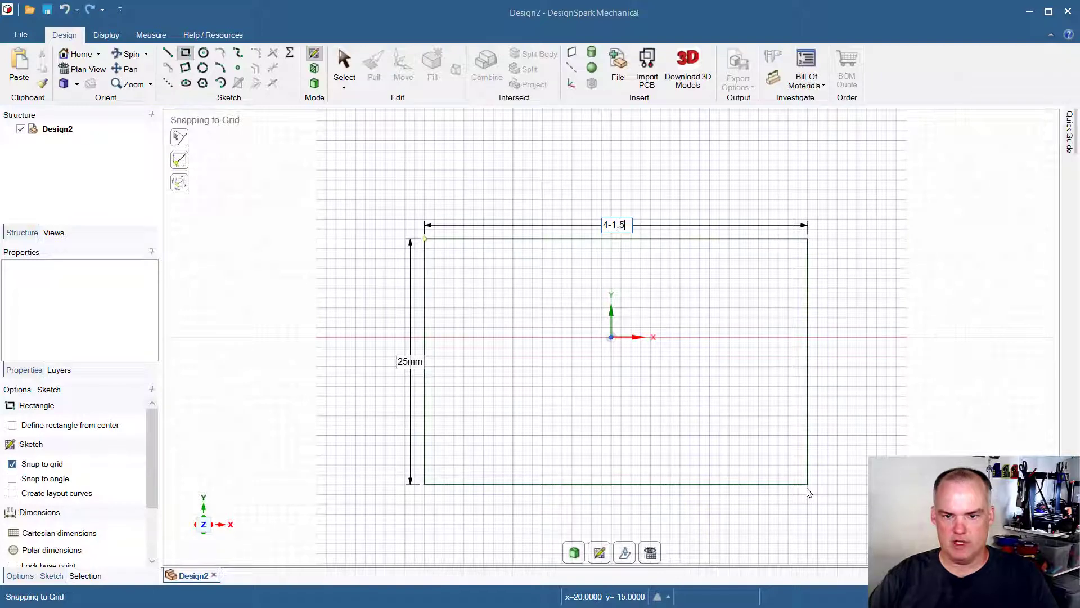
text(in)
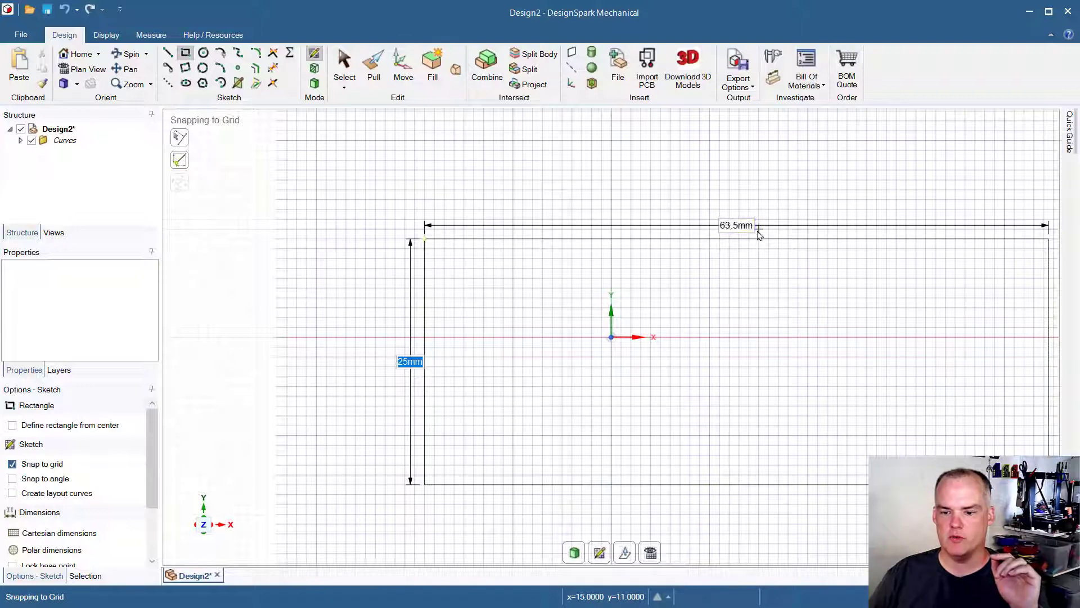
mouse_move(820, 308)
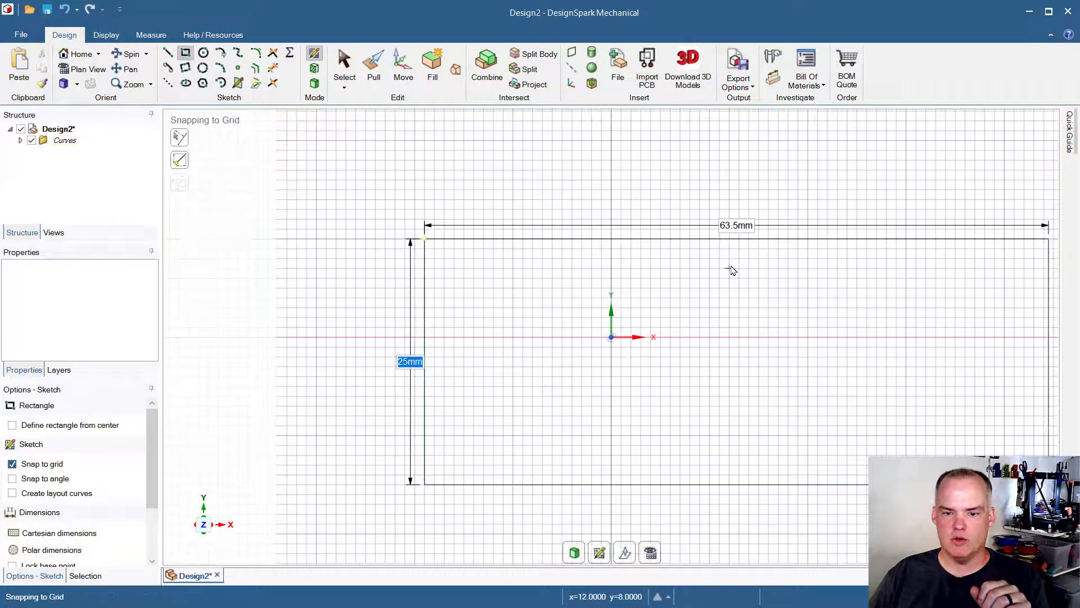
mouse_move(740, 287)
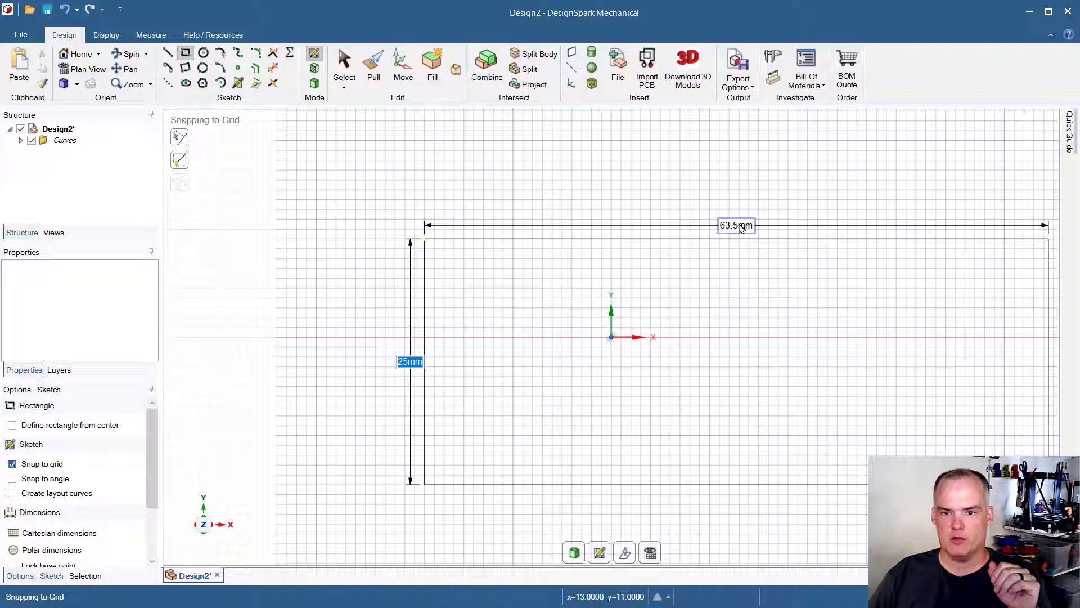
Set the rectangle's width back to 40 mm
text(40)
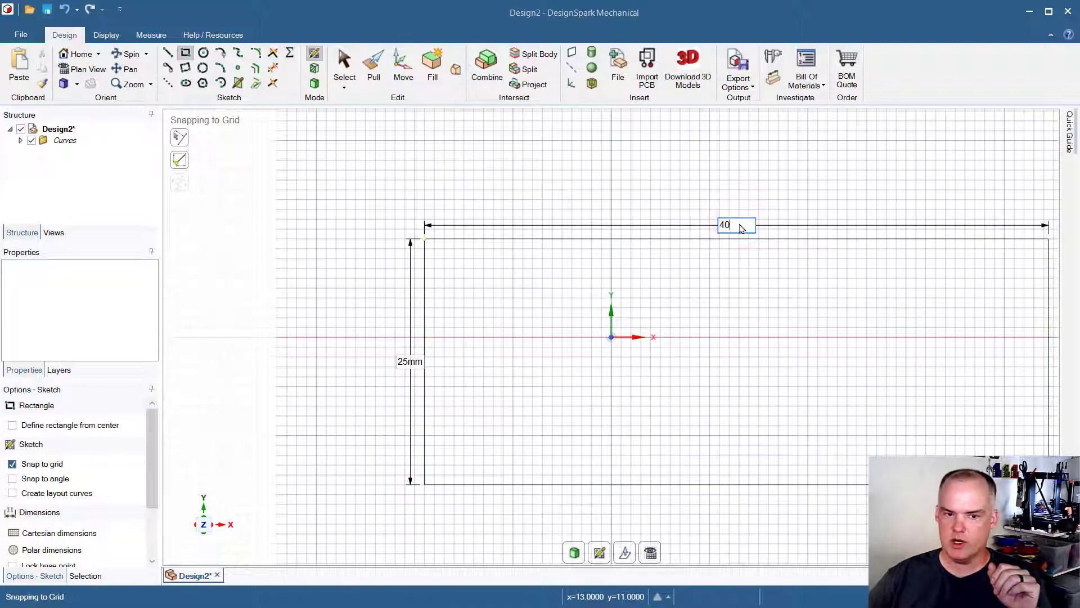
key(Return)
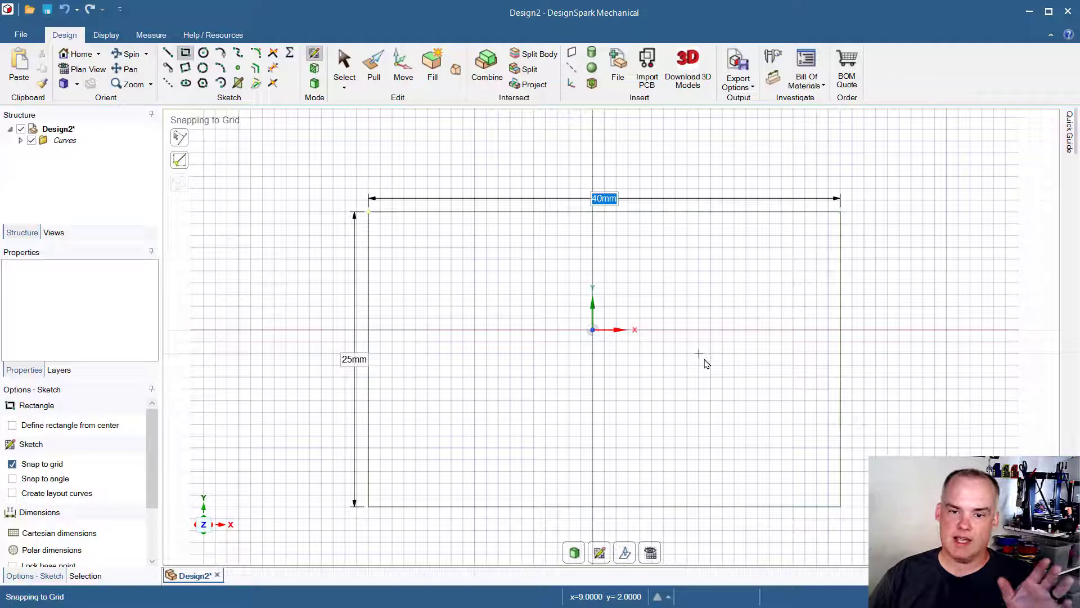
mouse_move(544, 436)
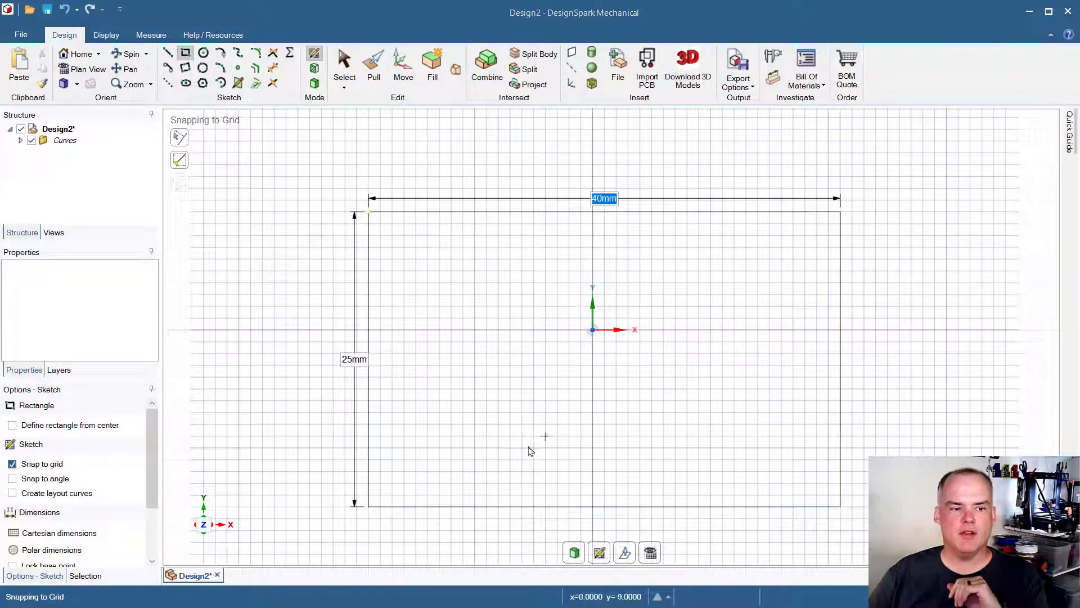
mouse_move(140, 460)
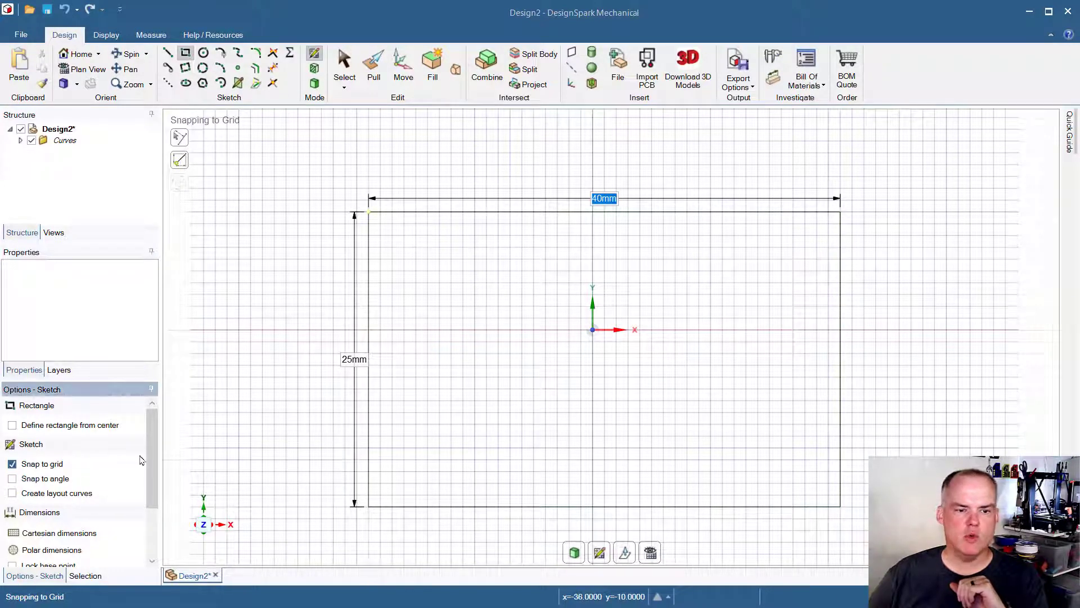
Finish the 40 by 25 mm rectangle as sketch geometry, toggling grid snapping
scroll(down, 3)
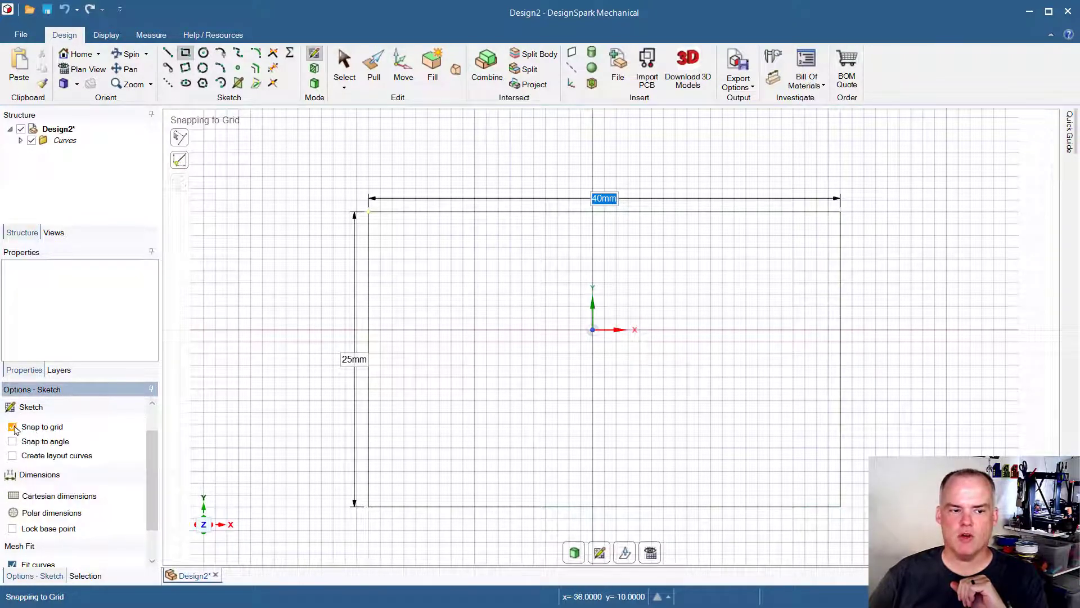
click(11, 426)
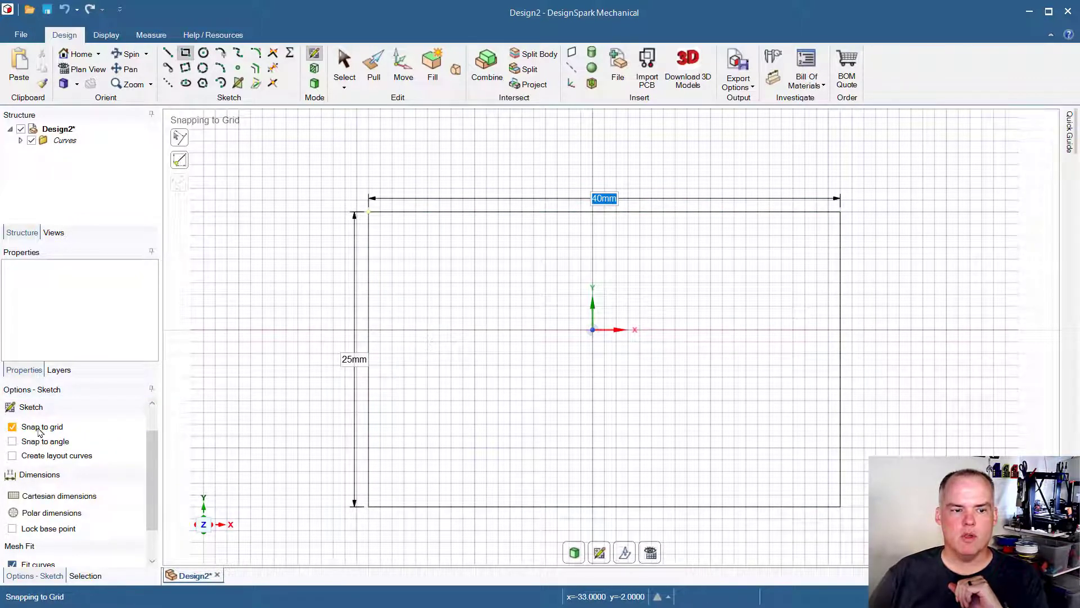
mouse_move(334, 468)
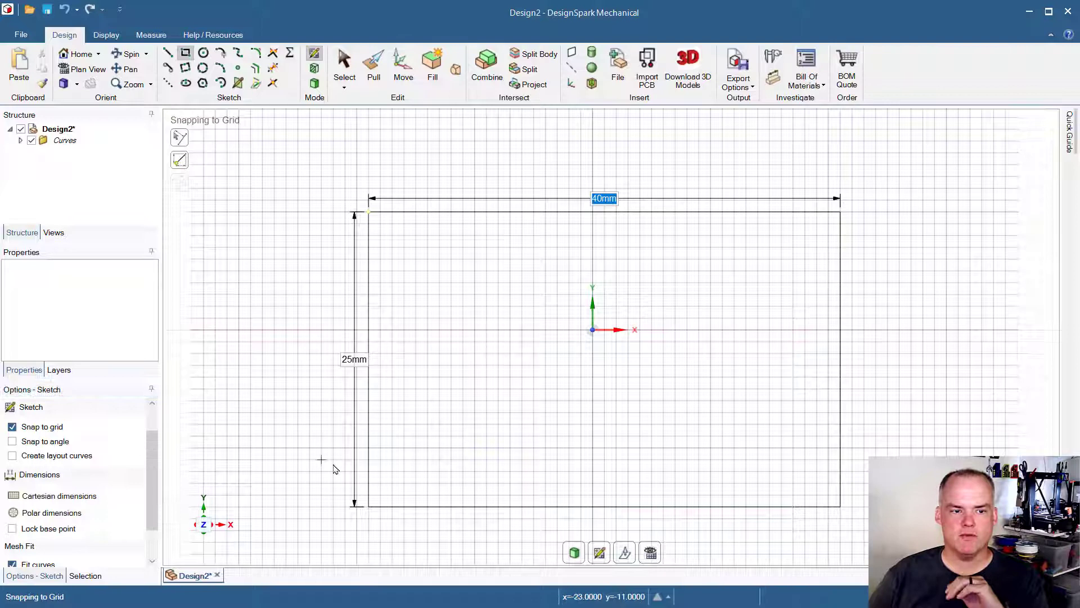
click(11, 426)
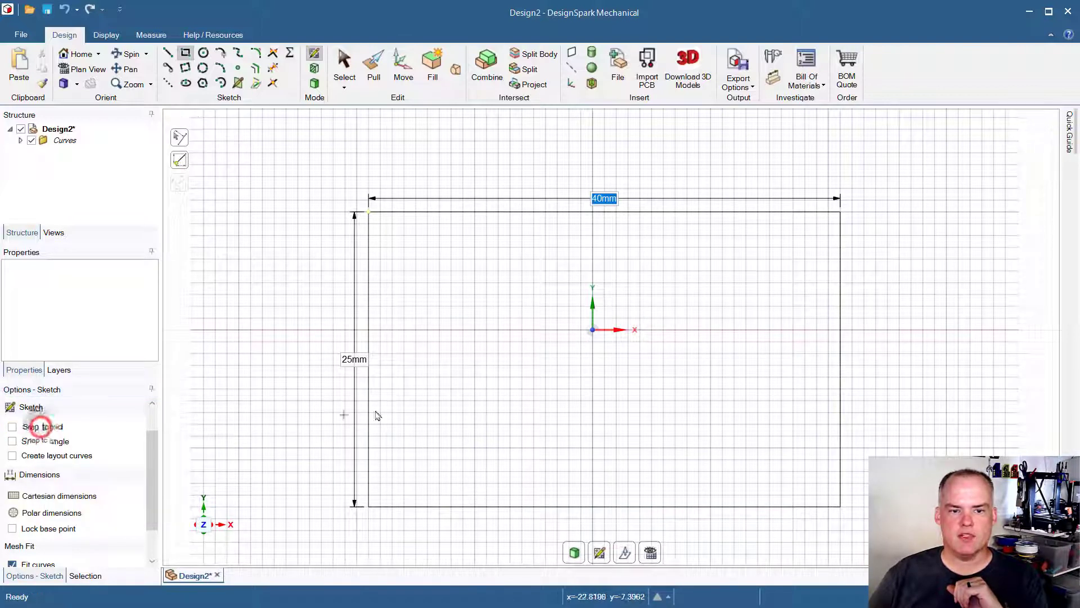
mouse_move(386, 262)
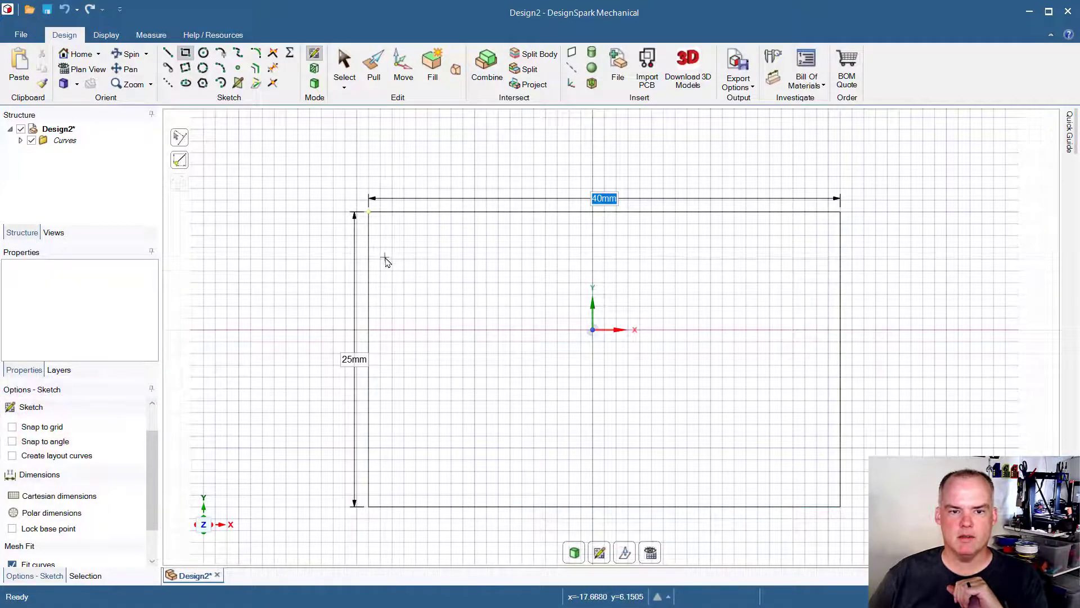
mouse_move(386, 232)
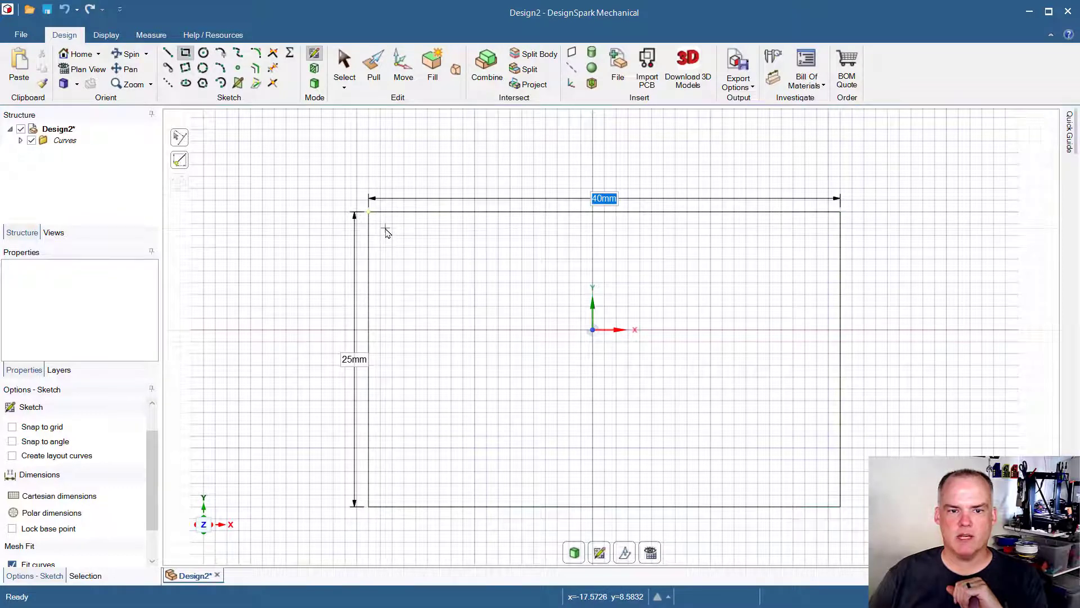
mouse_move(467, 260)
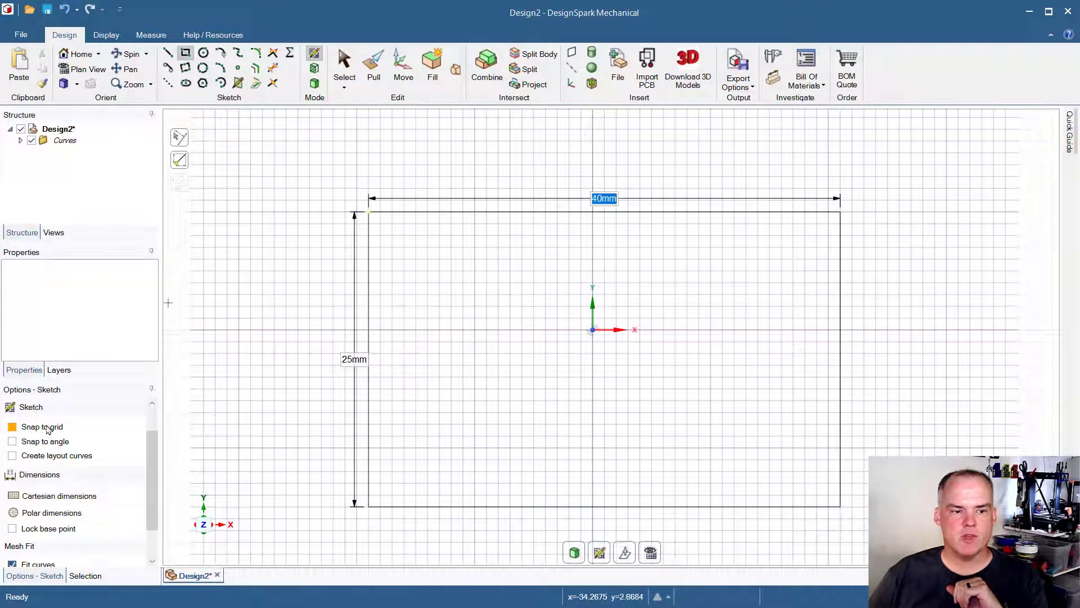
click(12, 426)
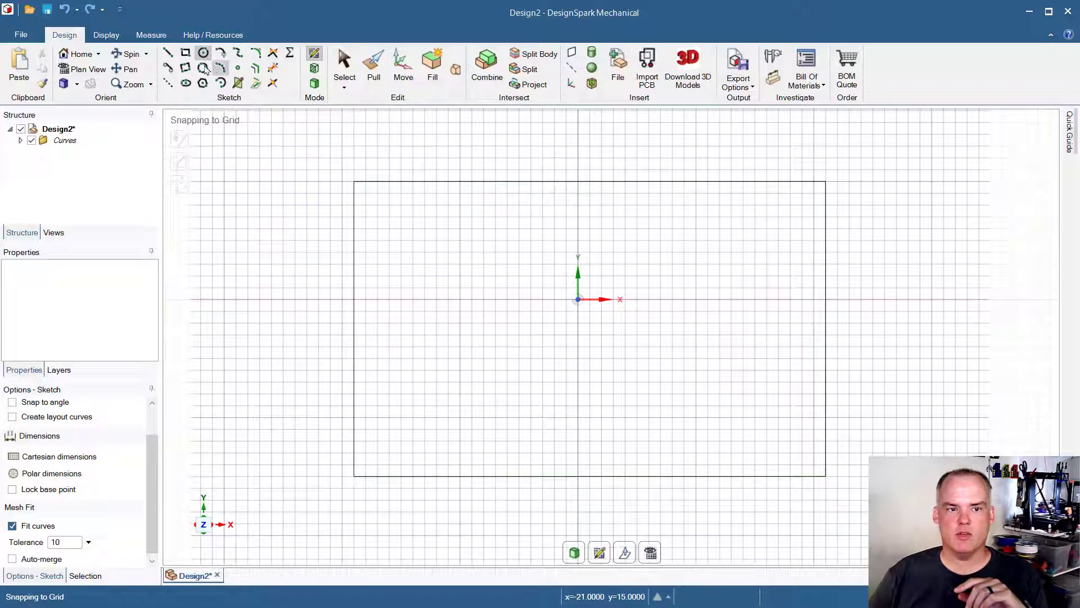
Sketch a circle in the plate's upper-left area with a 7 mm diameter
click(203, 67)
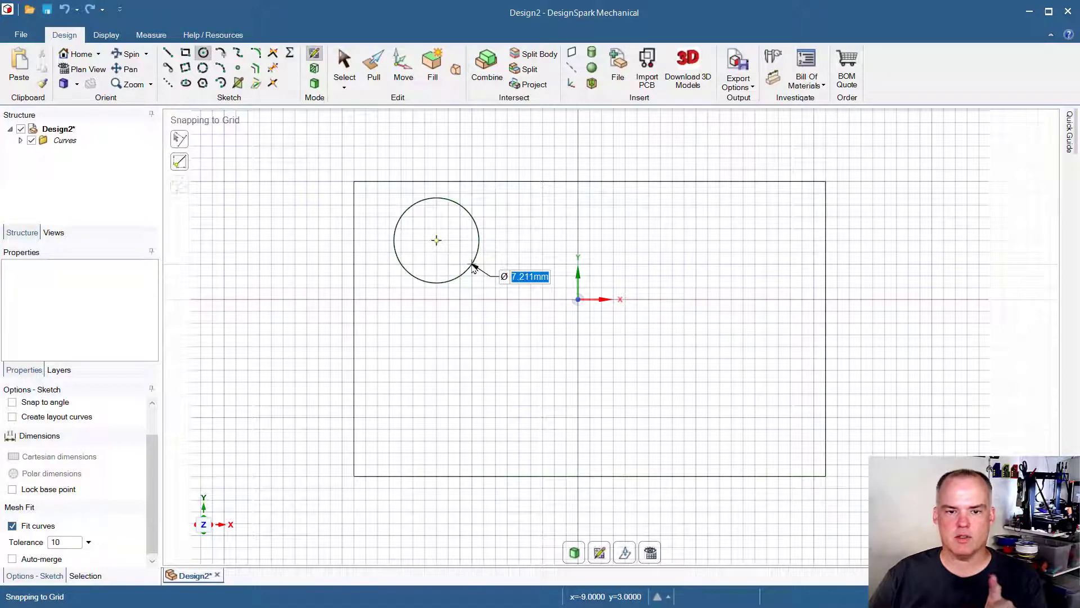
text(6mm)
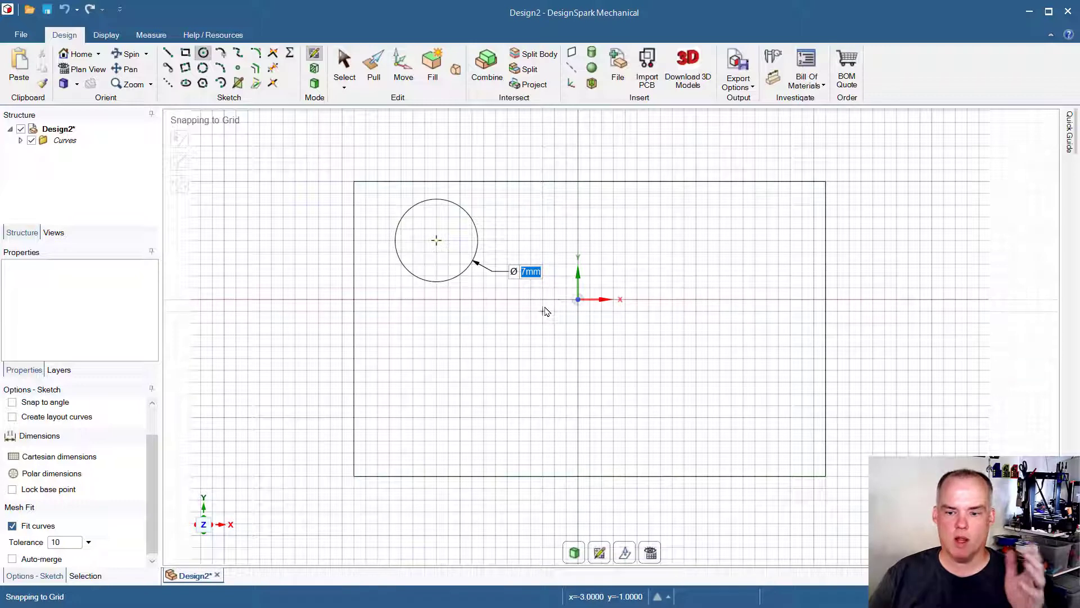
mouse_move(543, 309)
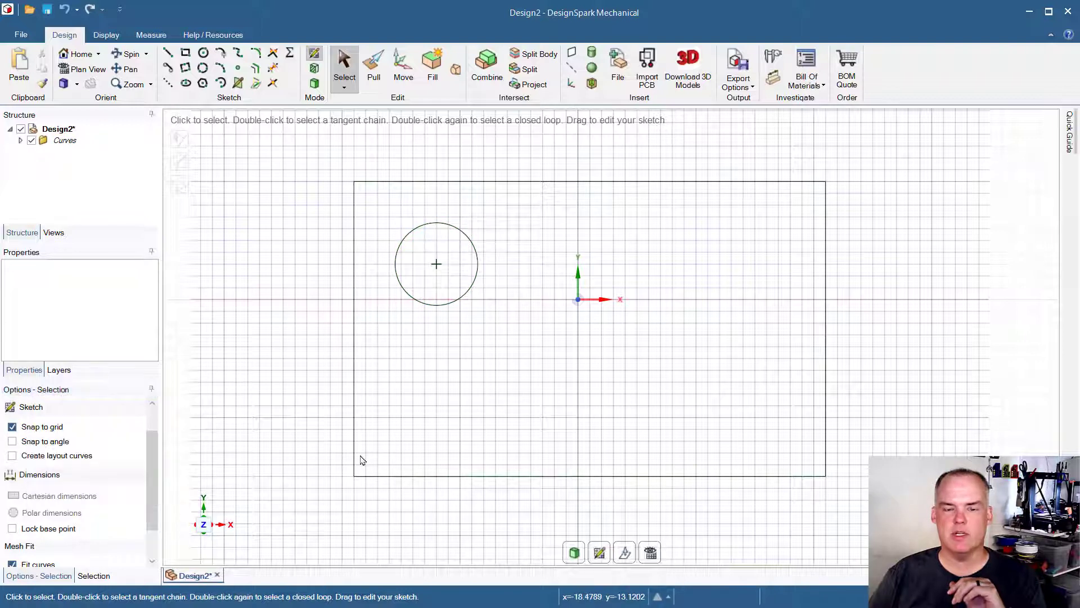
Finish the first circle and start sketching a second circle below it
click(436, 264)
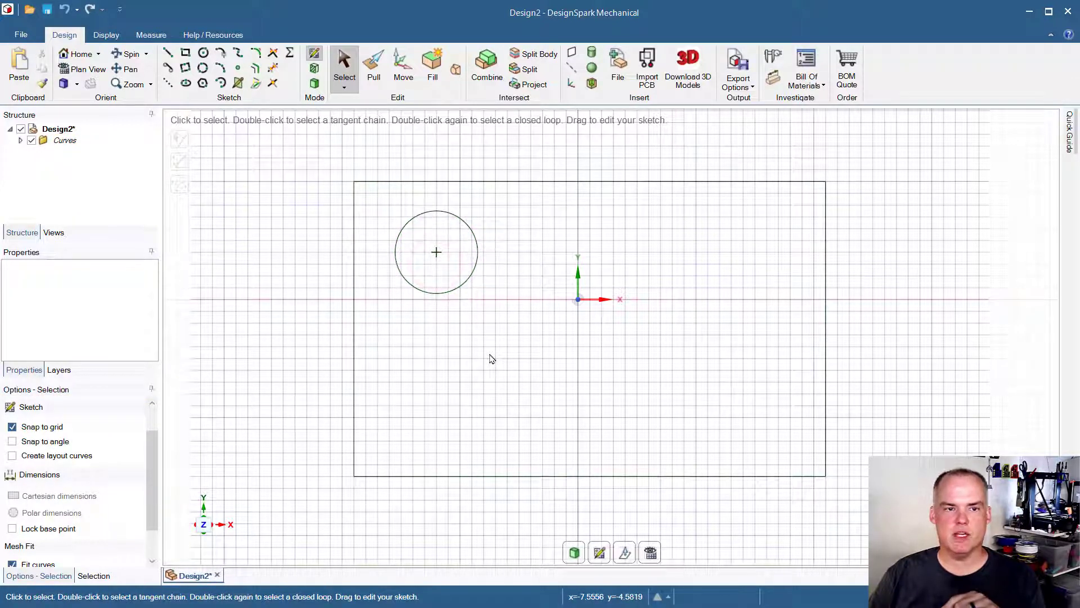
click(203, 53)
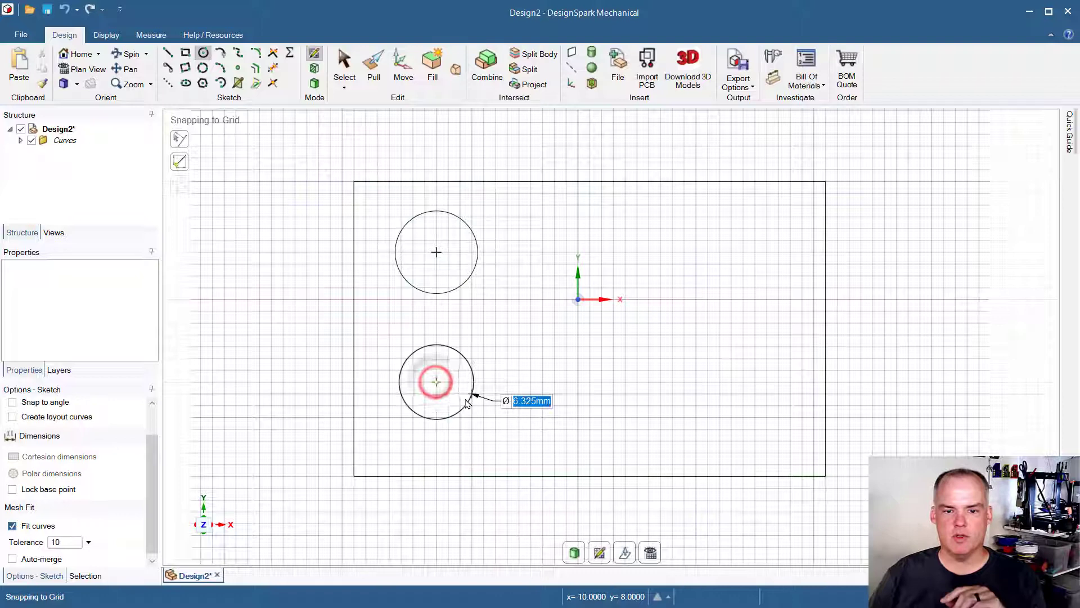
Enter the diameter value for the newly placed circle on the plate outline
text(8mm)
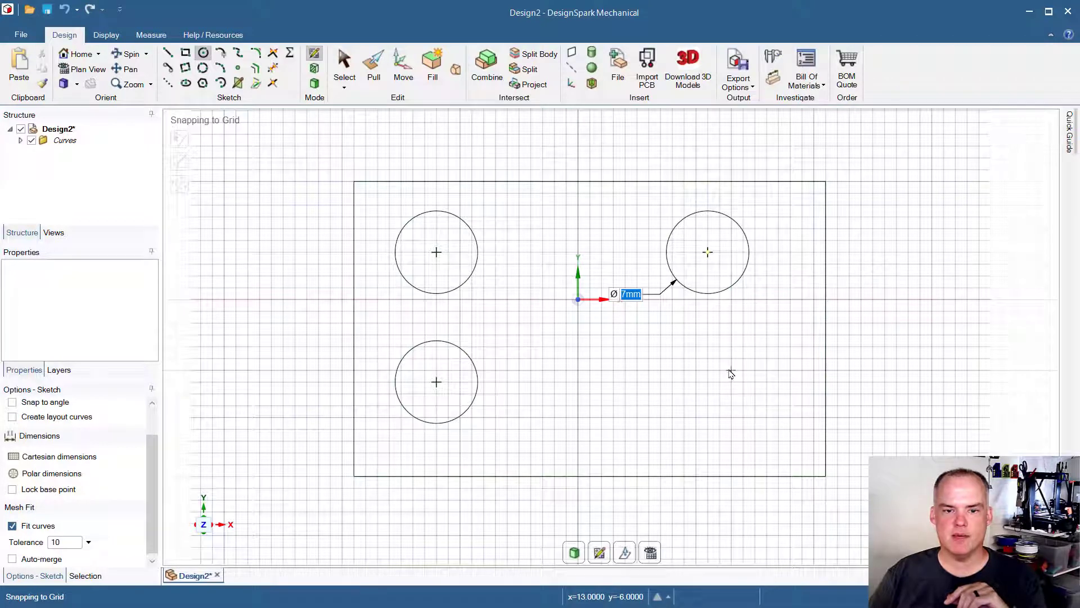
mouse_move(637, 281)
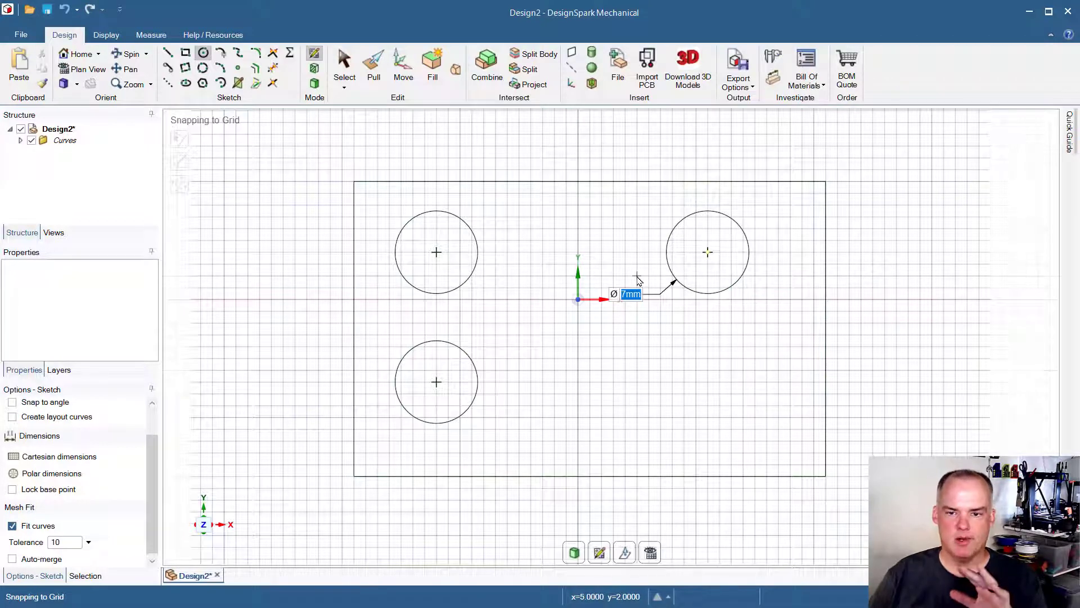
mouse_move(578, 351)
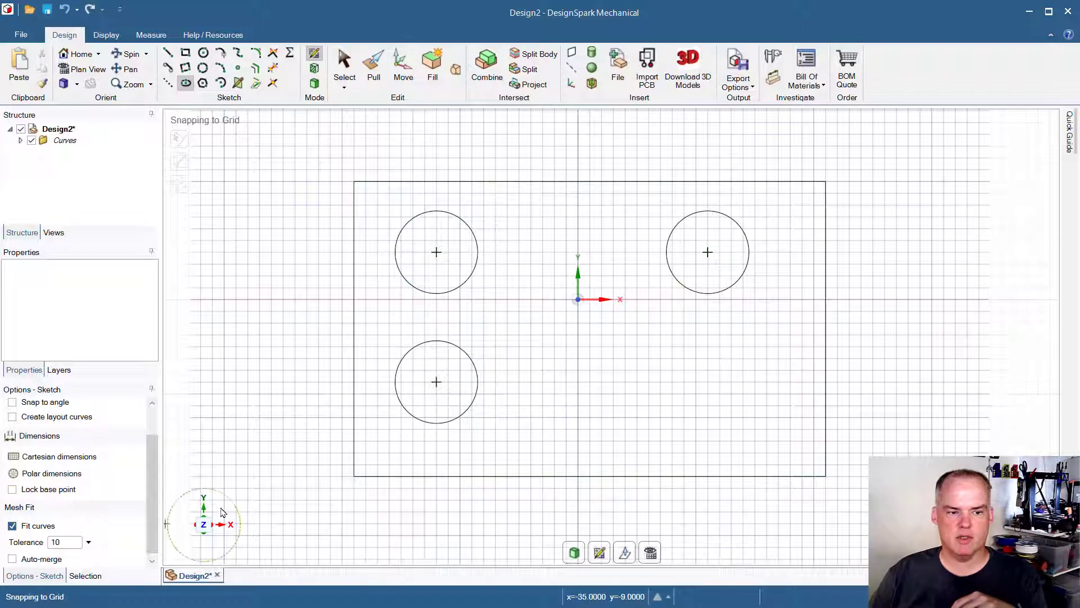
mouse_move(696, 388)
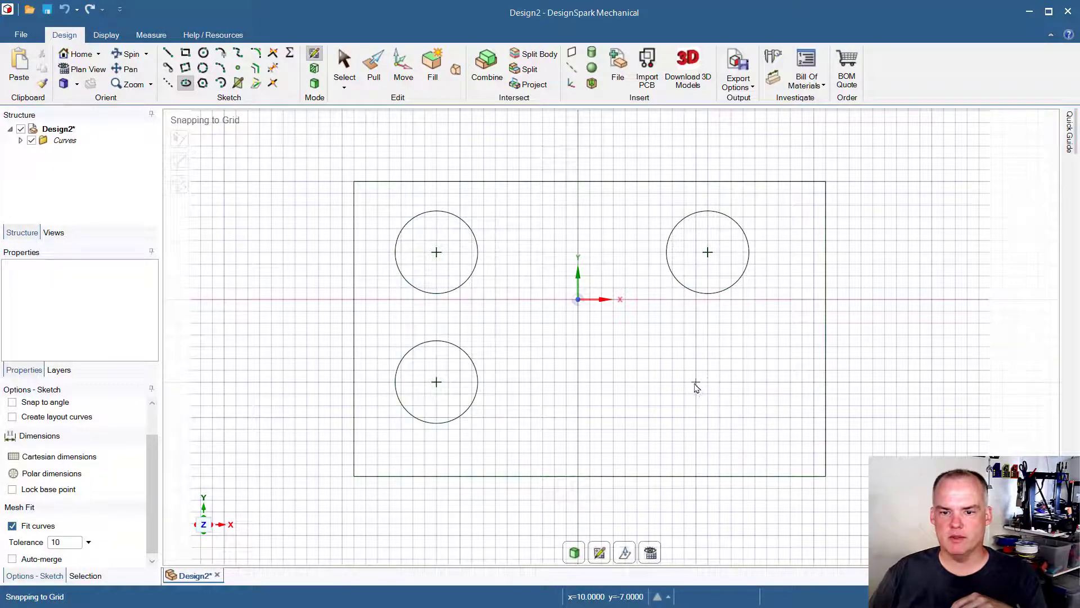
mouse_move(706, 364)
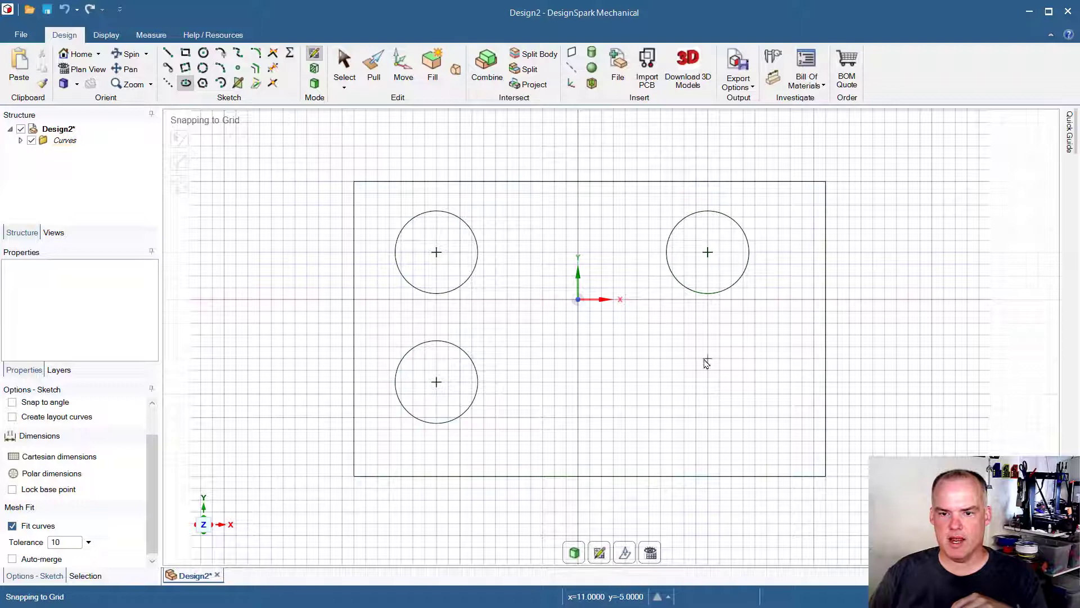
mouse_move(708, 385)
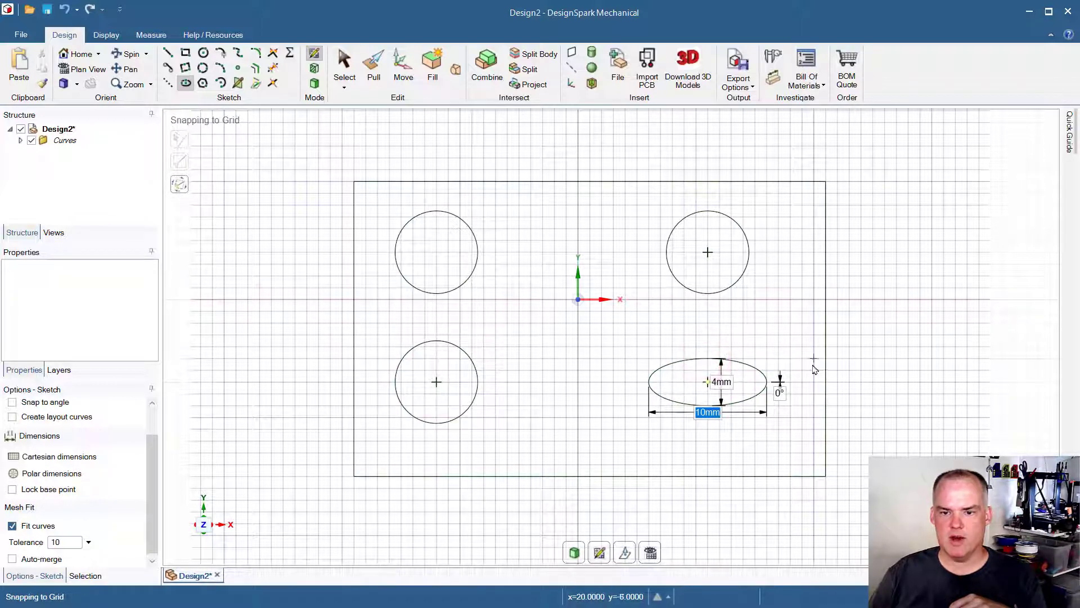
mouse_move(644, 404)
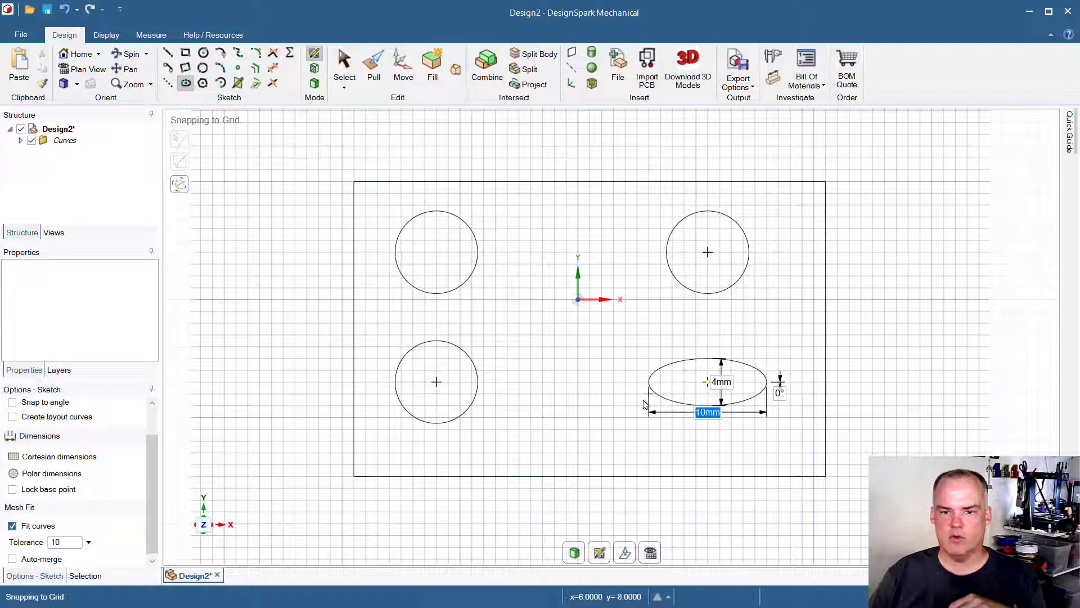
mouse_move(812, 453)
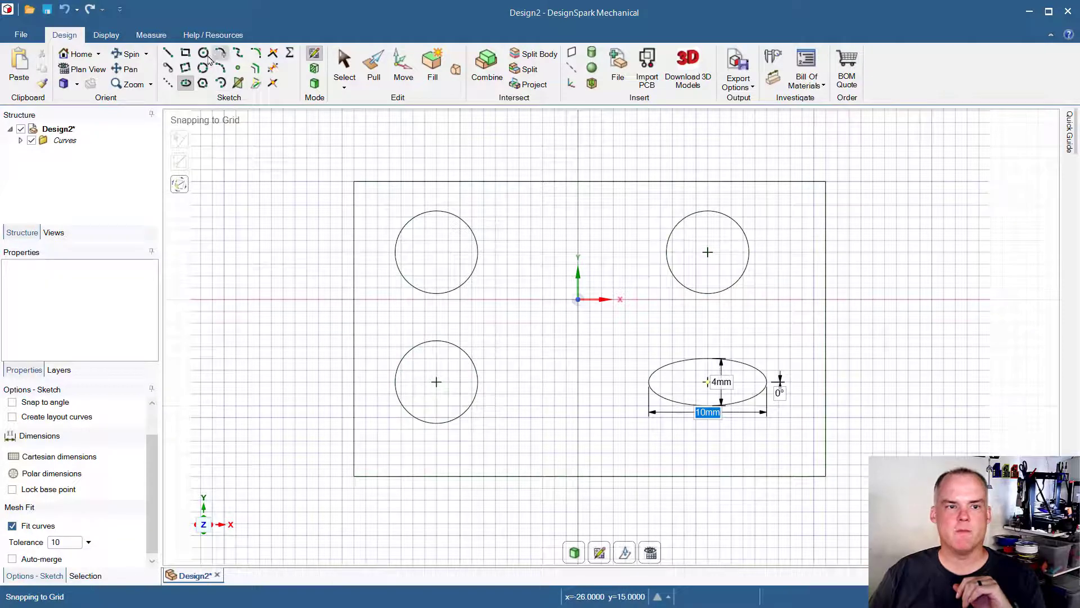
Draw a polygon centred below the origin, entering its size and side count
click(203, 82)
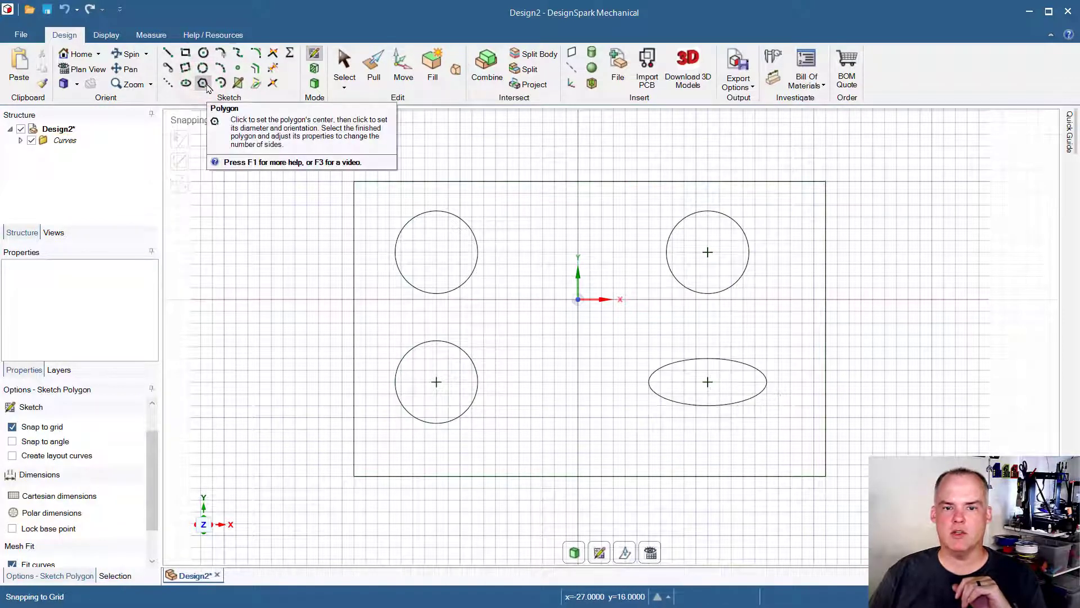
mouse_move(778, 159)
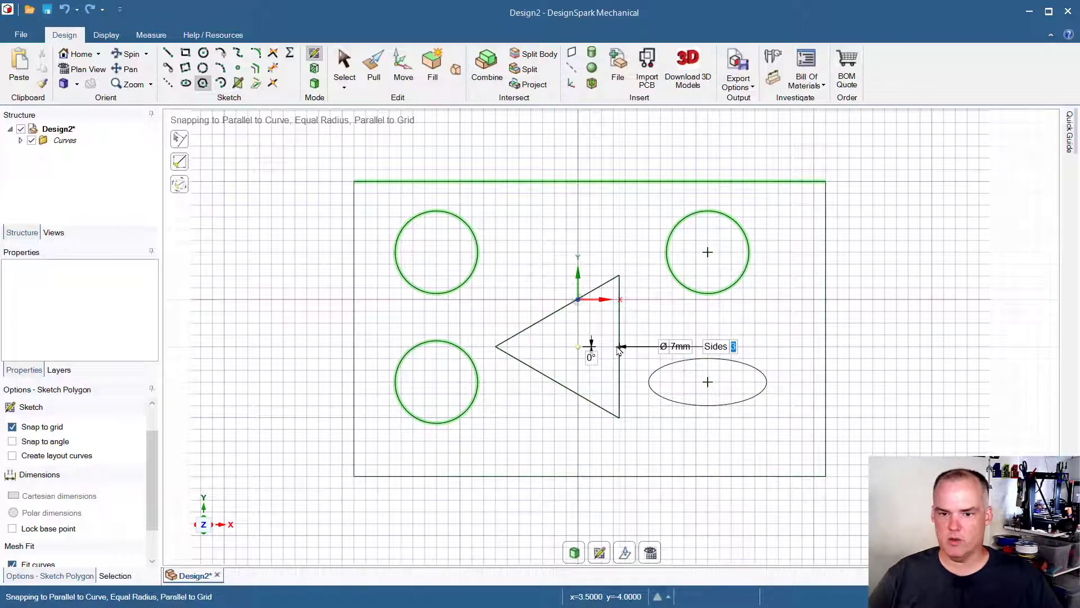
text(4)
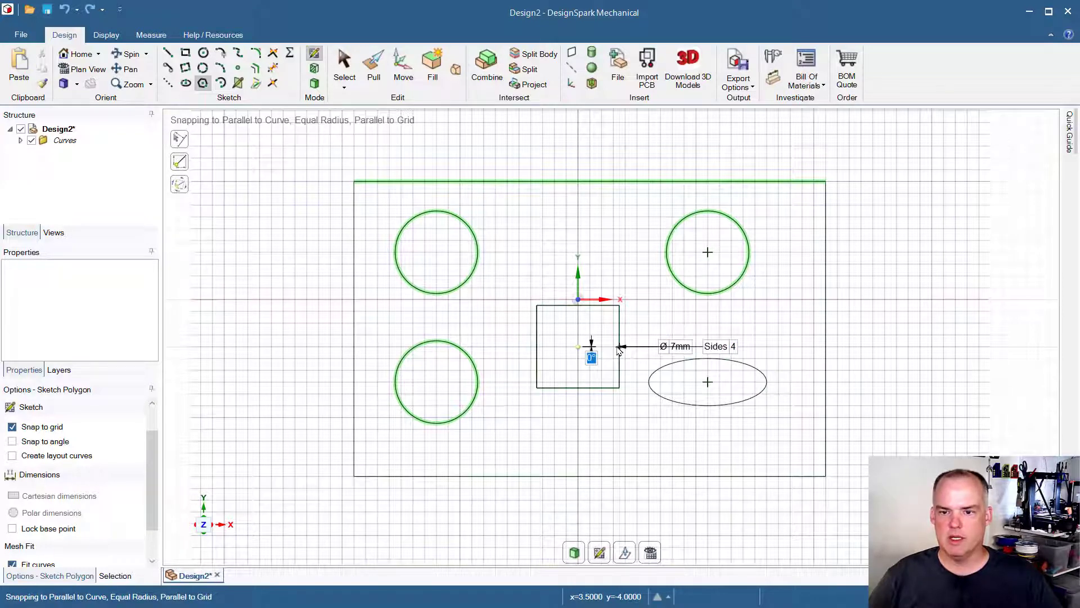
text(5)
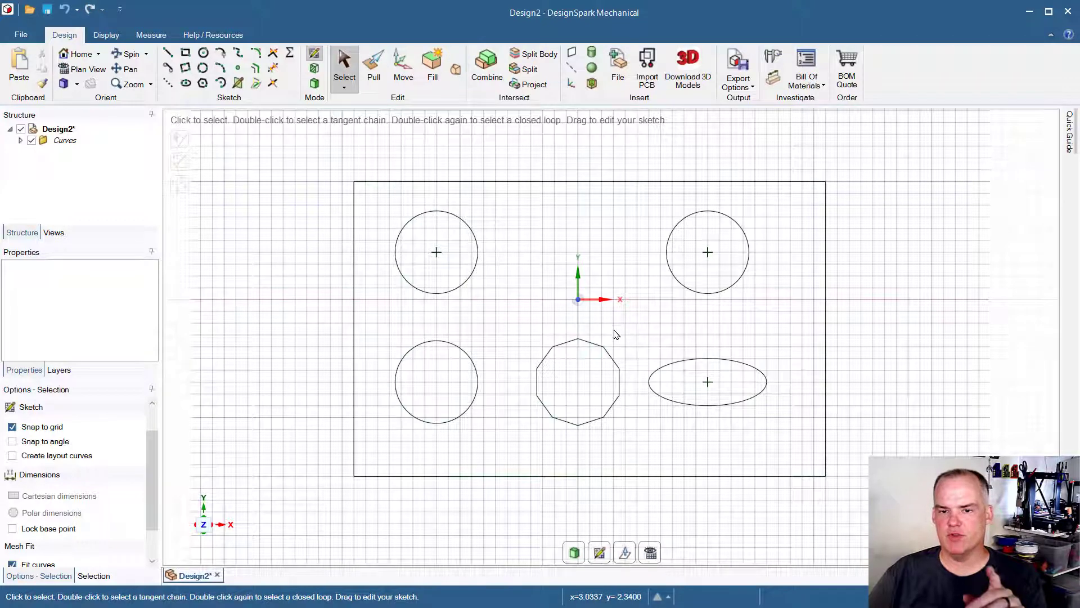
mouse_move(613, 338)
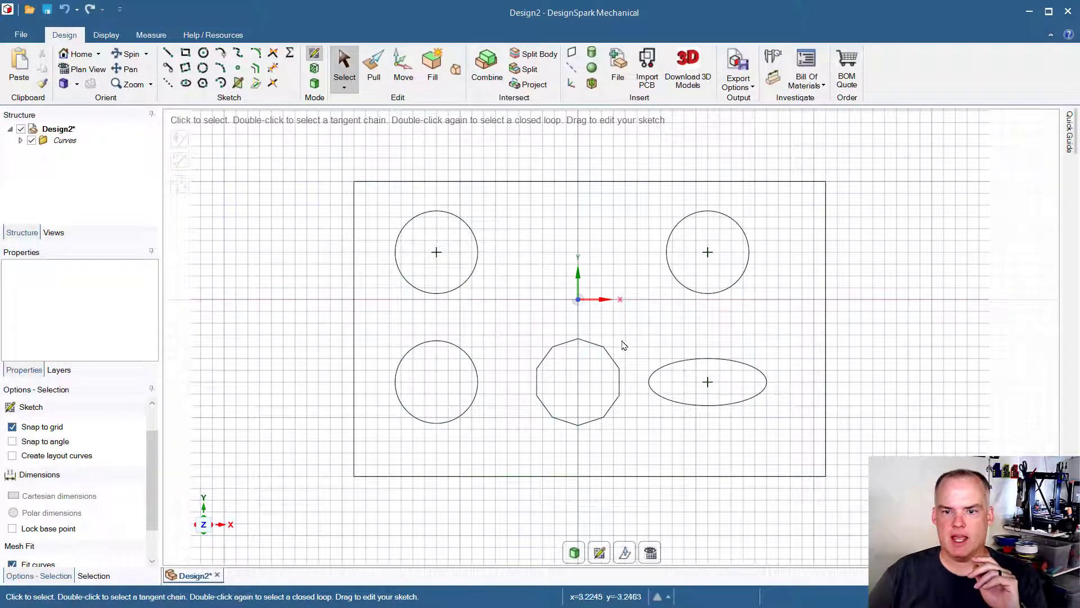
mouse_move(541, 178)
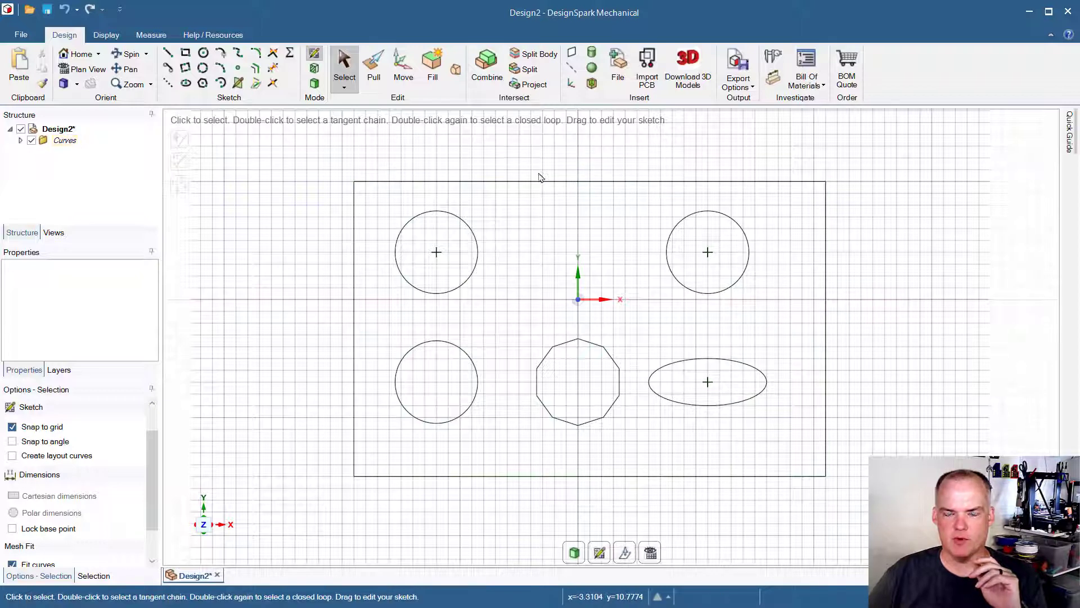
mouse_move(483, 180)
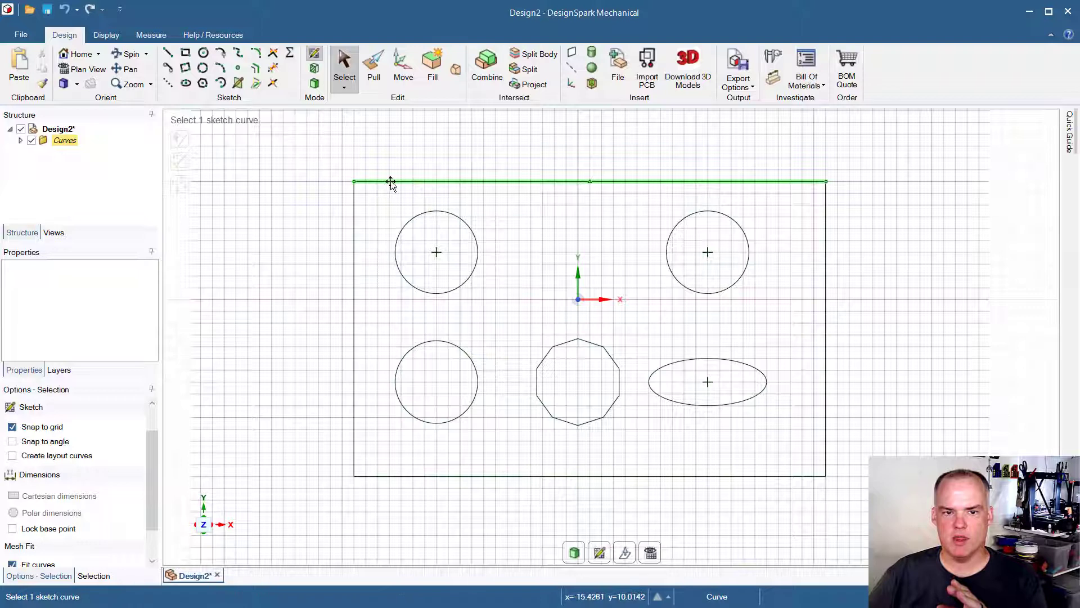
mouse_move(589, 185)
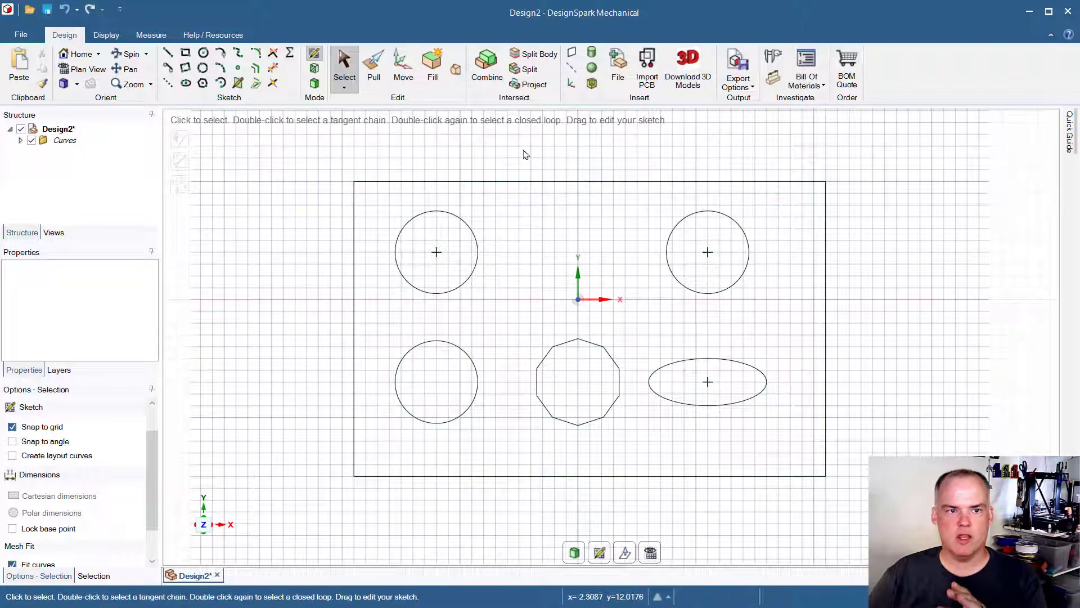
mouse_move(168, 85)
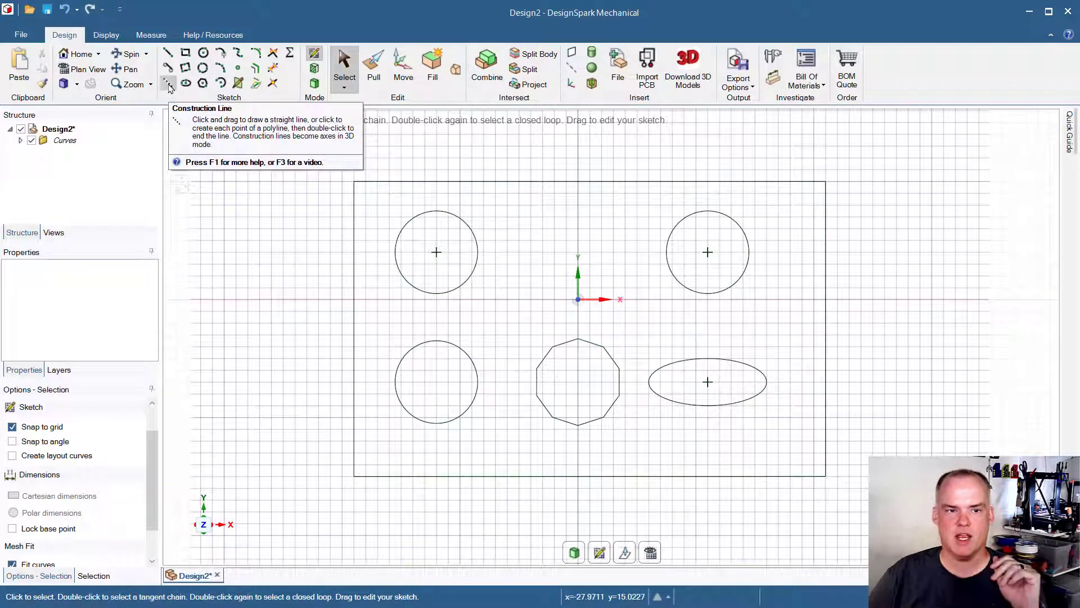
Activate the Construction Line tool in the Sketch group
click(168, 82)
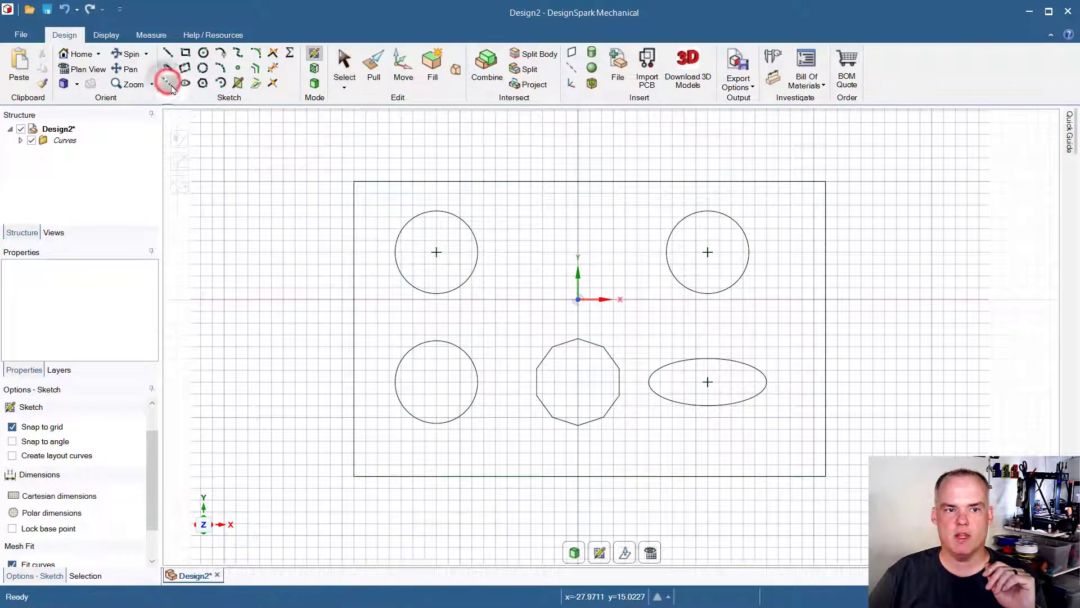
mouse_move(169, 82)
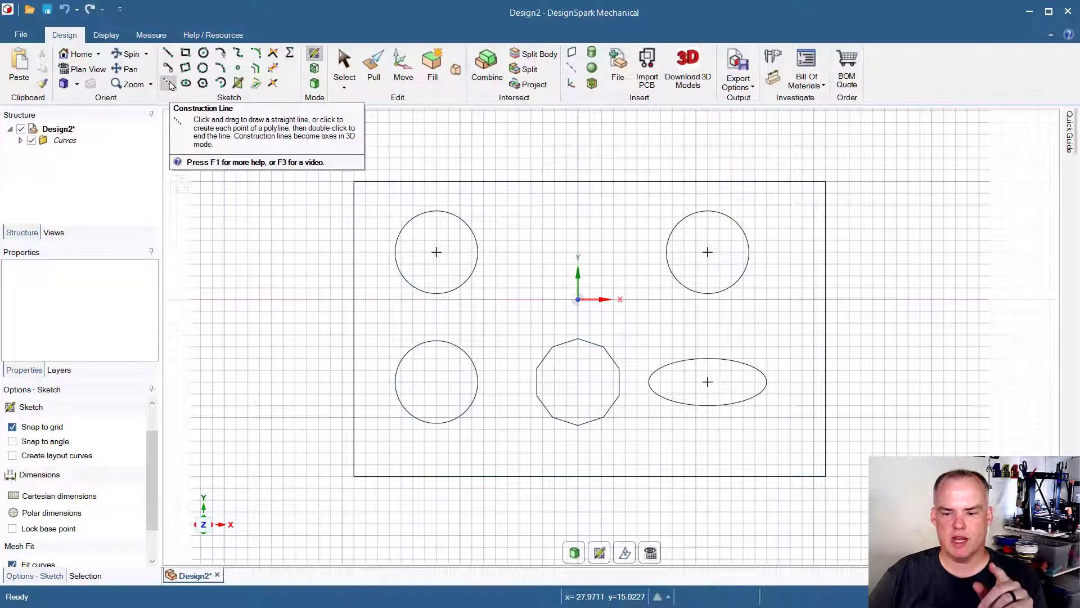
mouse_move(601, 194)
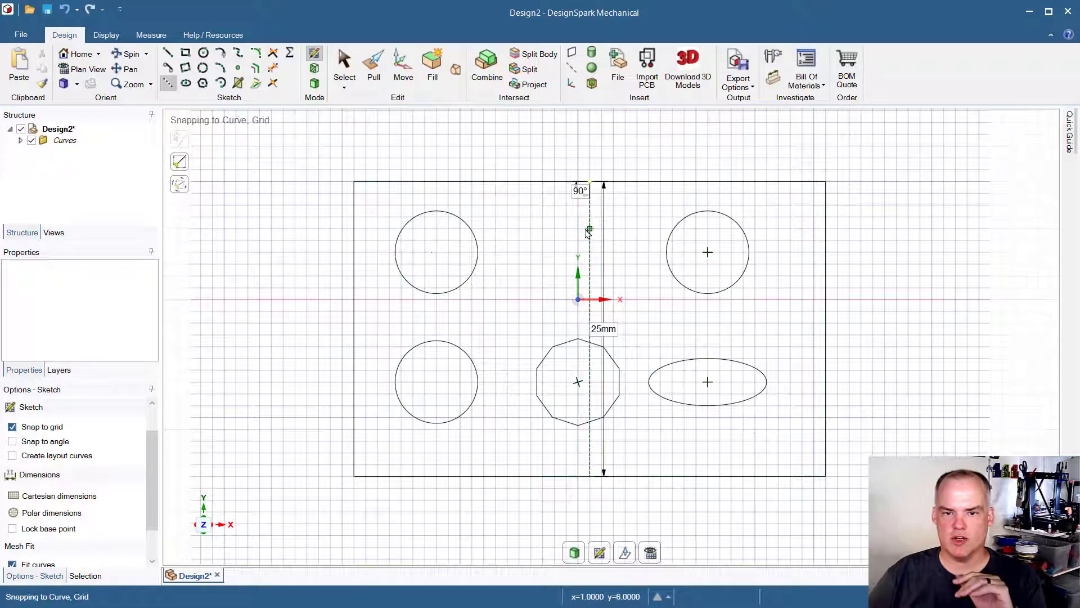
Finish the vertical construction line, chamfer the top-right corner, then return to circles
right_click(589, 229)
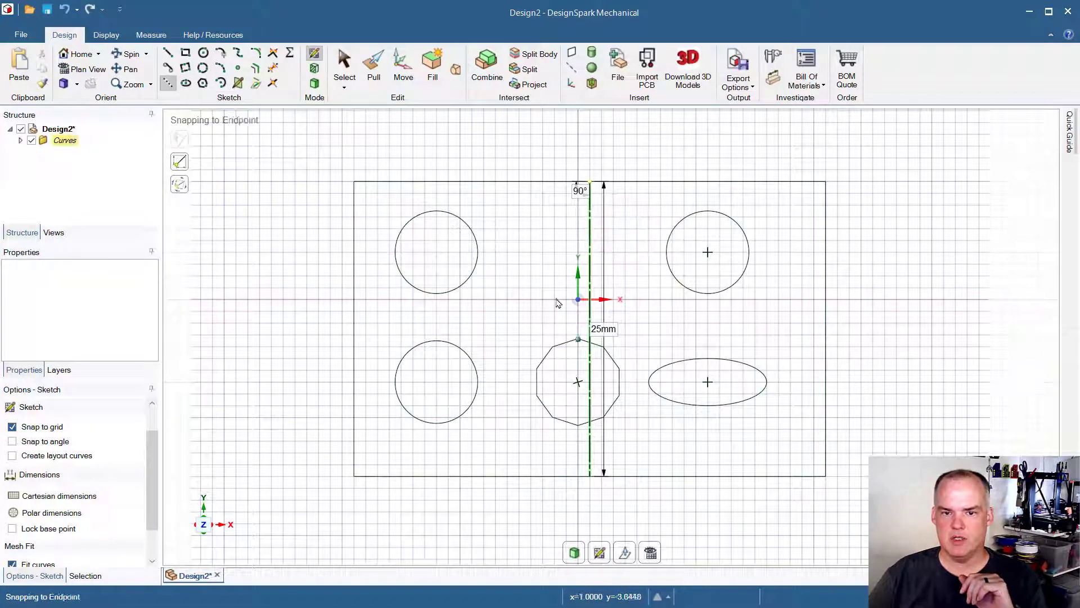
mouse_move(696, 523)
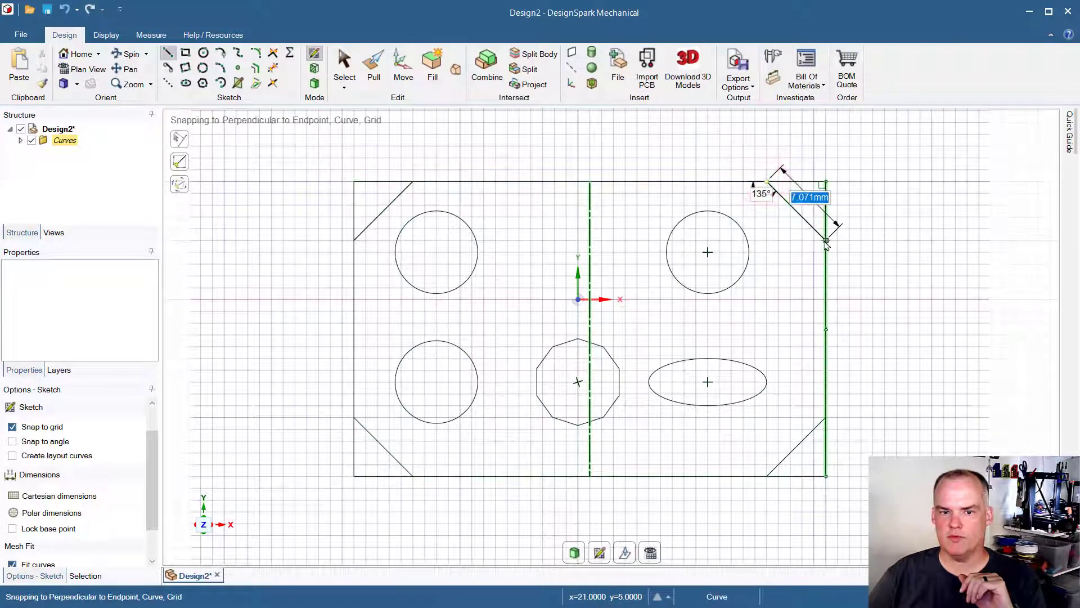
click(824, 243)
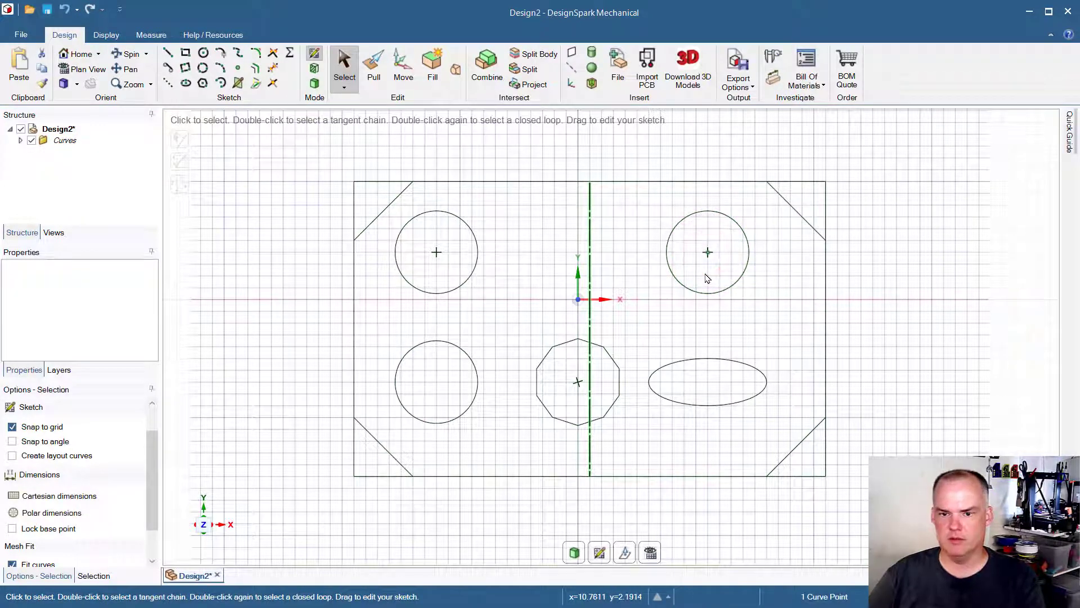
click(436, 253)
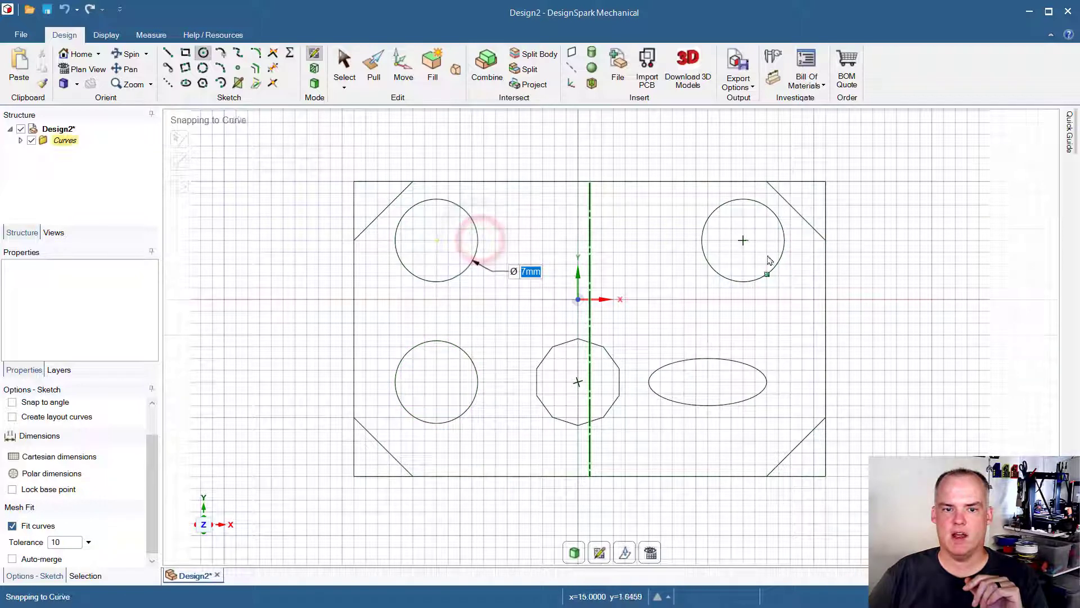
mouse_move(649, 266)
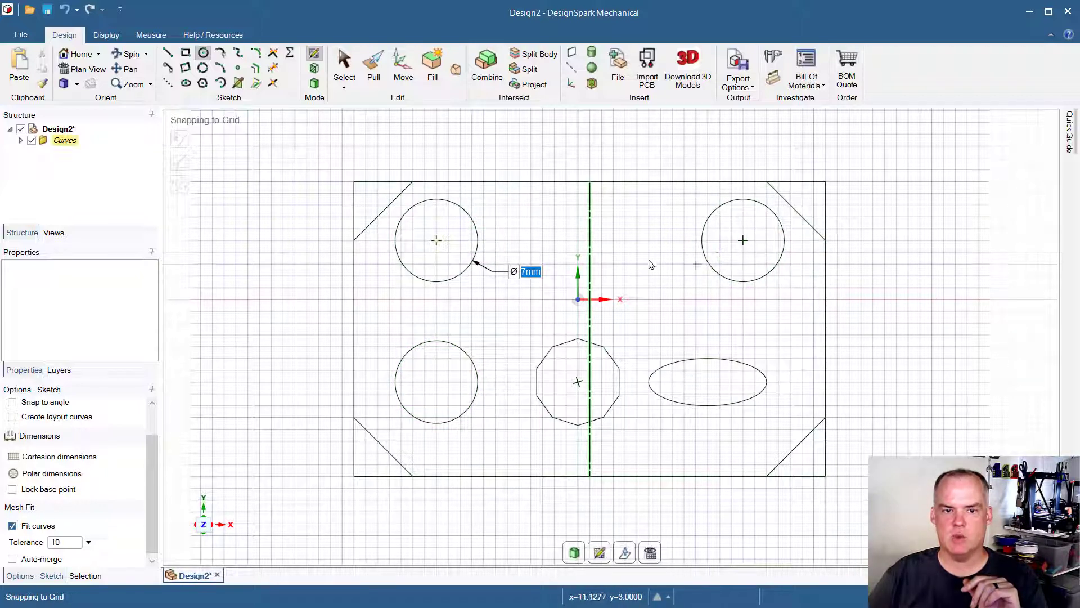
mouse_move(821, 277)
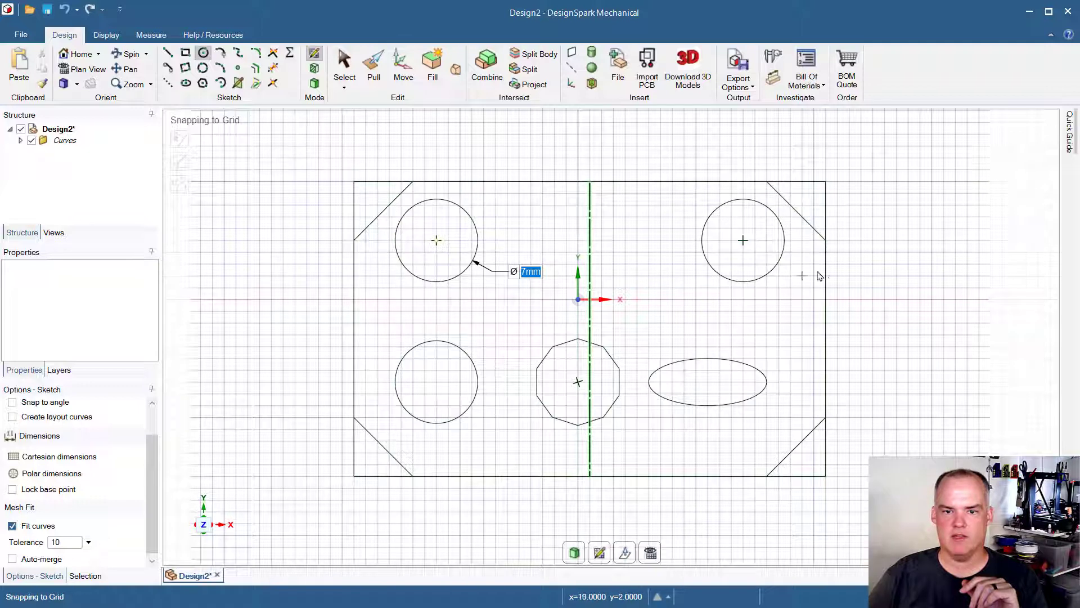
mouse_move(766, 512)
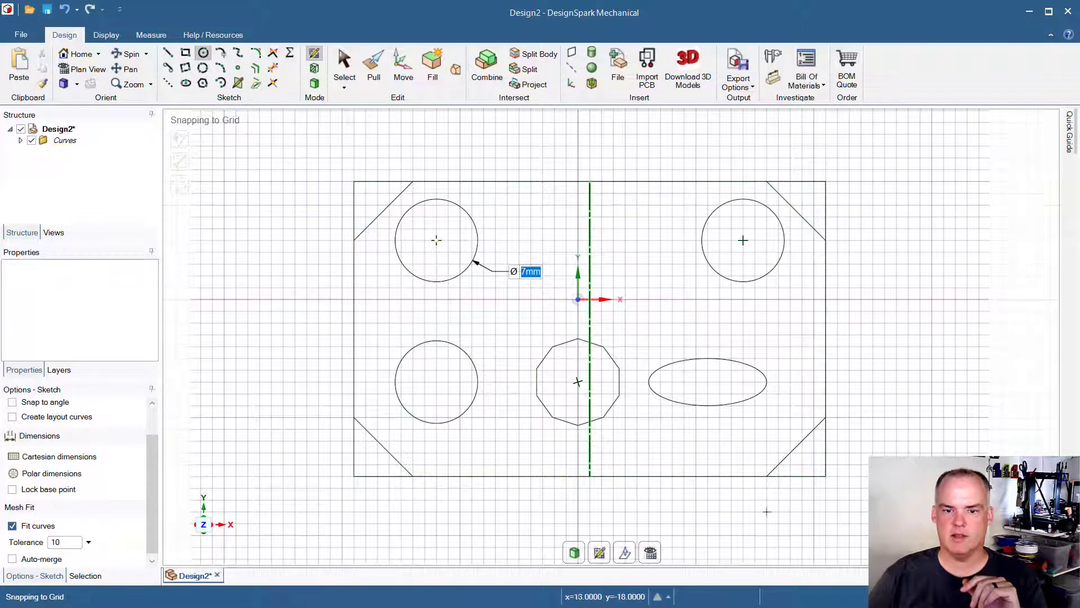
mouse_move(843, 480)
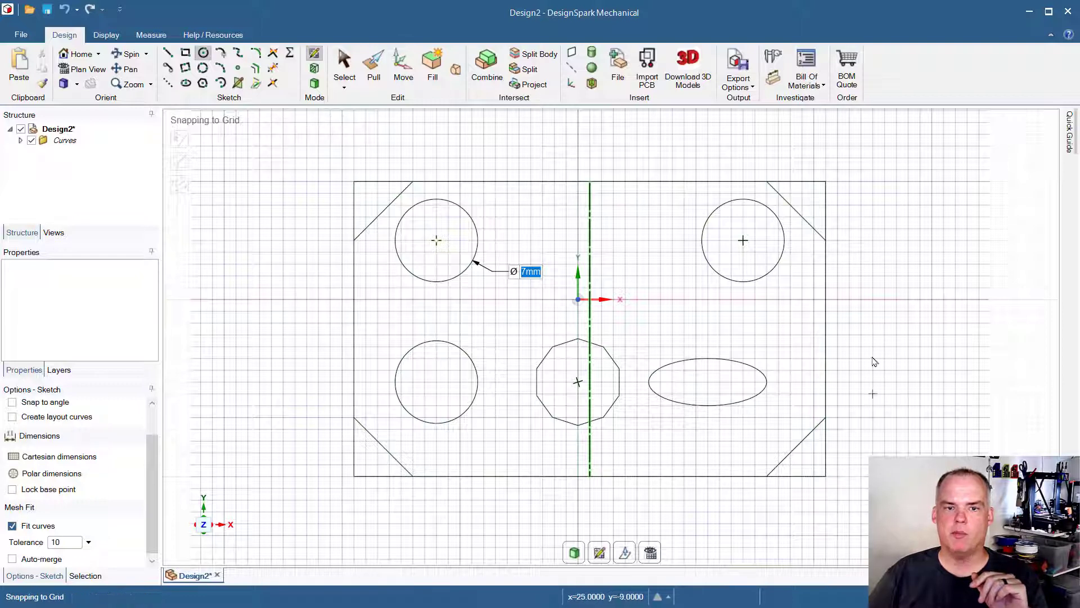
mouse_move(624, 219)
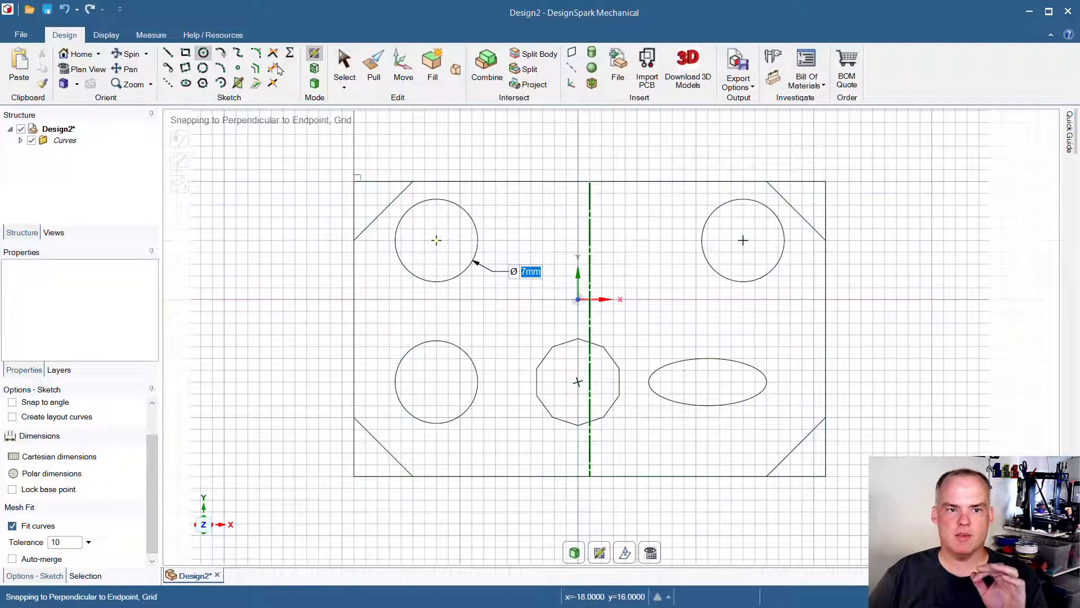
mouse_move(293, 92)
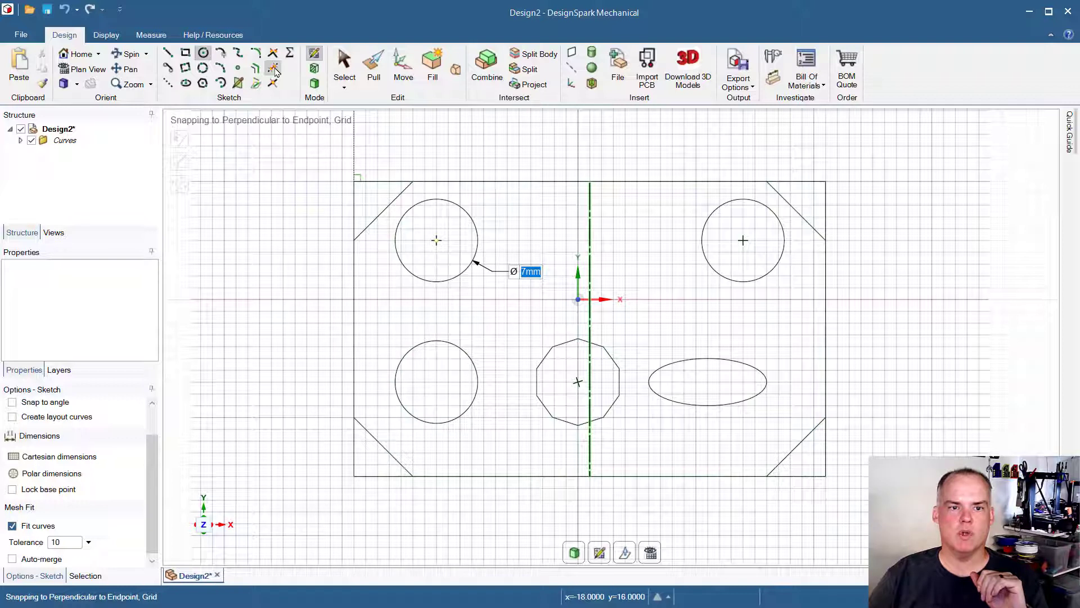
Trim away the top corner leftovers and uncheck the centre line as mirror line
click(273, 66)
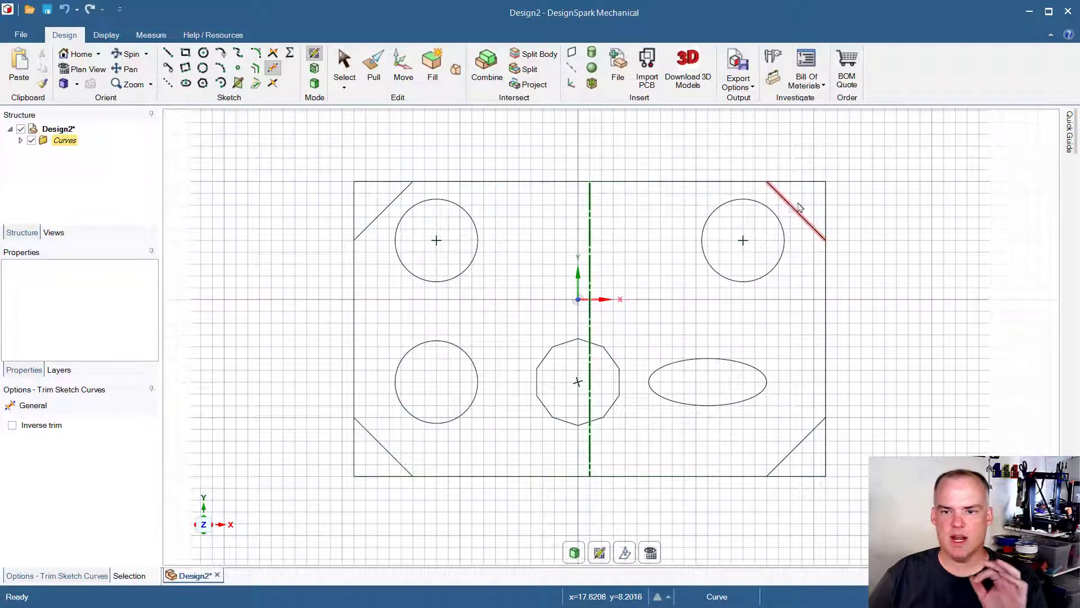
click(795, 207)
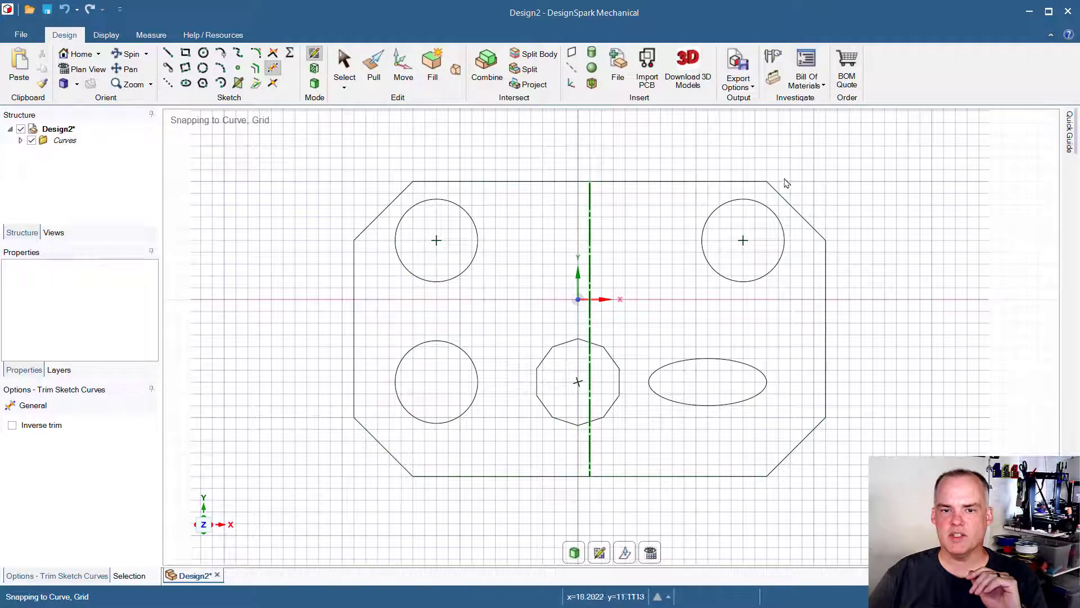
mouse_move(810, 195)
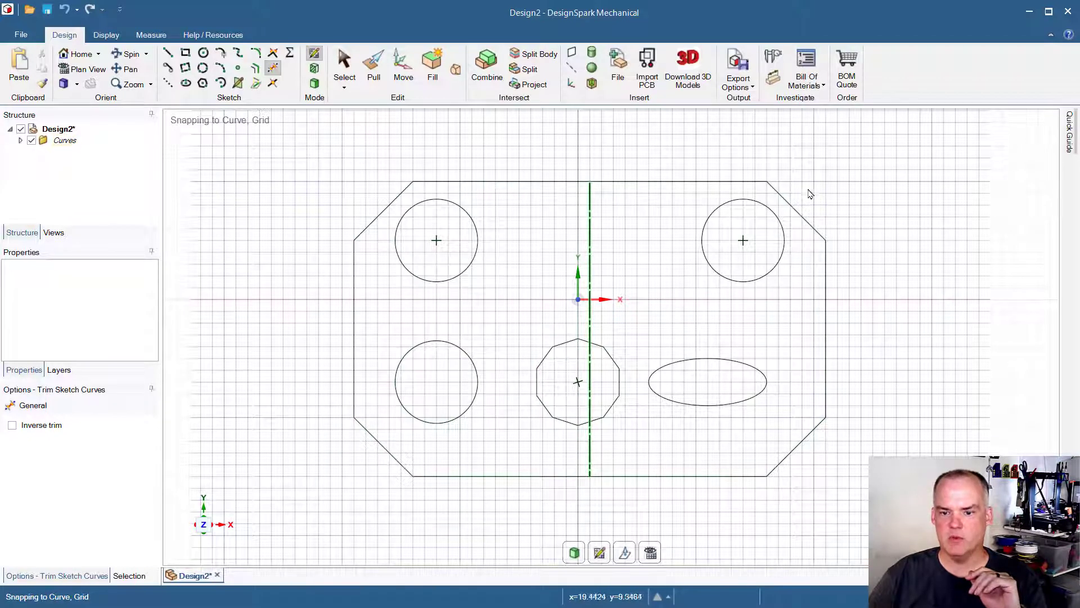
mouse_move(930, 454)
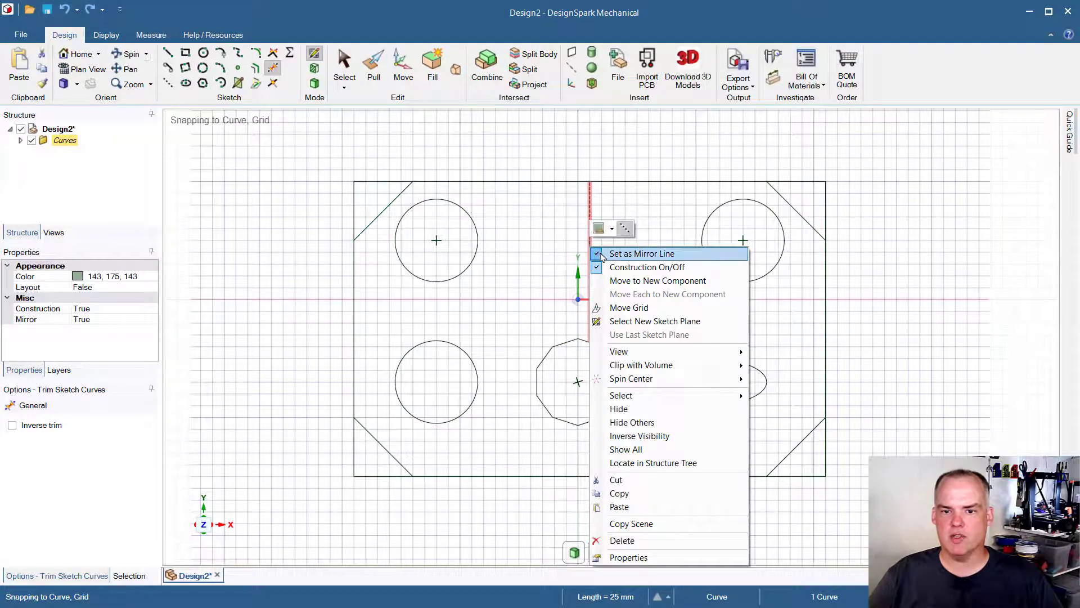
click(640, 253)
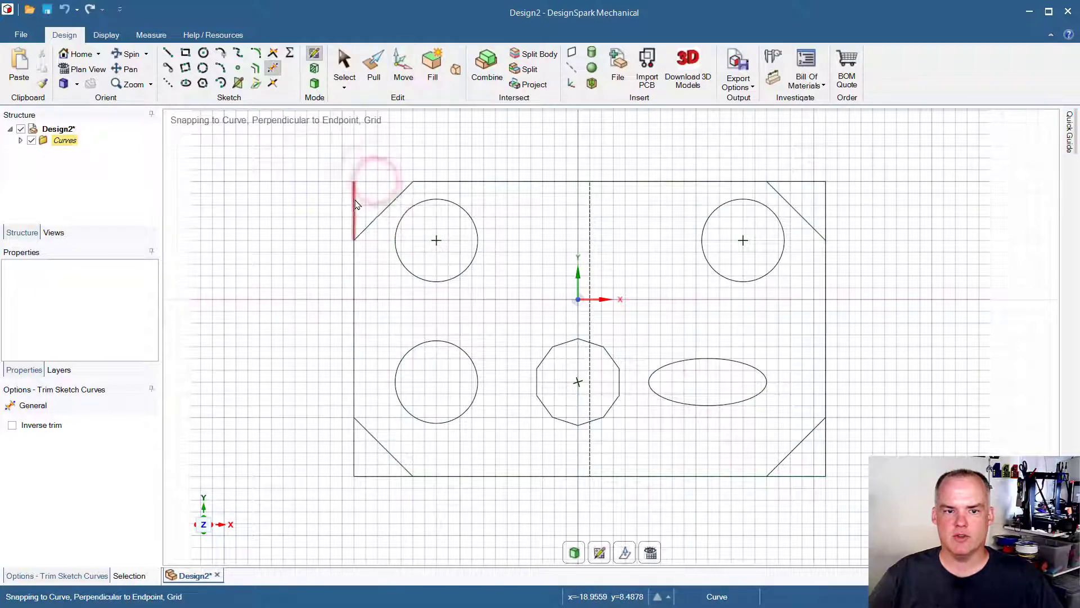
click(357, 205)
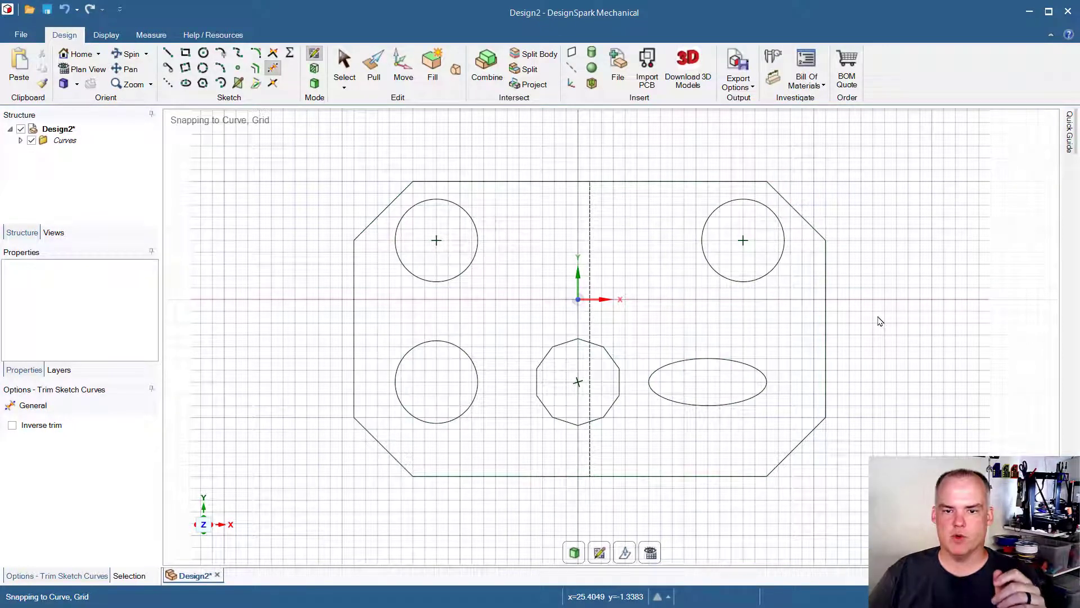
mouse_move(609, 241)
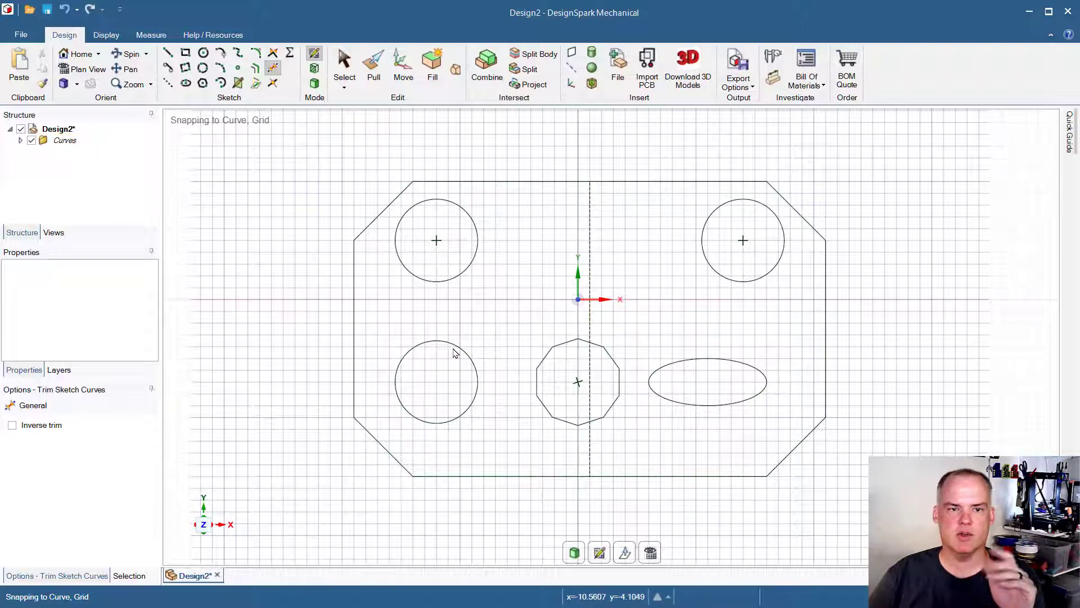
mouse_move(591, 234)
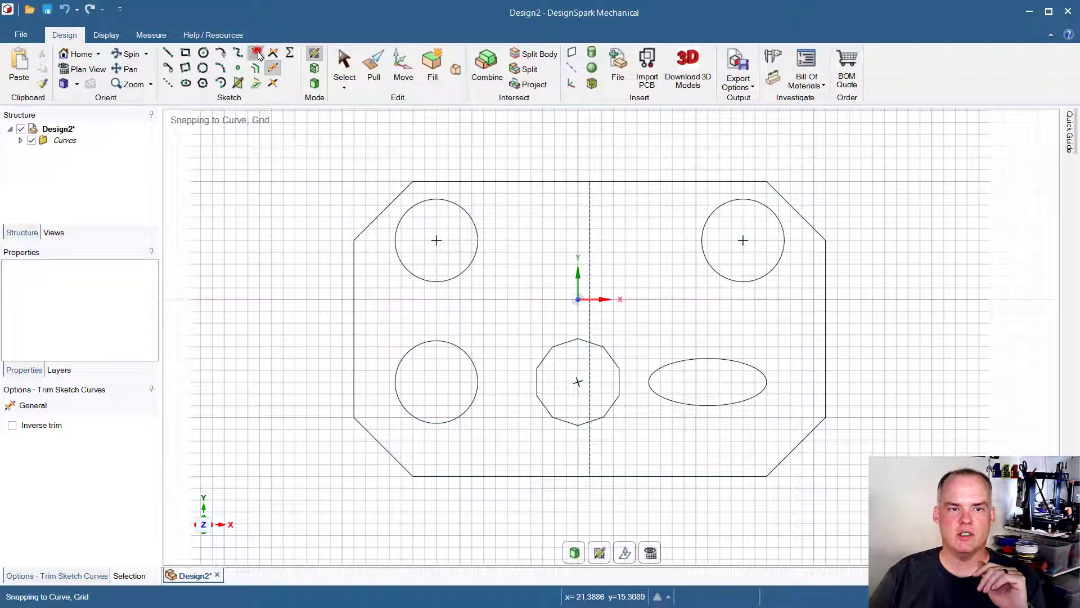
Activate the three-point Arc tool to round the plate's left side
click(255, 68)
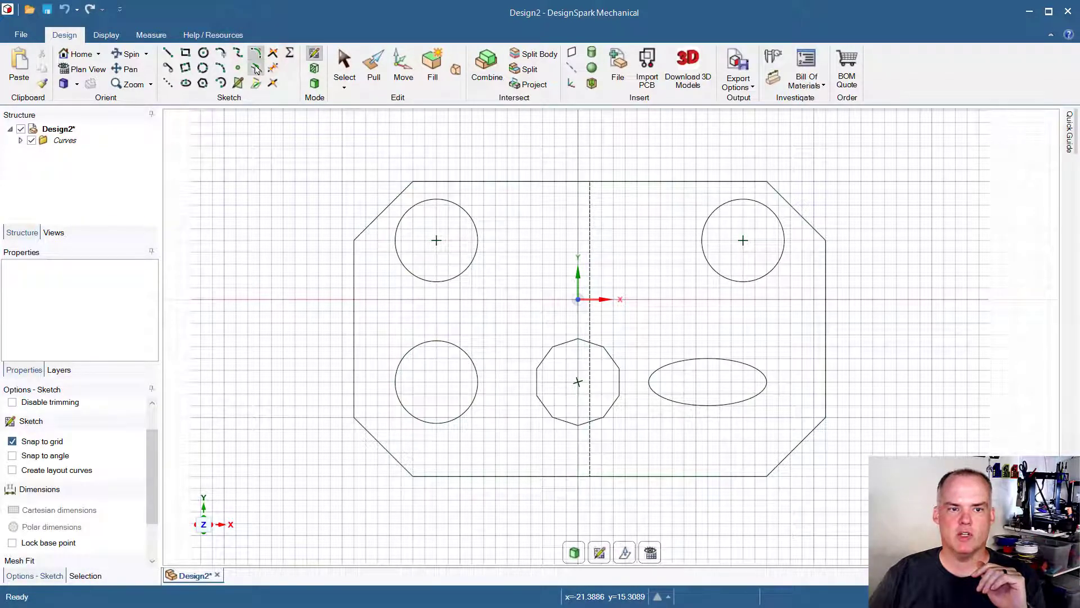
mouse_move(256, 54)
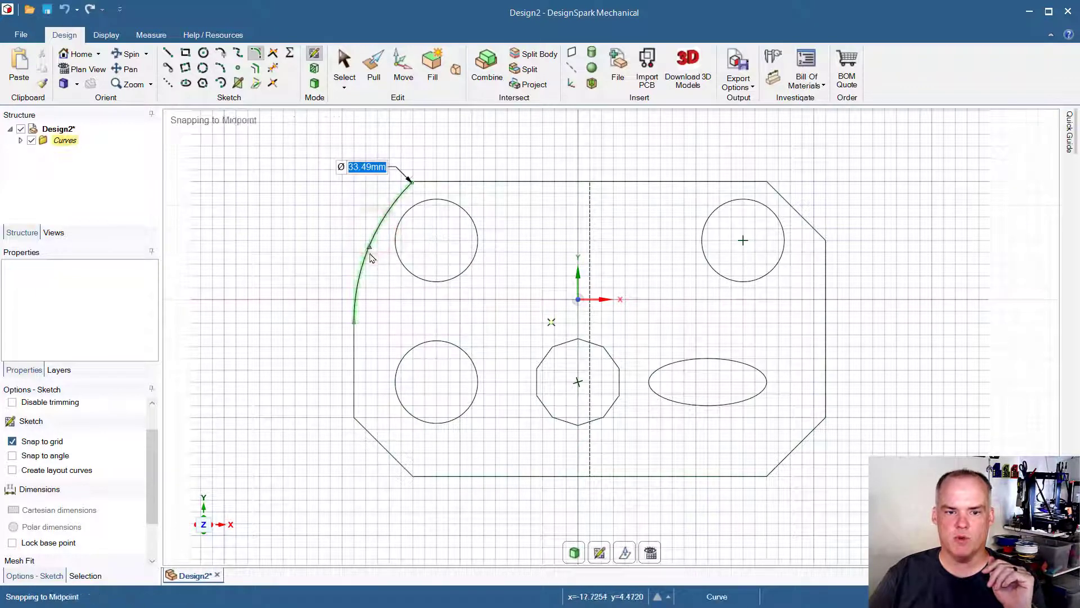
mouse_move(407, 323)
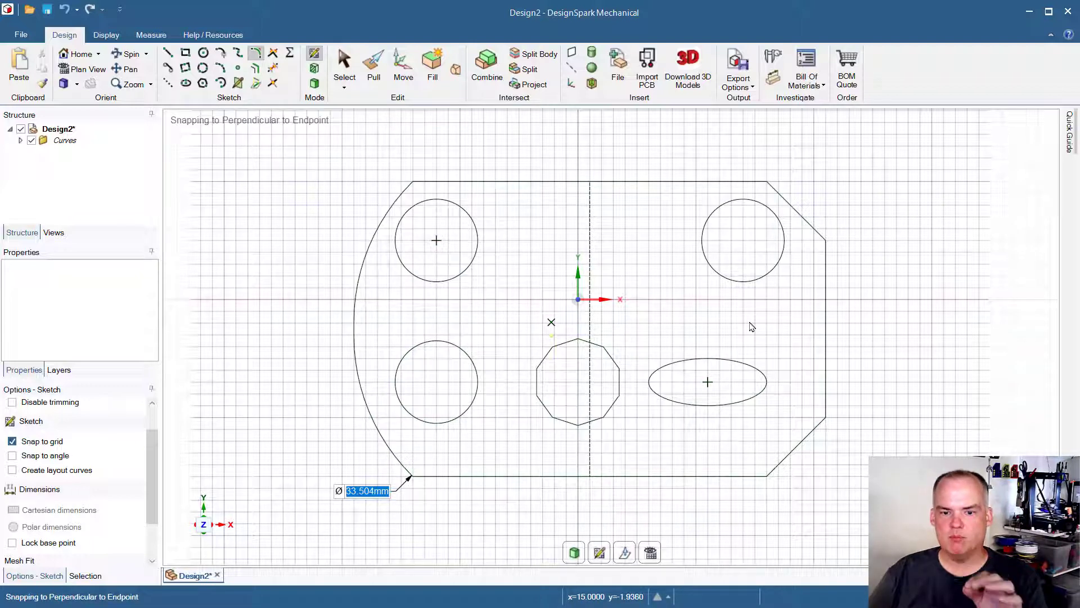
mouse_move(892, 361)
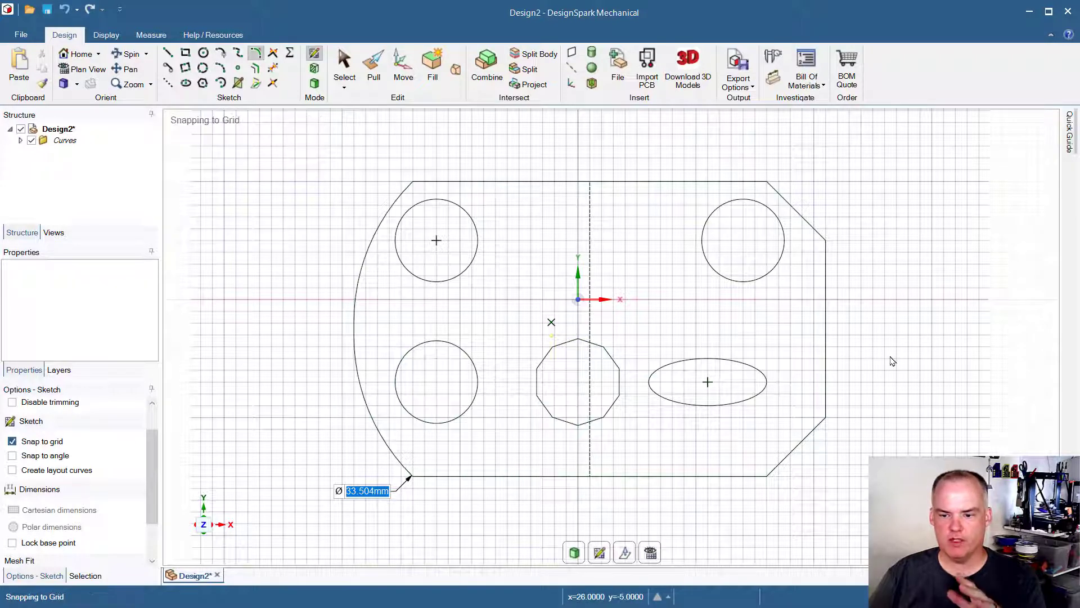
mouse_move(685, 344)
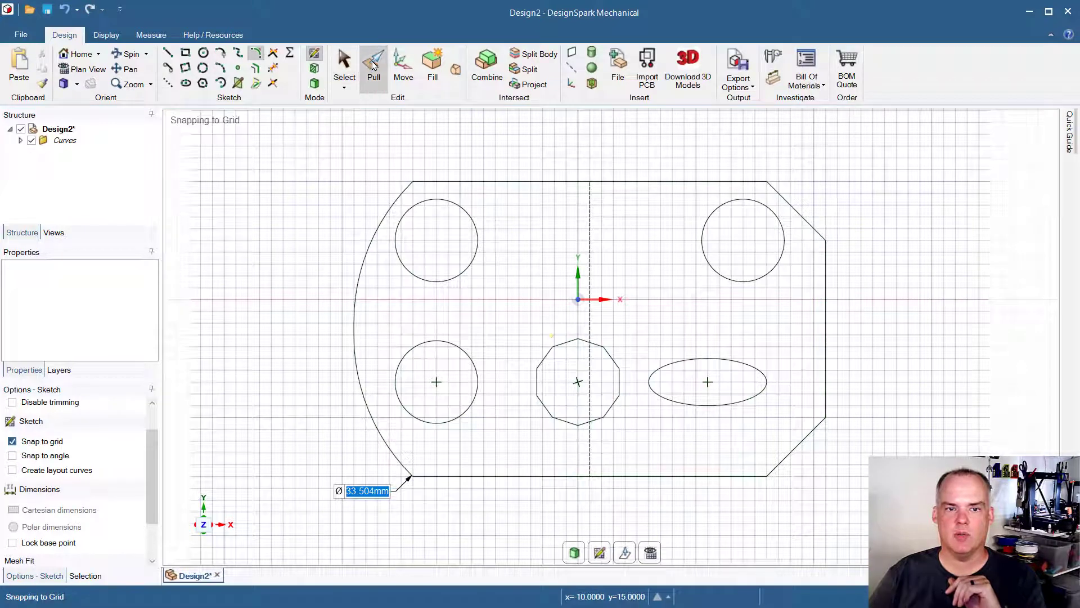
Start Pull and select the plate face to thicken it into a solid
click(374, 65)
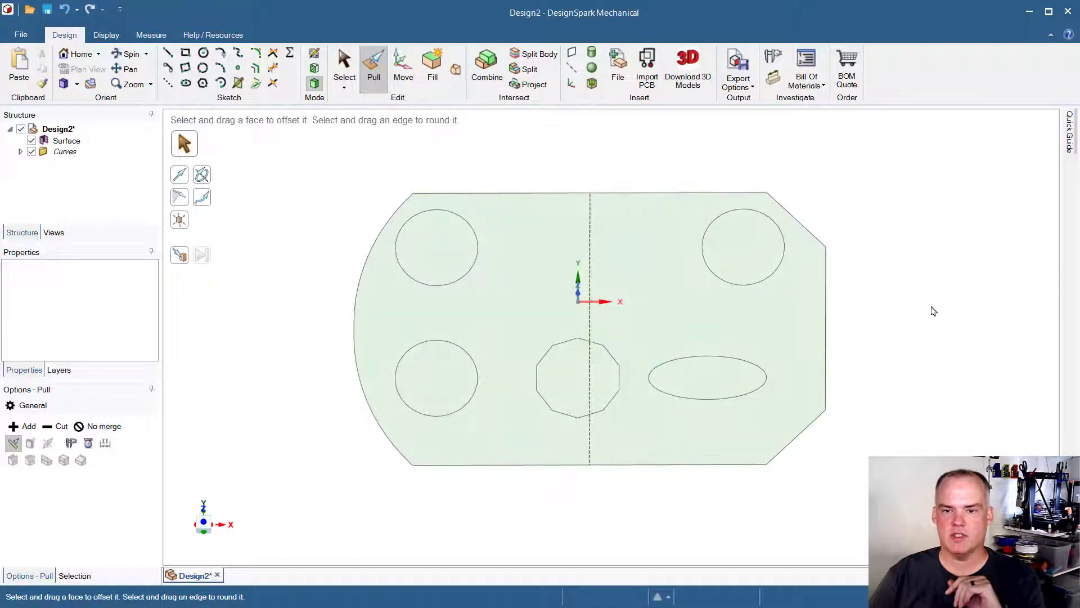
click(482, 310)
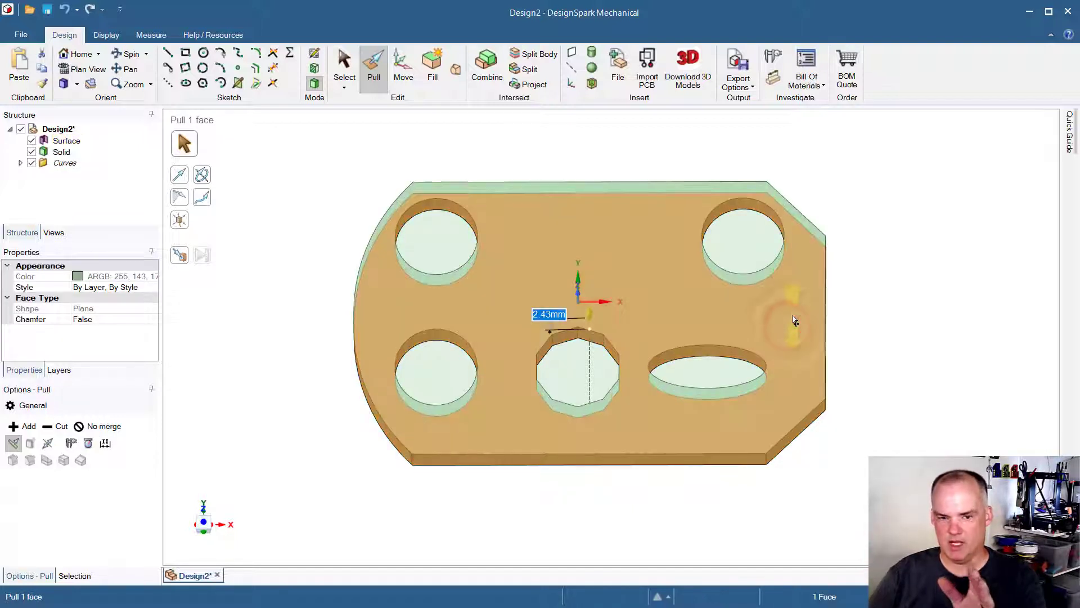
Set plate thickness 3, then select the circle and polygon tops to raise as bosses
text(3)
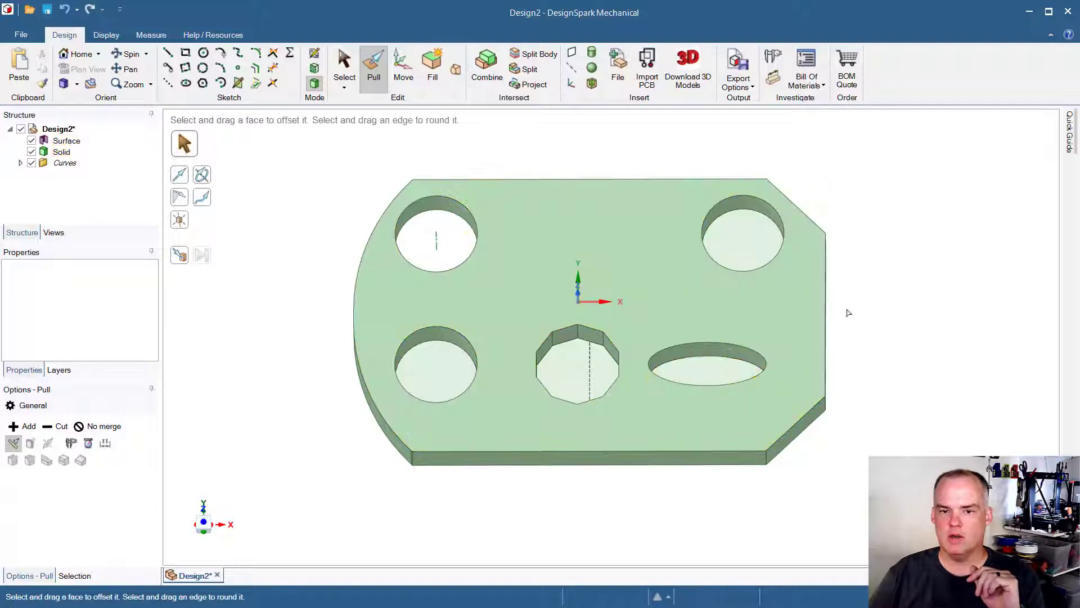
click(743, 247)
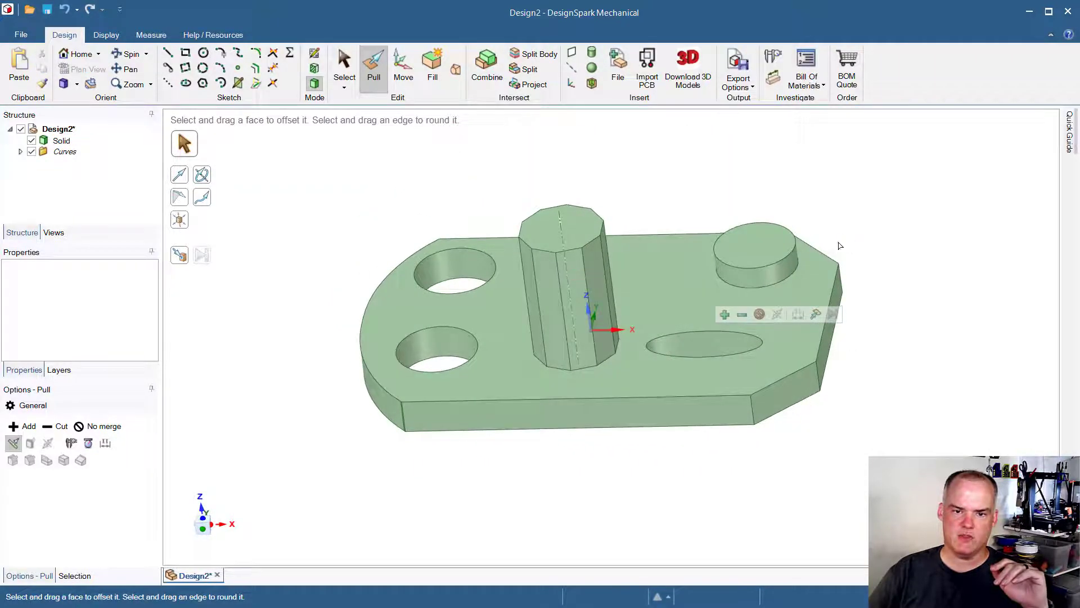
click(565, 255)
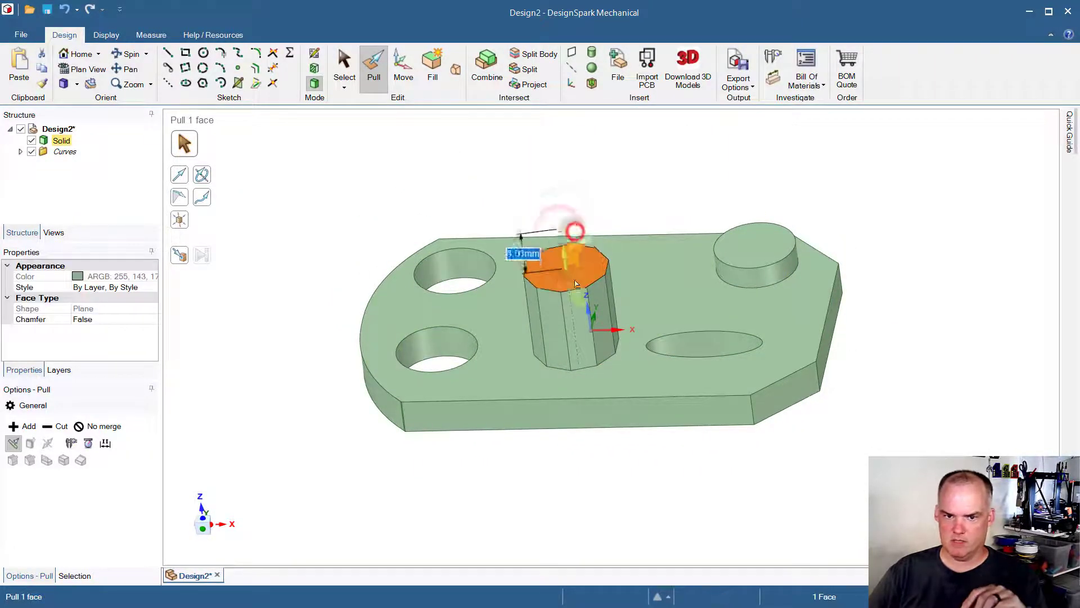